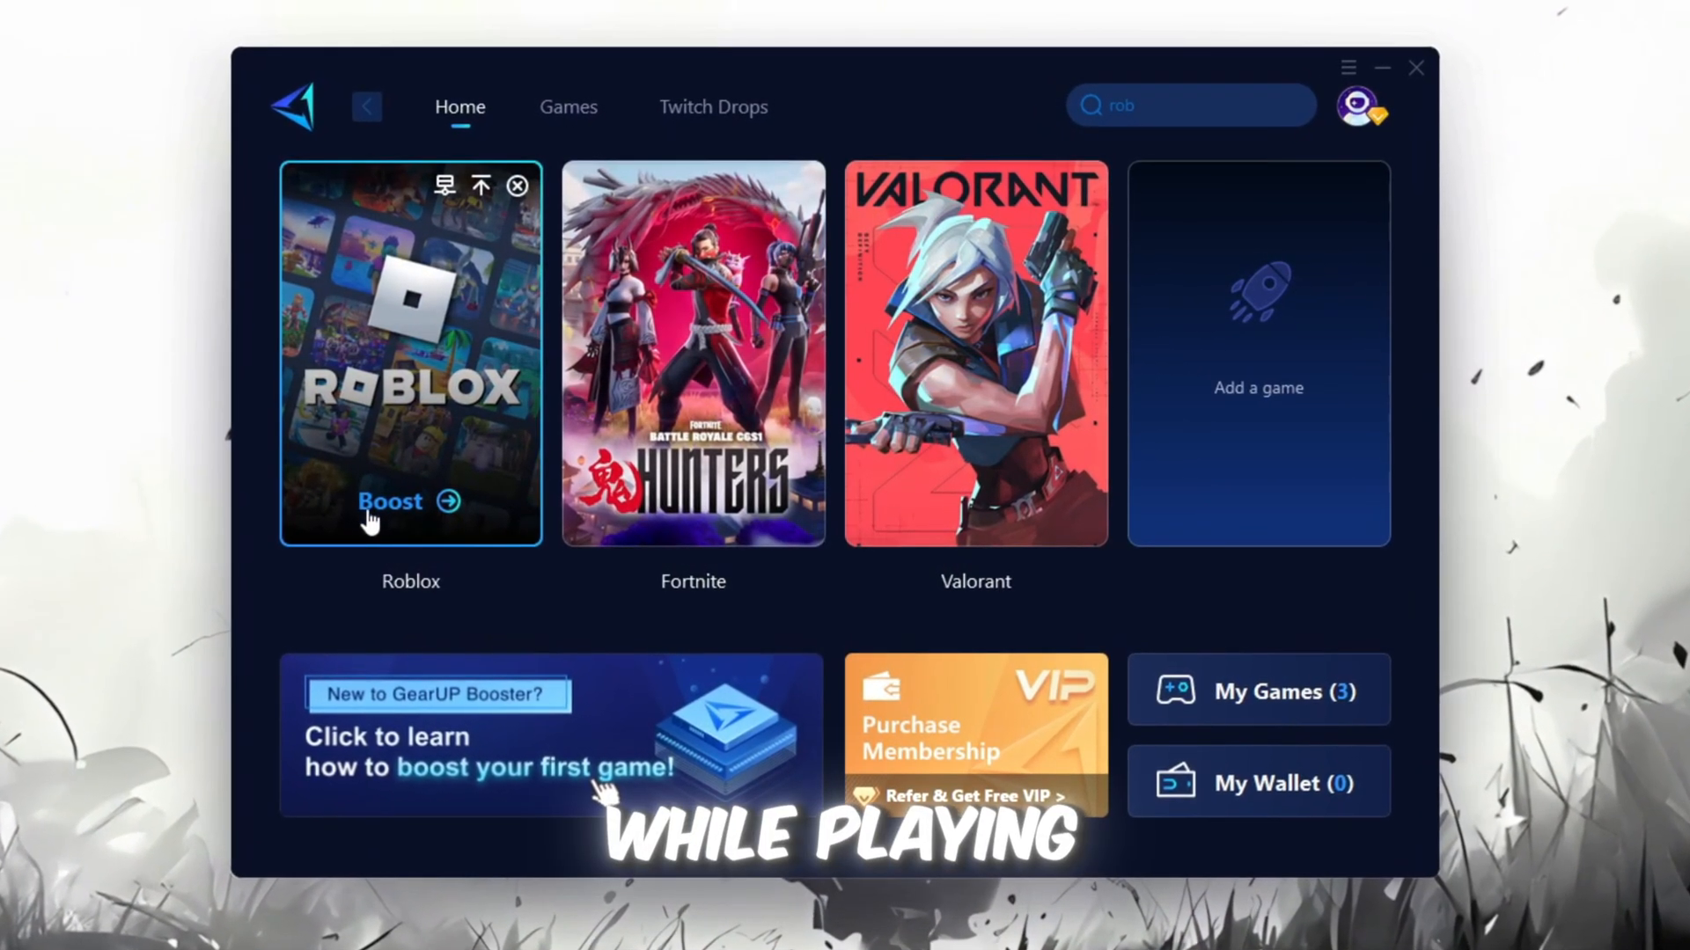
# Start boosting Roblox from its game card in GearUP Booster.
pyautogui.click(392, 501)
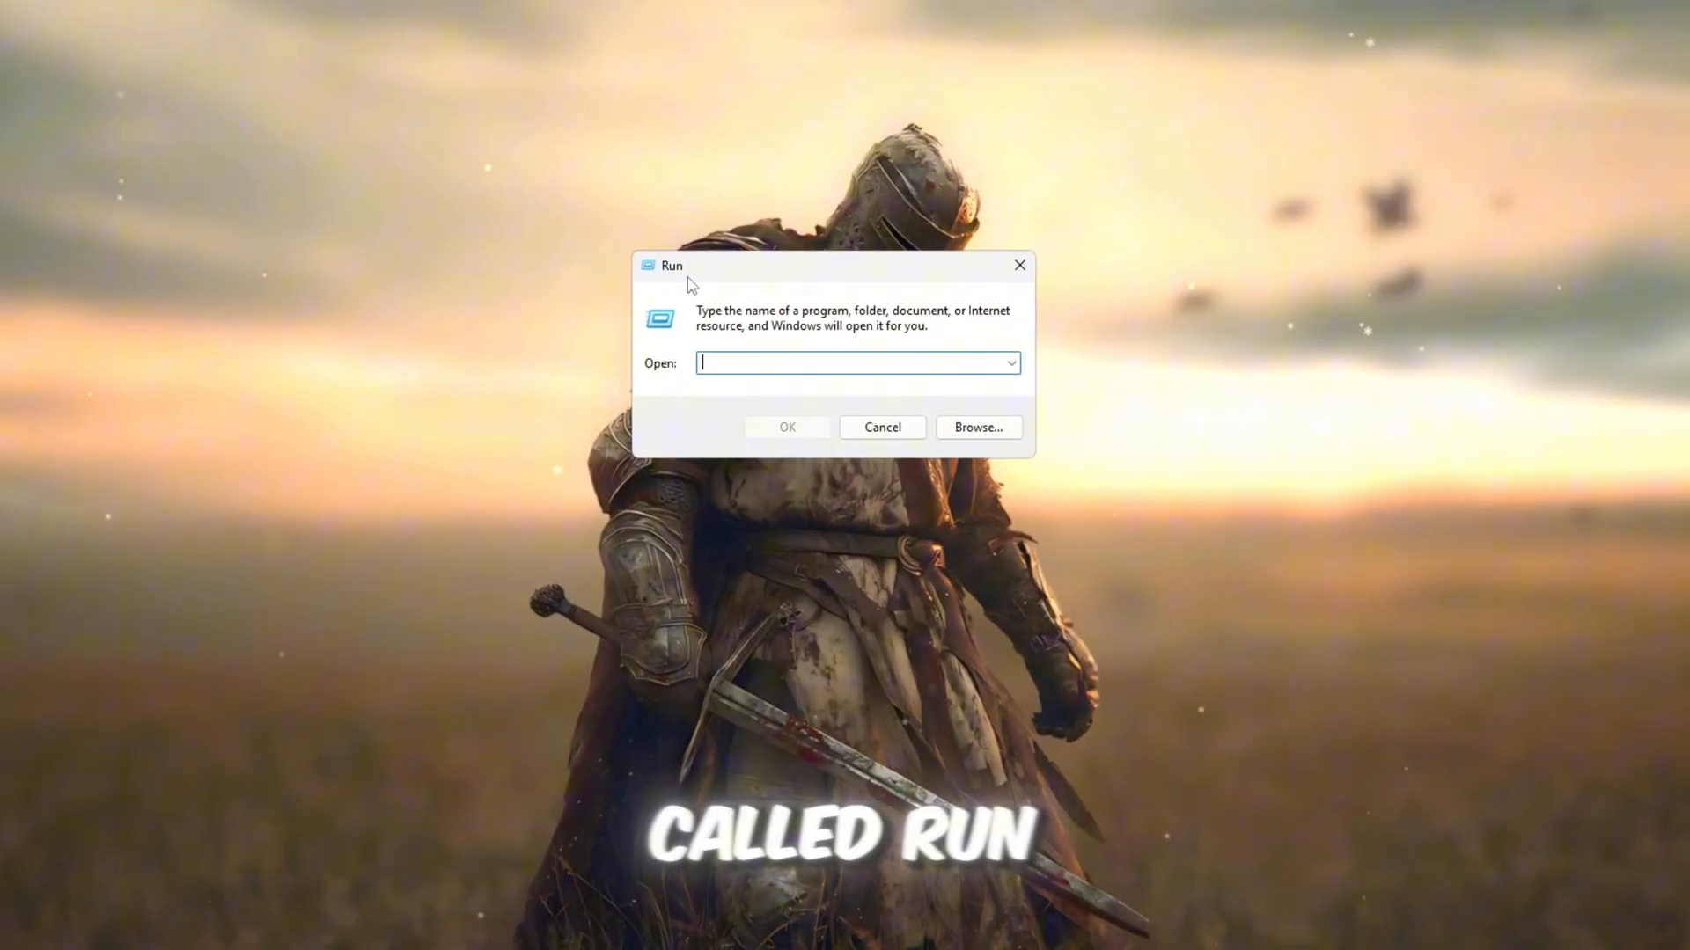
# Open the Windows Temp folder with Run 'temp' and delete its files.
pyautogui.write('temp')
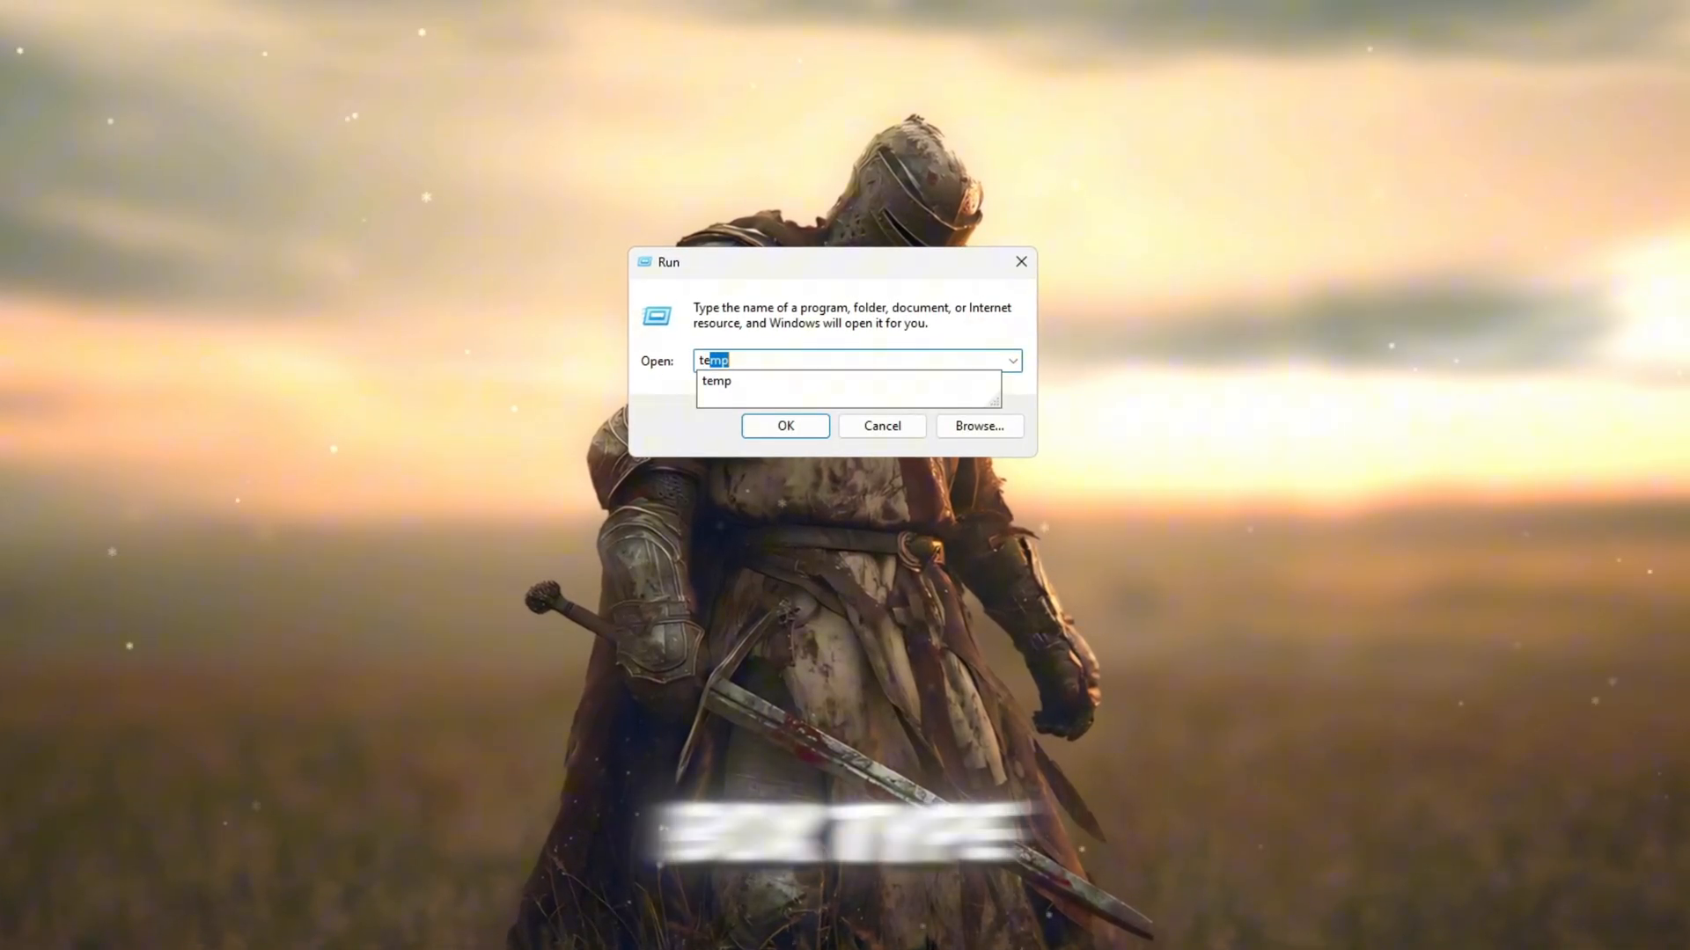
pyautogui.click(785, 426)
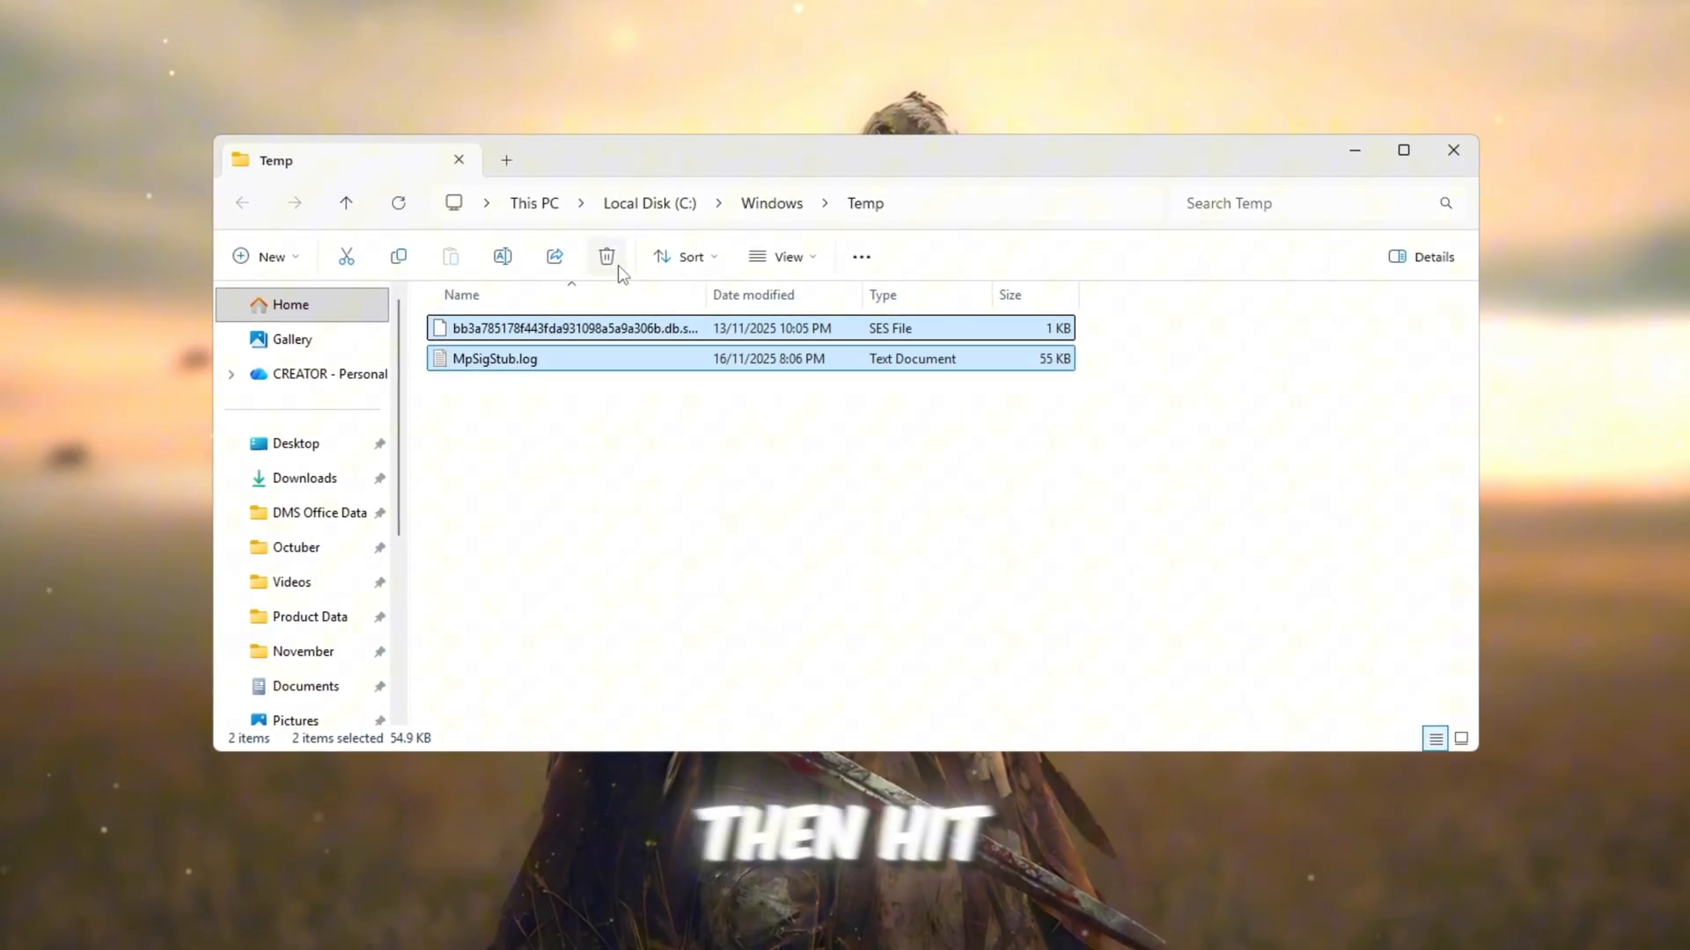
pyautogui.click(605, 256)
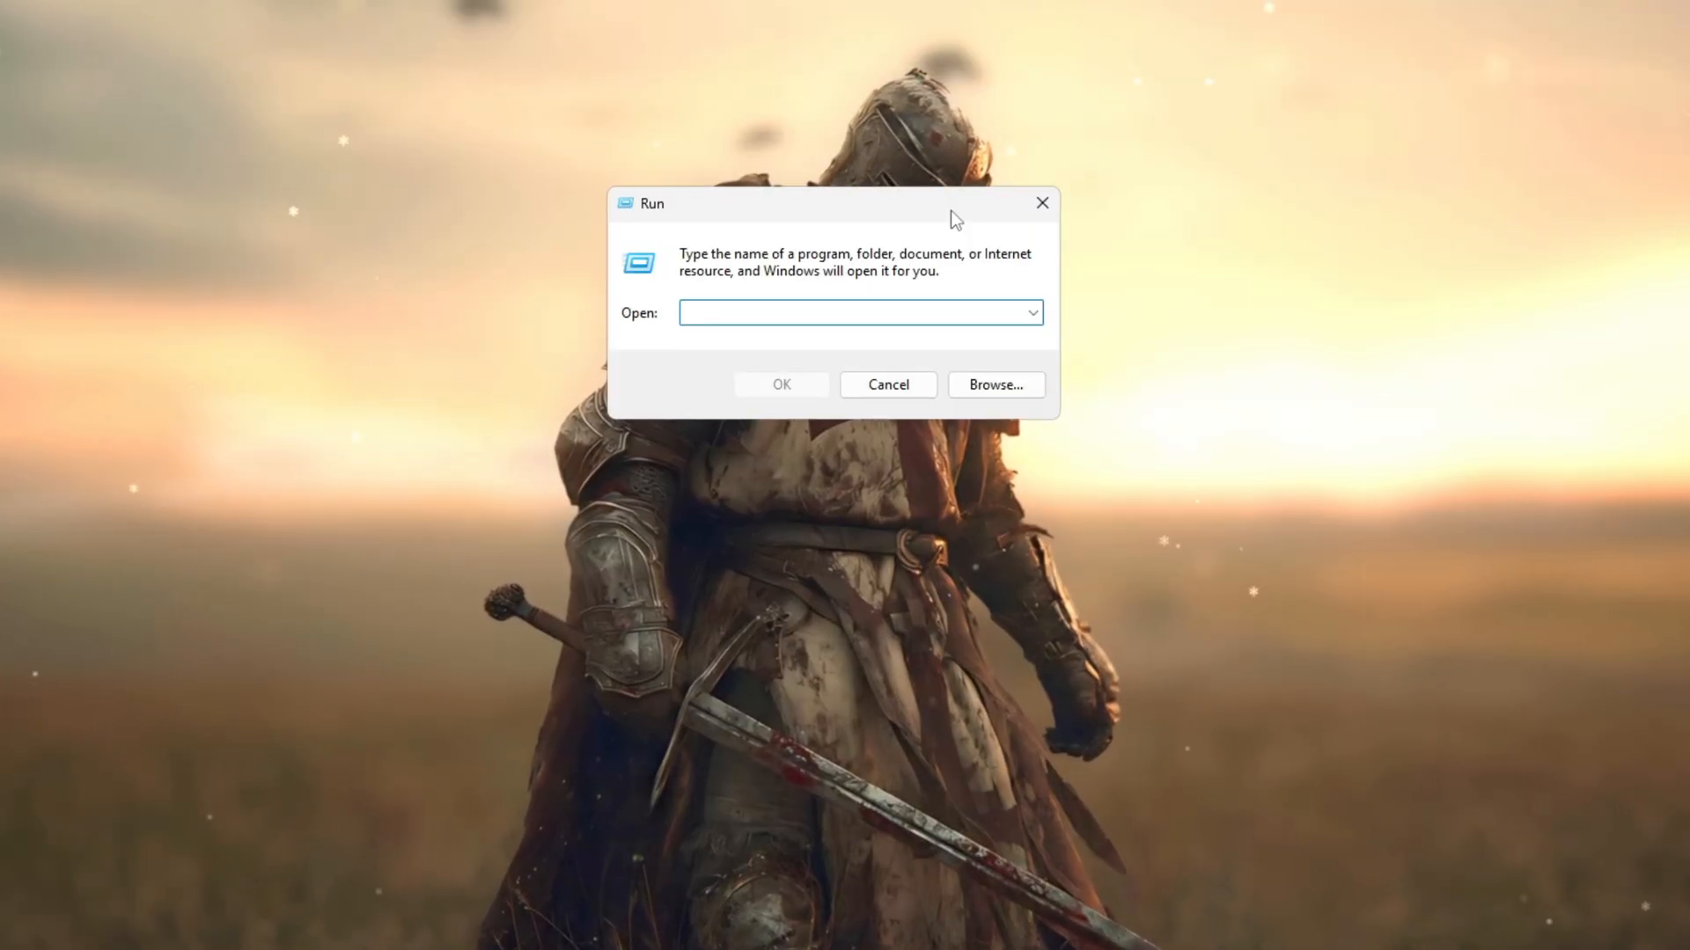
# Open the Temp folder under %localappdata% and delete all 78 items.
pyautogui.write('%localappdata%')
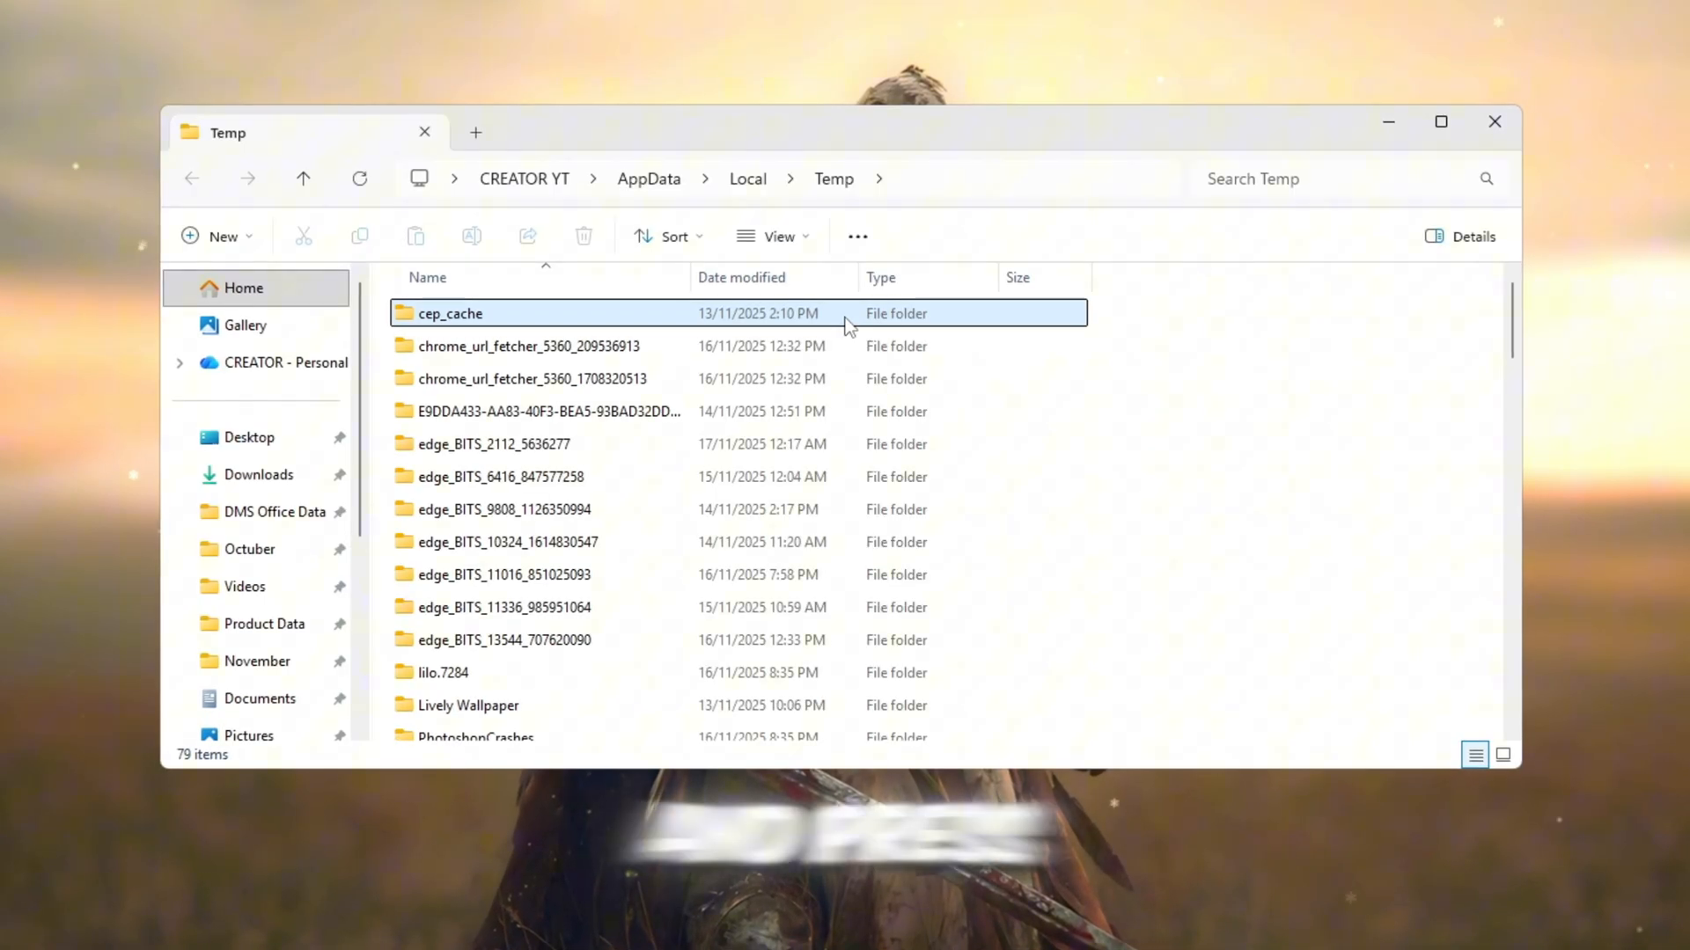
pyautogui.scroll(-3)
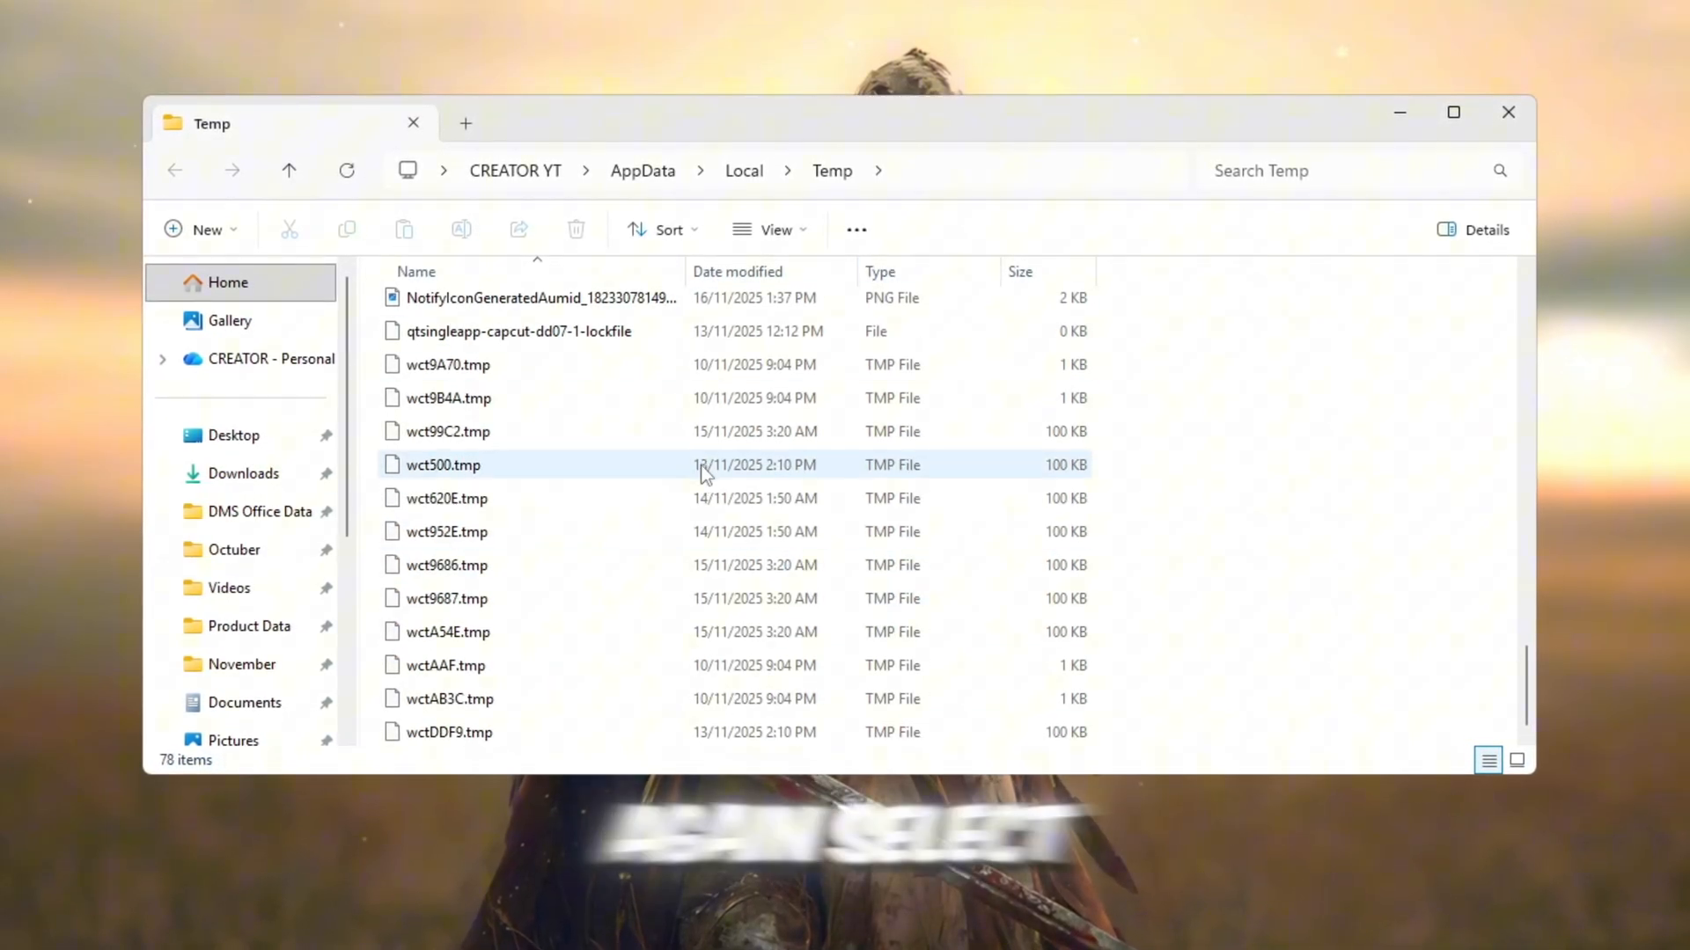
pyautogui.press('ctrl+a')
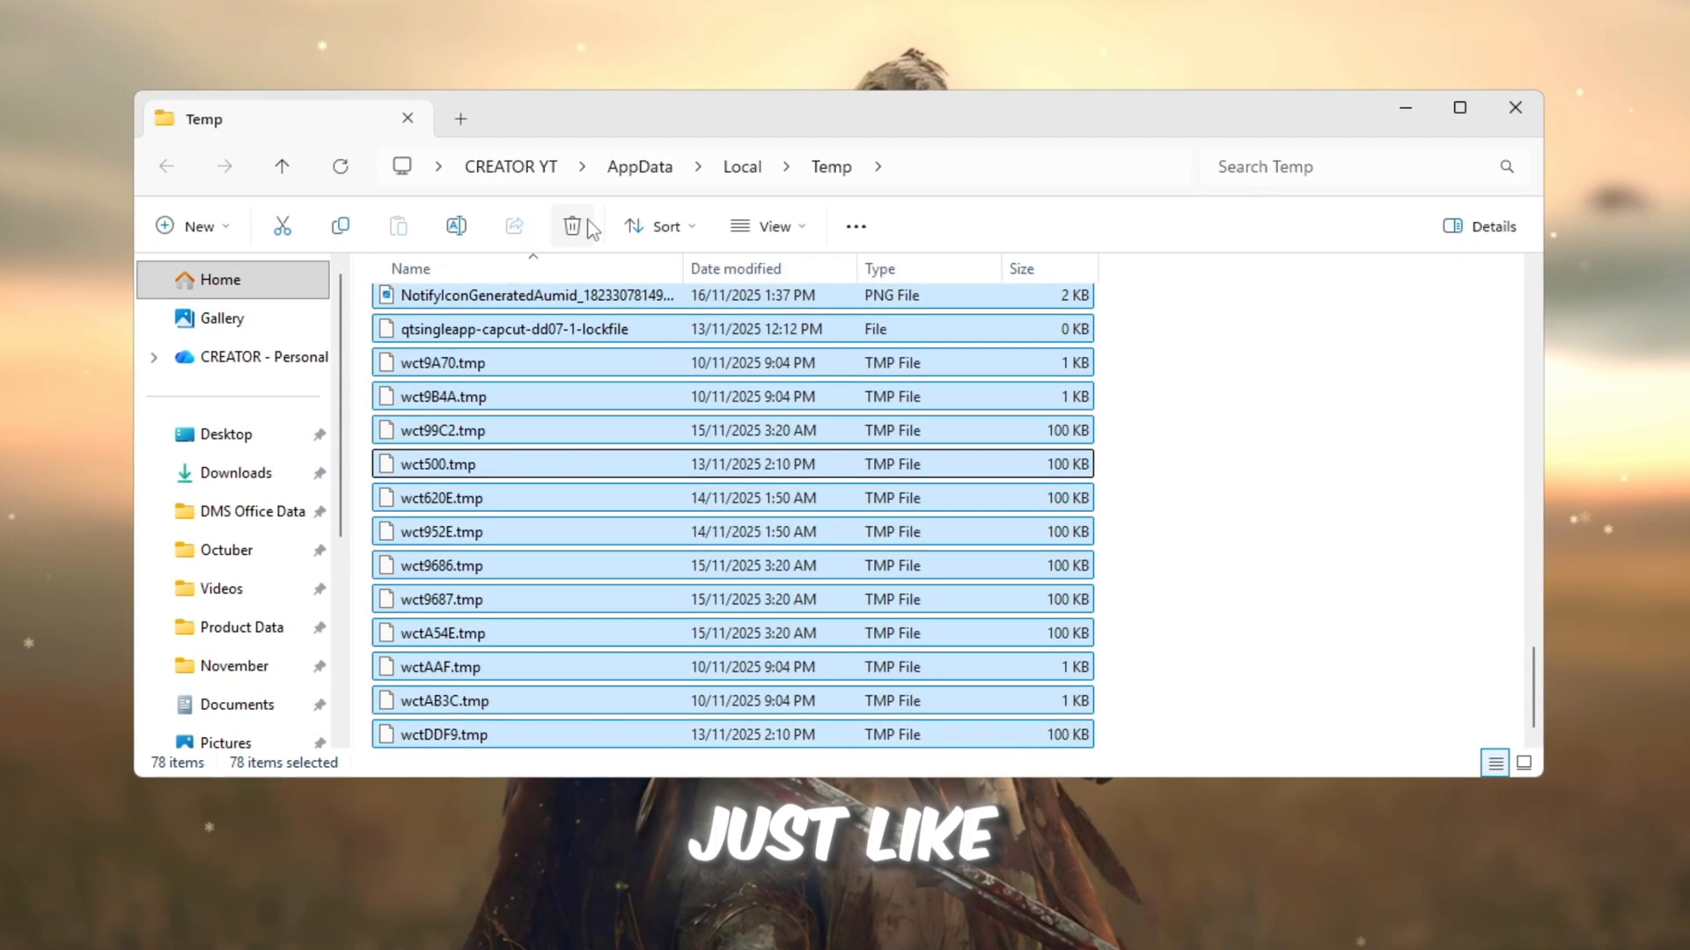
pyautogui.click(570, 225)
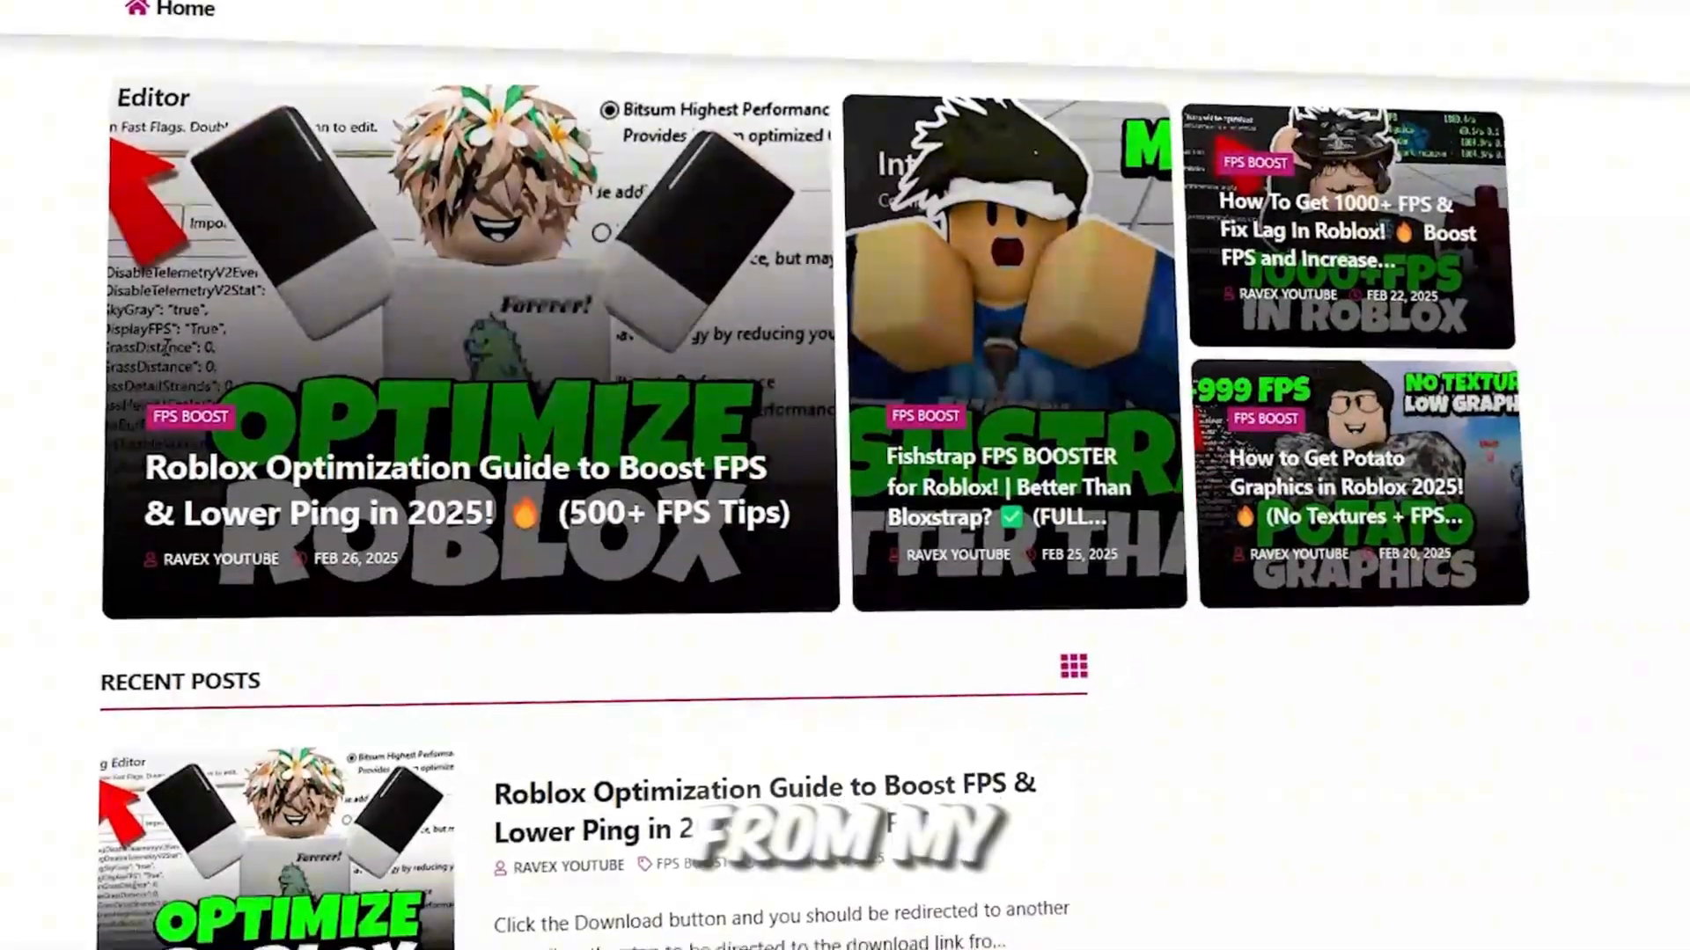
# Run Voidstrap.exe from the 1-Voidstrap & Fast Flags folder.
pyautogui.scroll(-3)
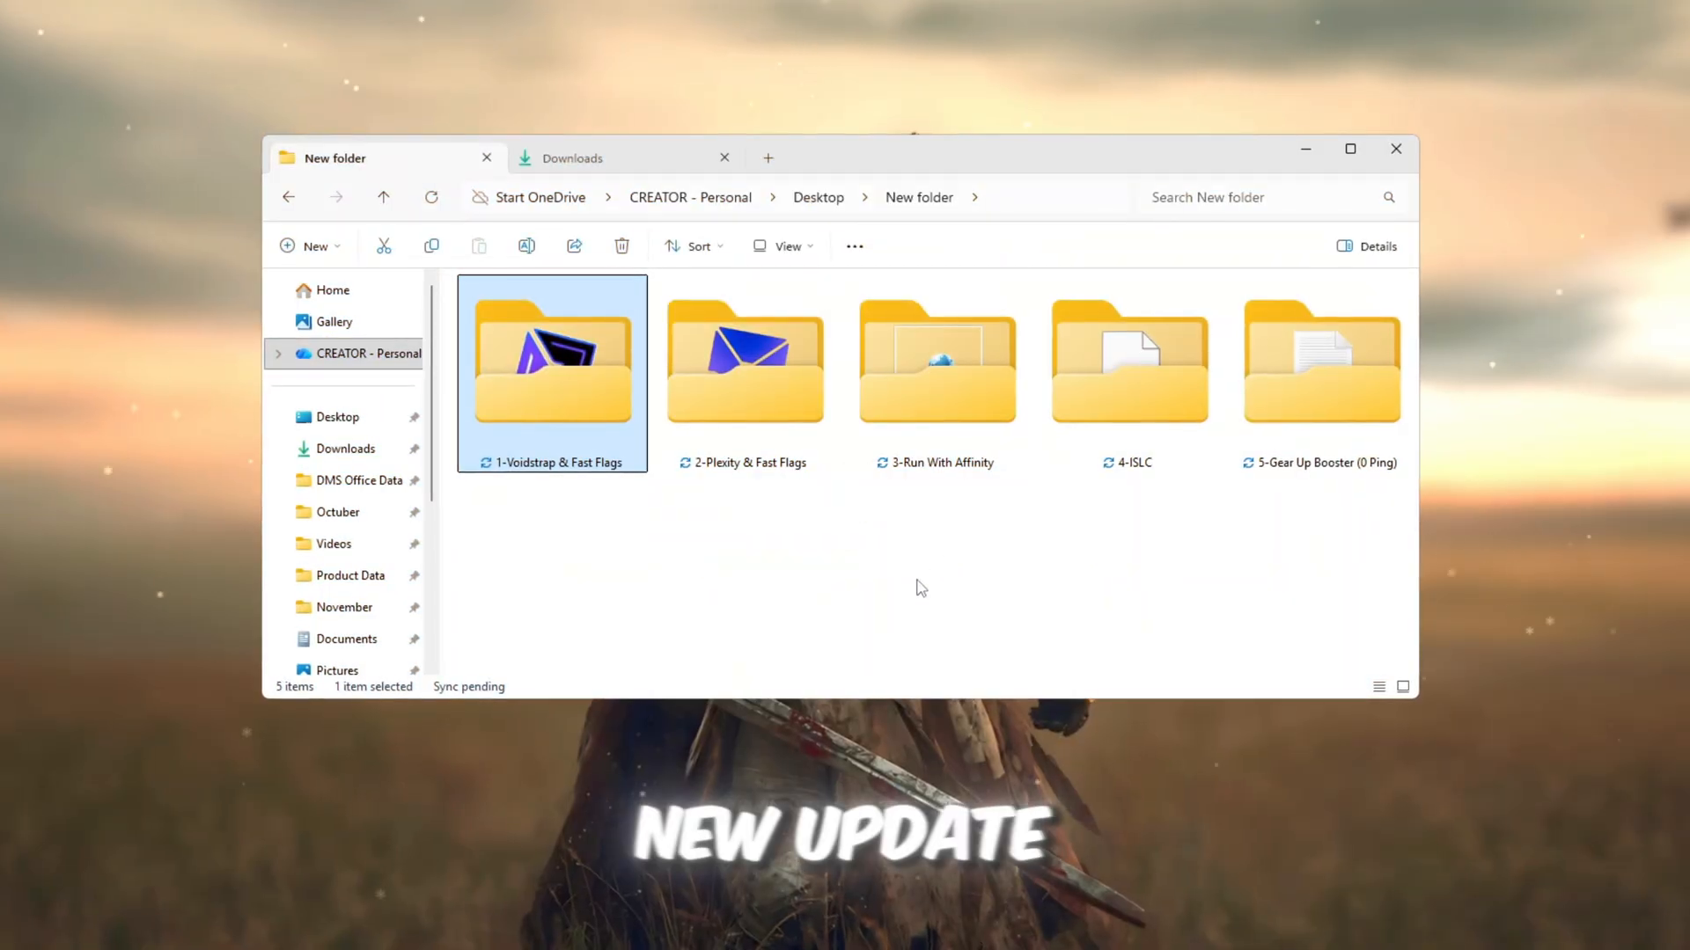
pyautogui.doubleClick(552, 361)
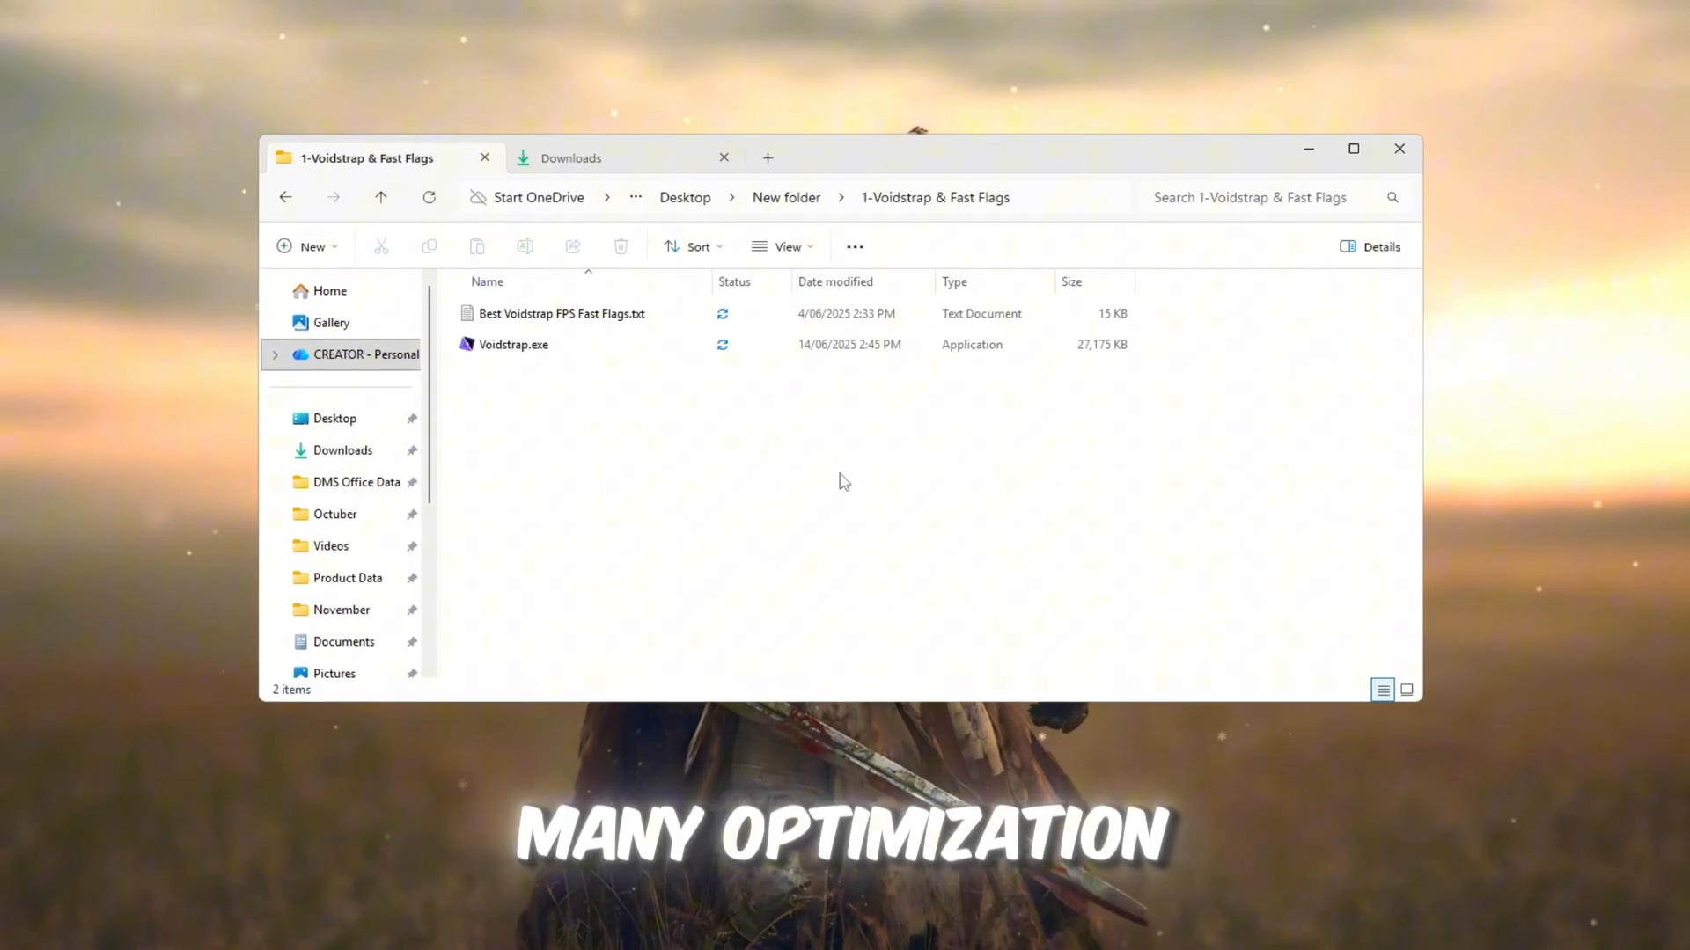
pyautogui.click(512, 345)
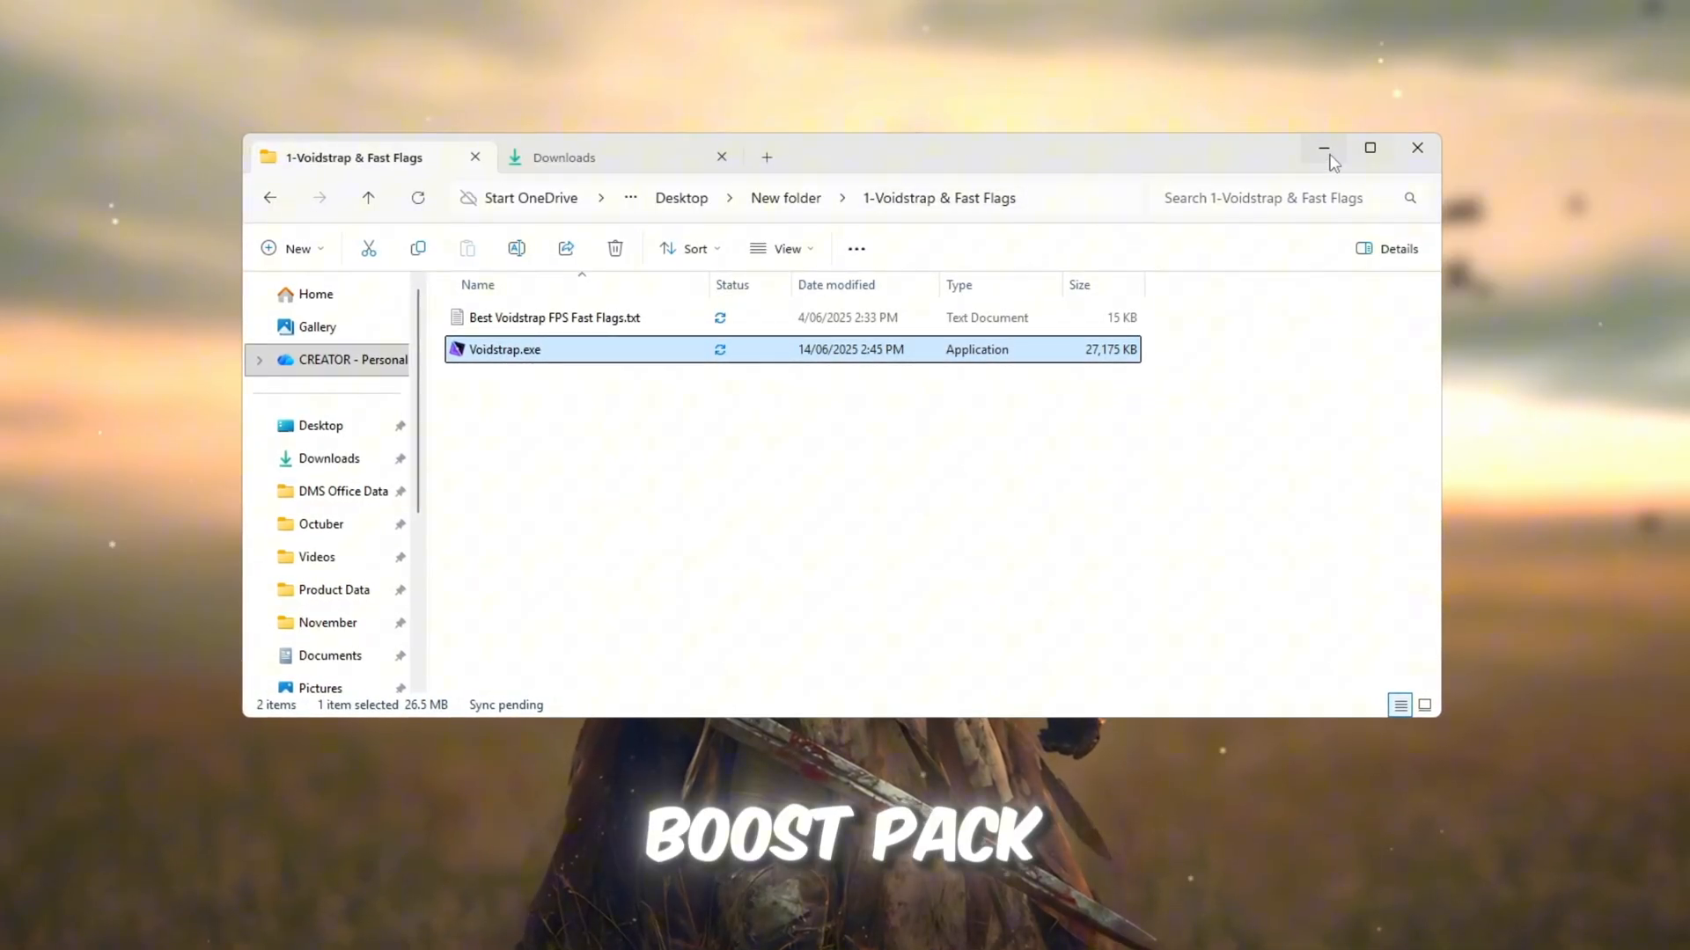
pyautogui.doubleClick(505, 349)
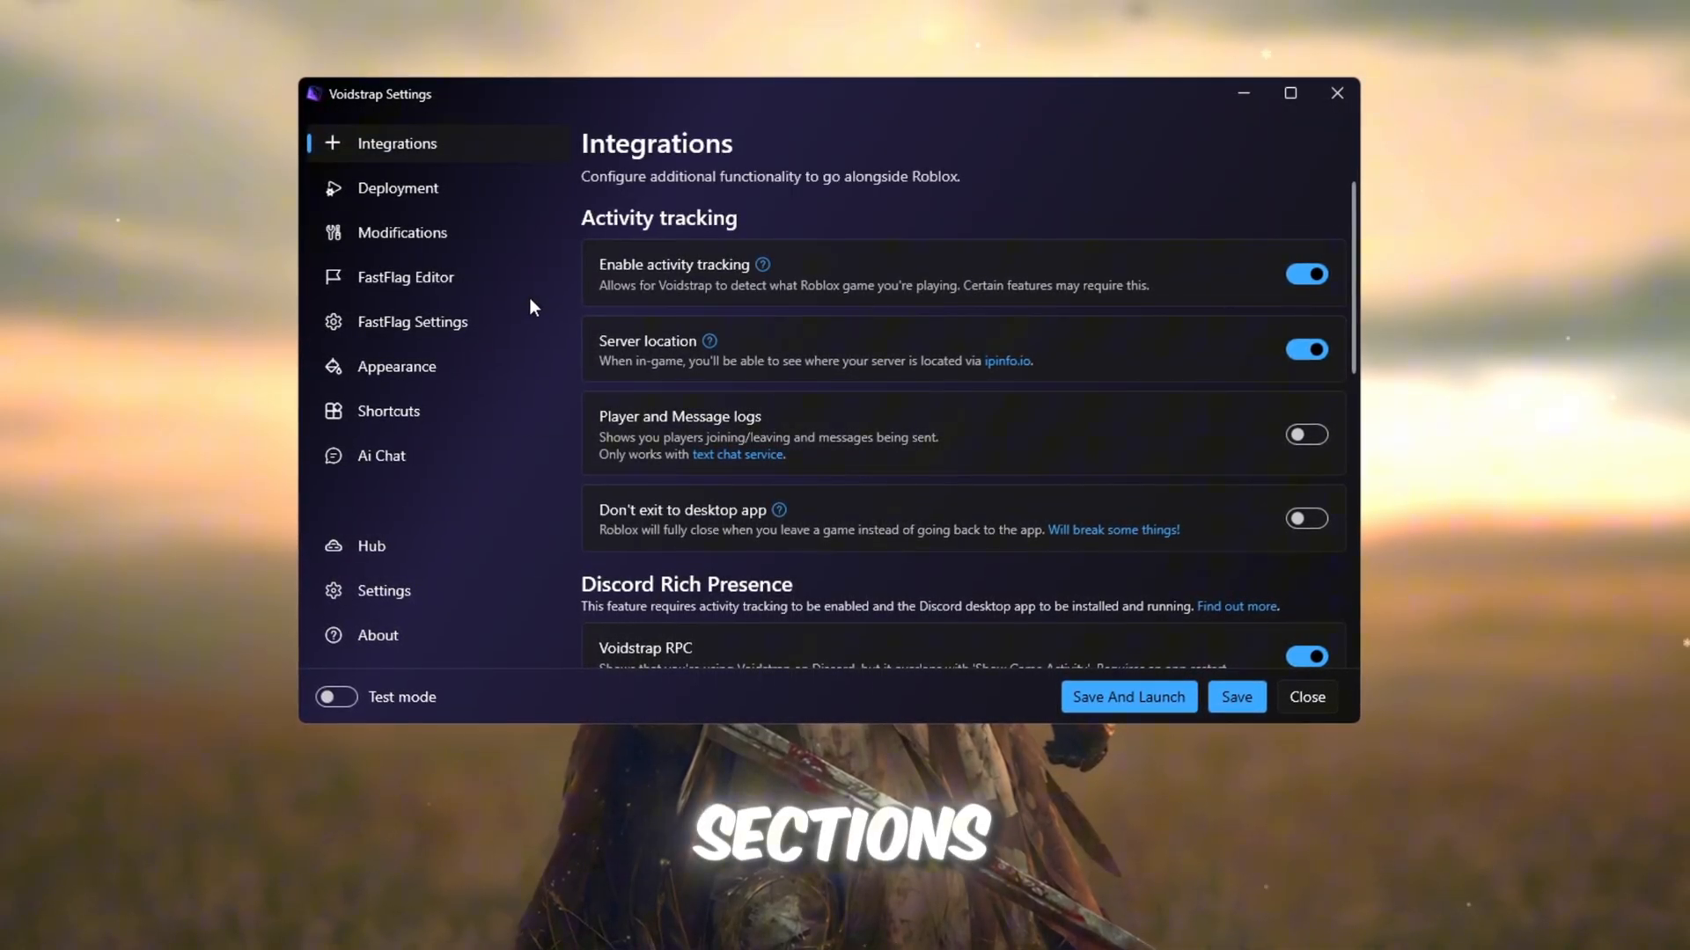
# Toggle cross-game teleportation off and on in Deployment, then view Modifications.
pyautogui.click(397, 187)
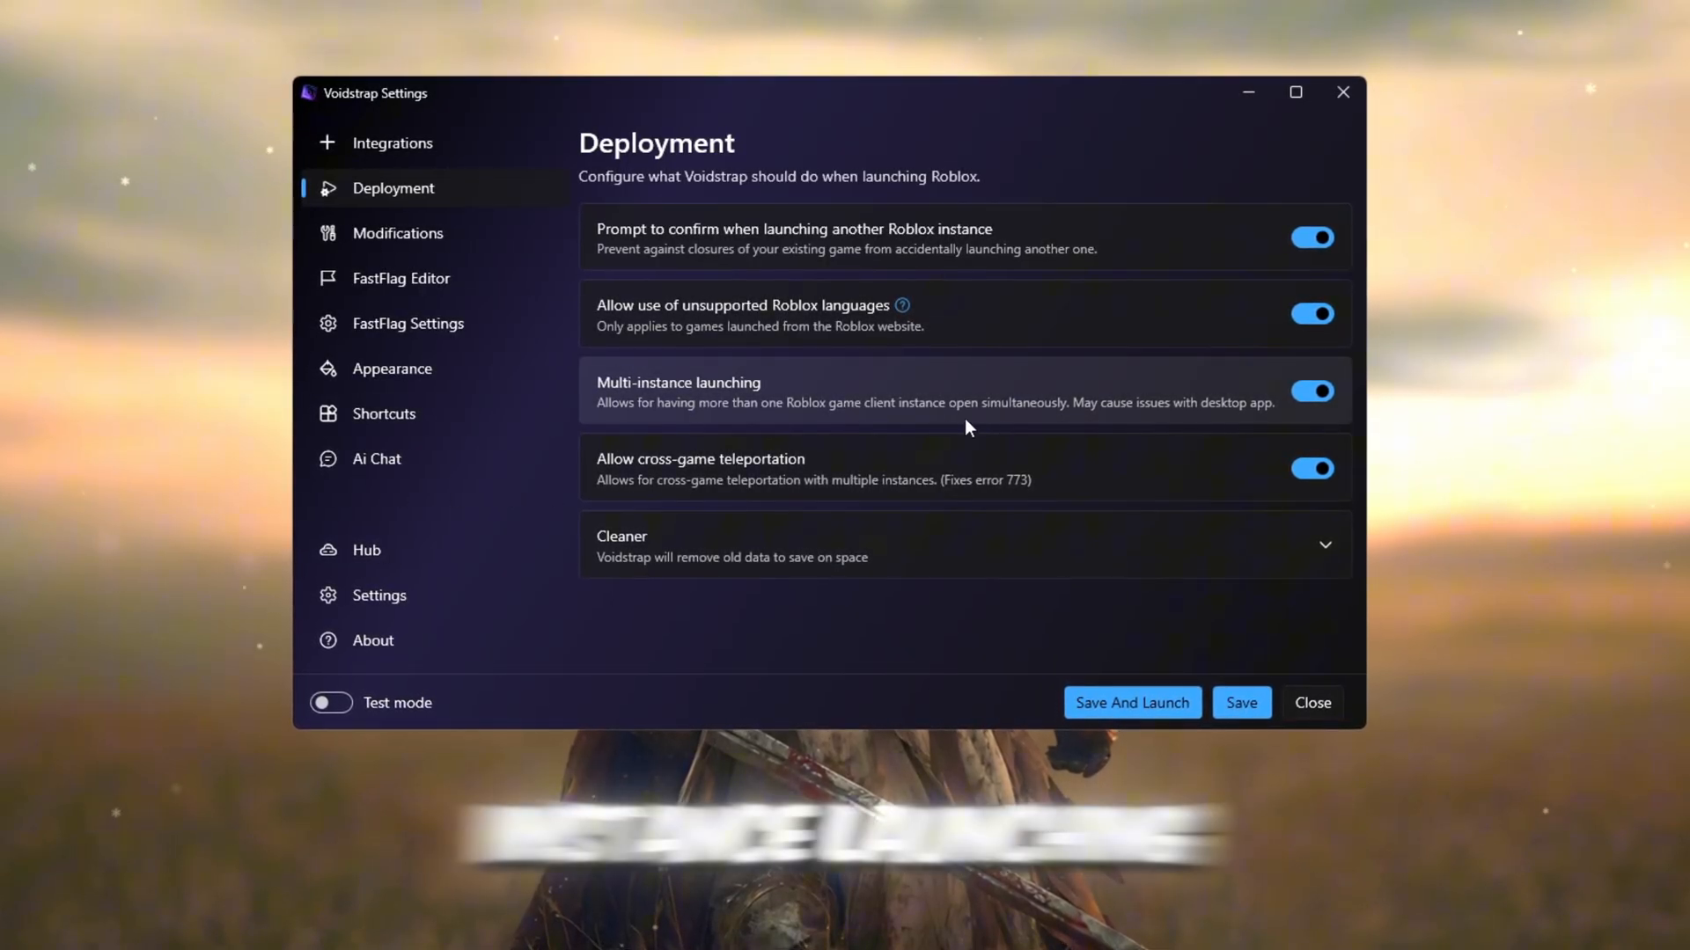
pyautogui.moveTo(1341, 432)
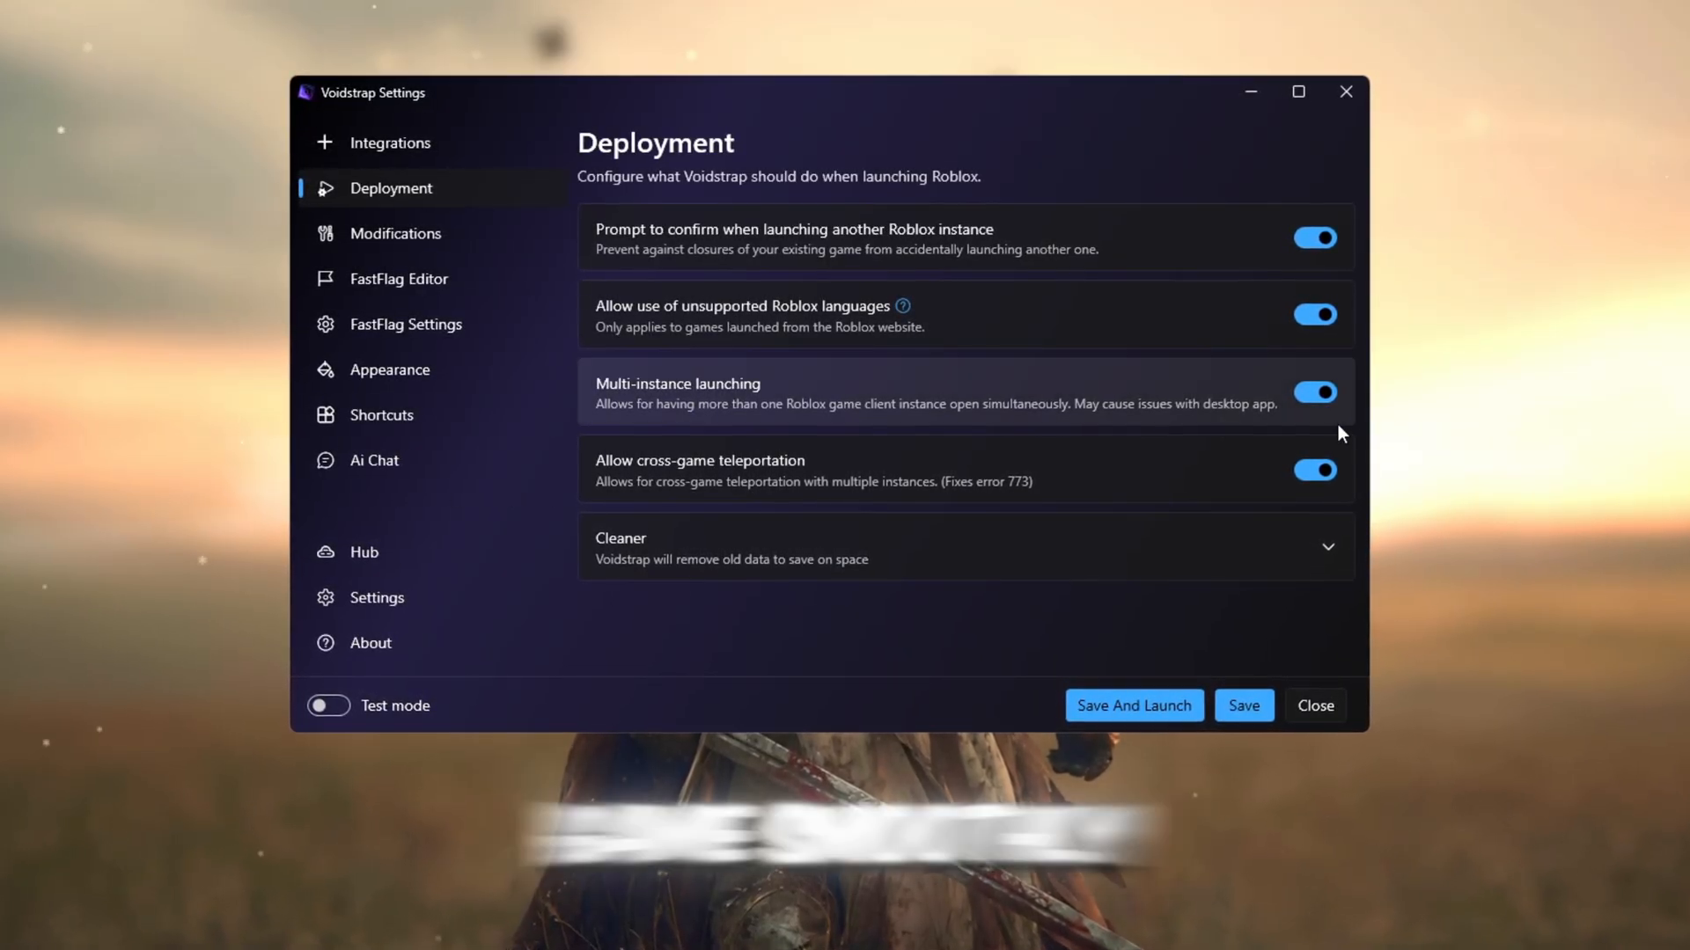
pyautogui.click(1315, 469)
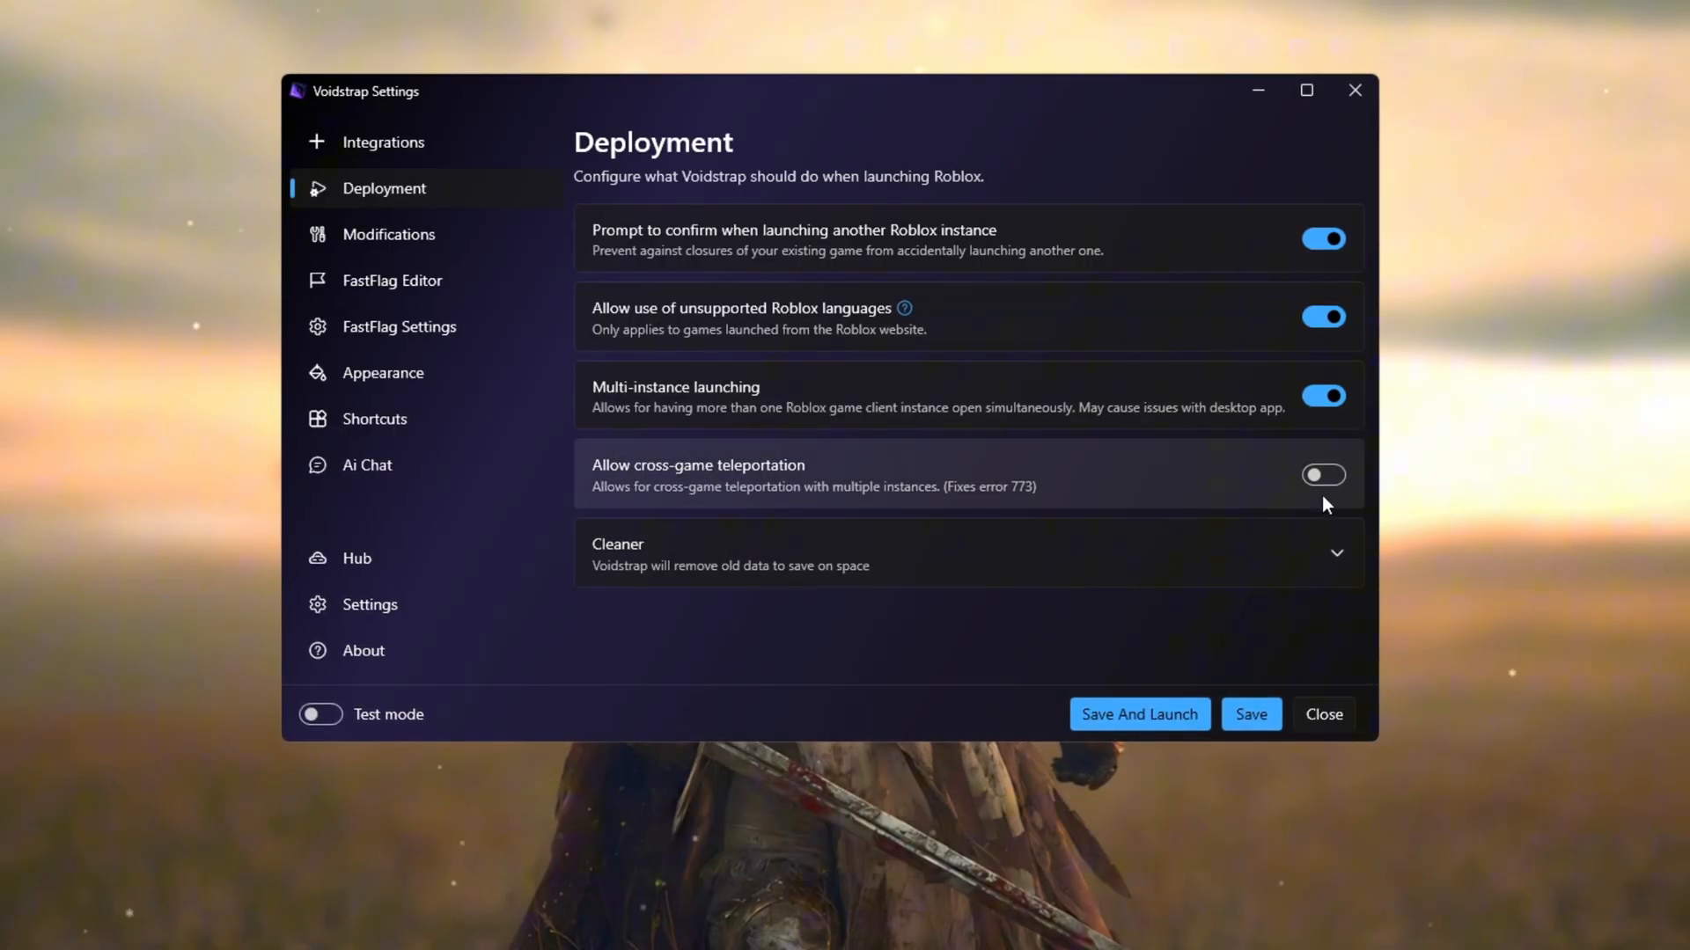
pyautogui.click(1323, 475)
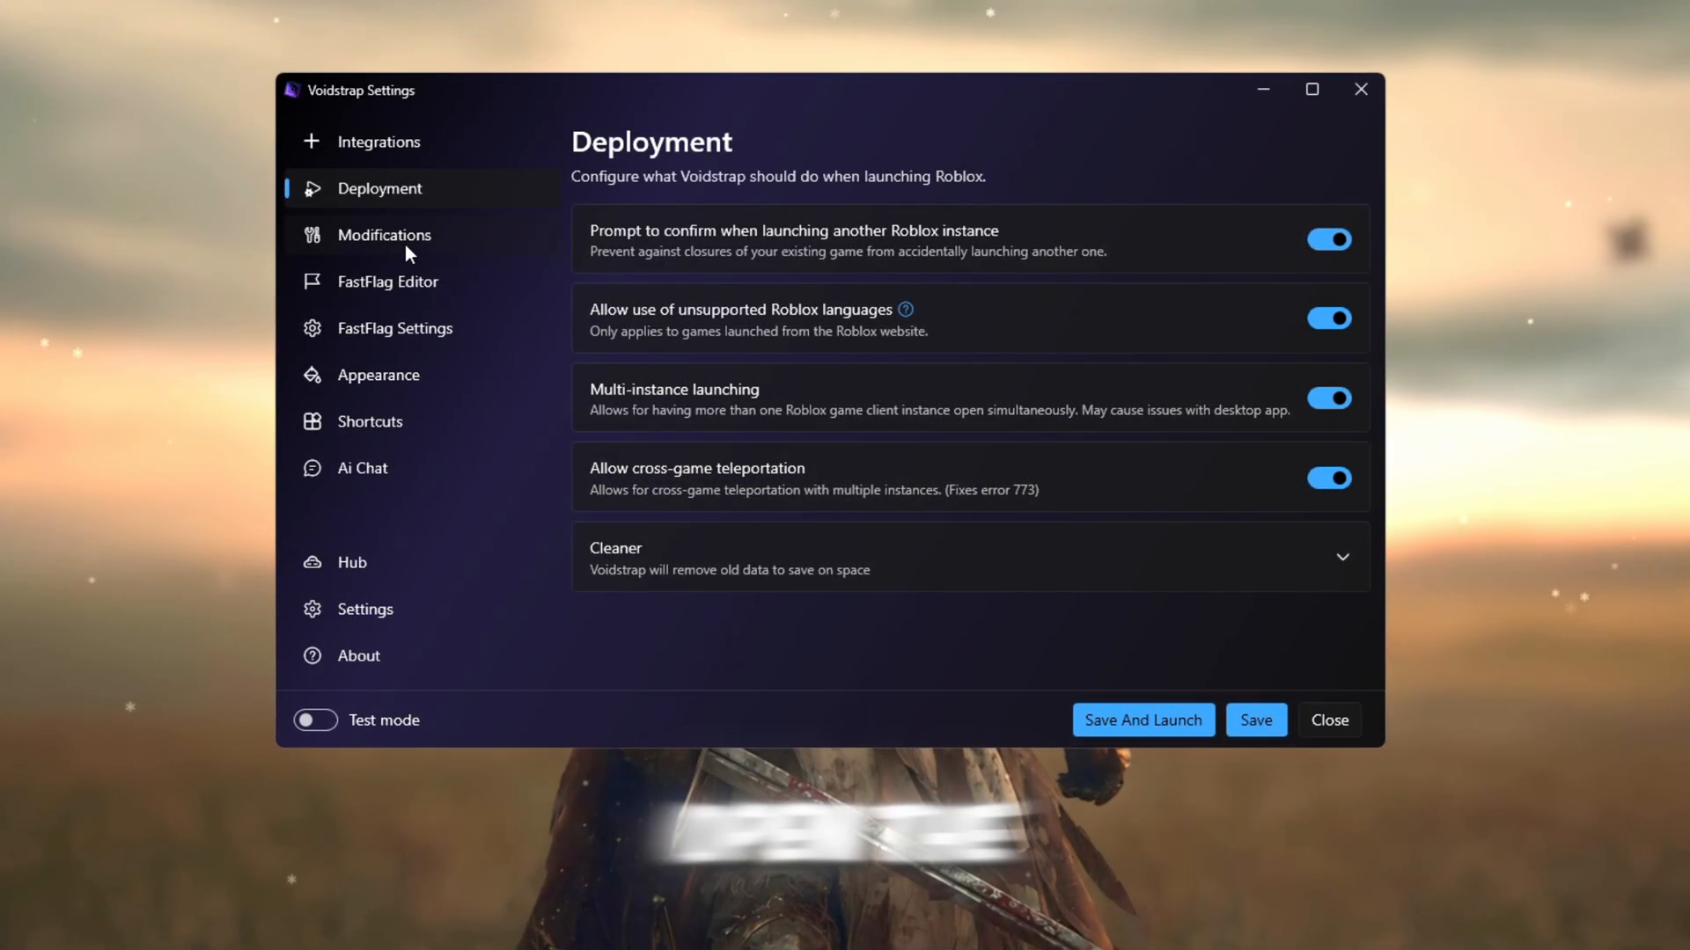
pyautogui.click(383, 234)
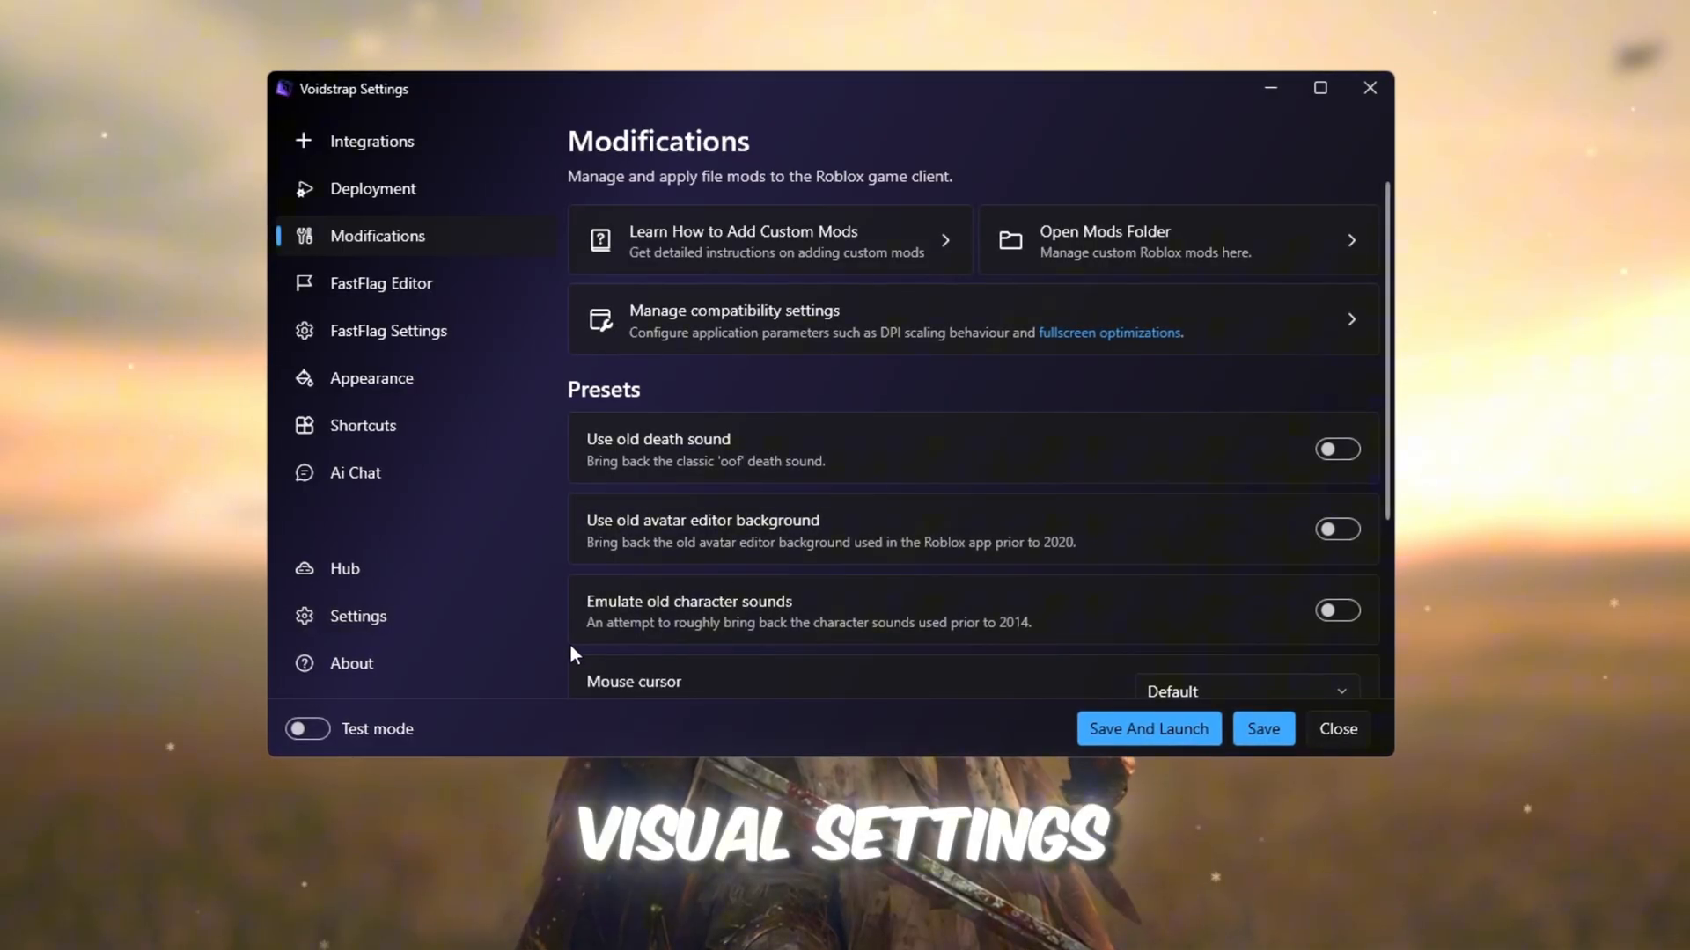
# Import the fast flag JSON in FastFlag Editor, overwriting the 226 conflicting flags.
pyautogui.click(380, 283)
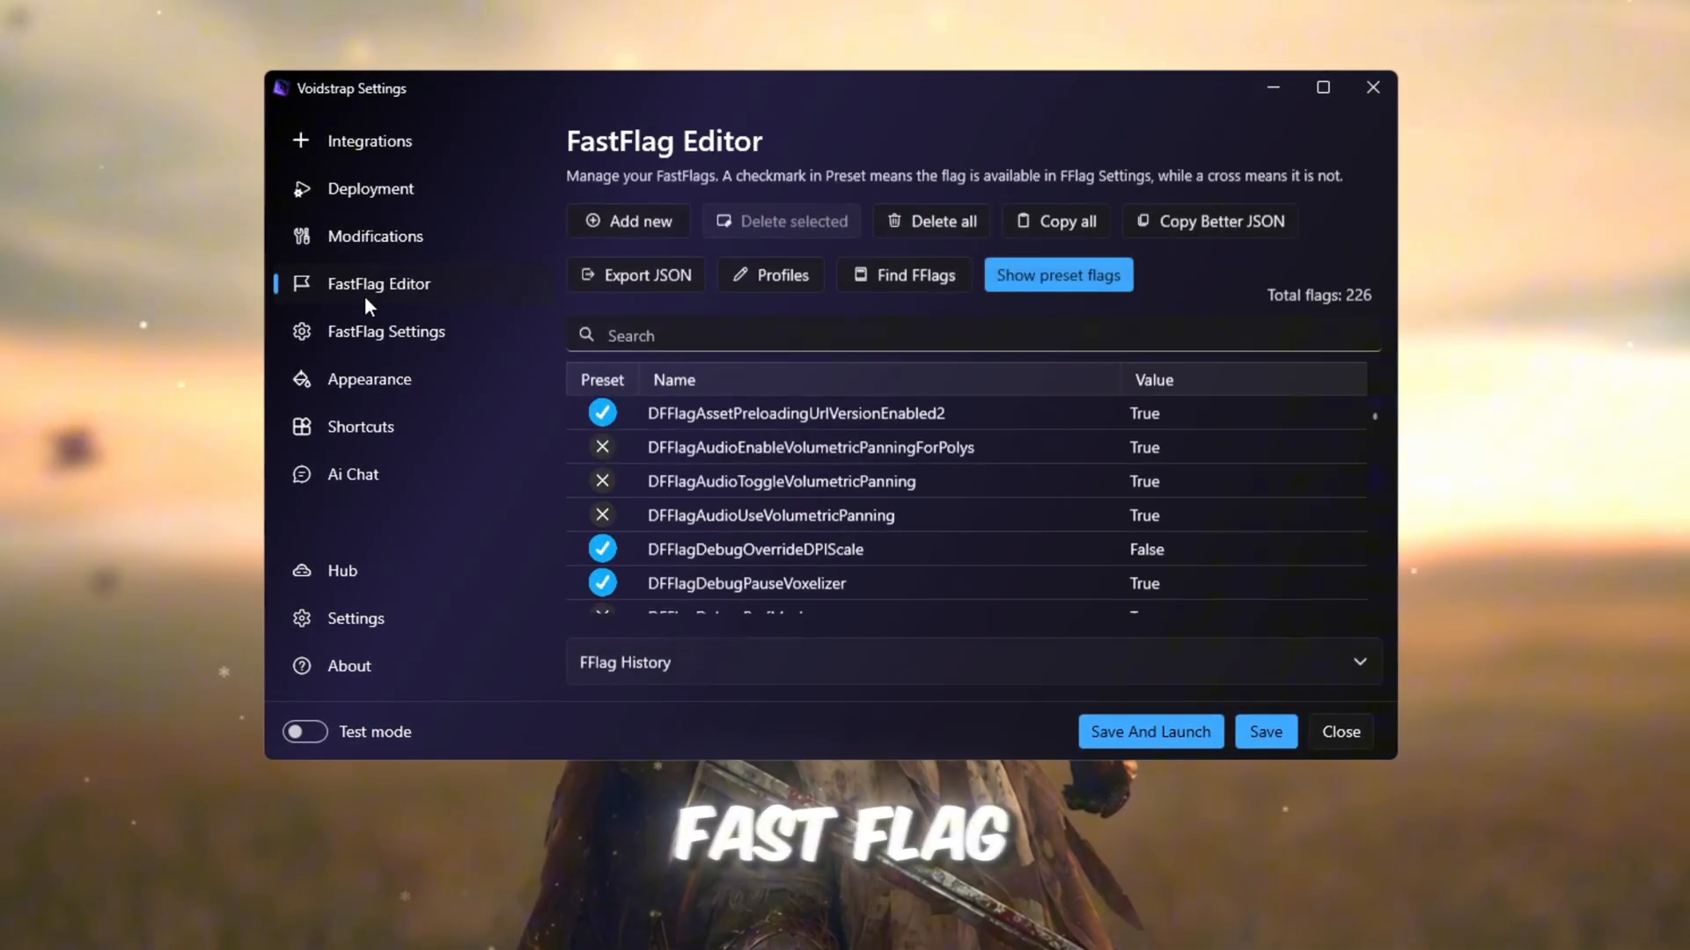
pyautogui.scroll(-3)
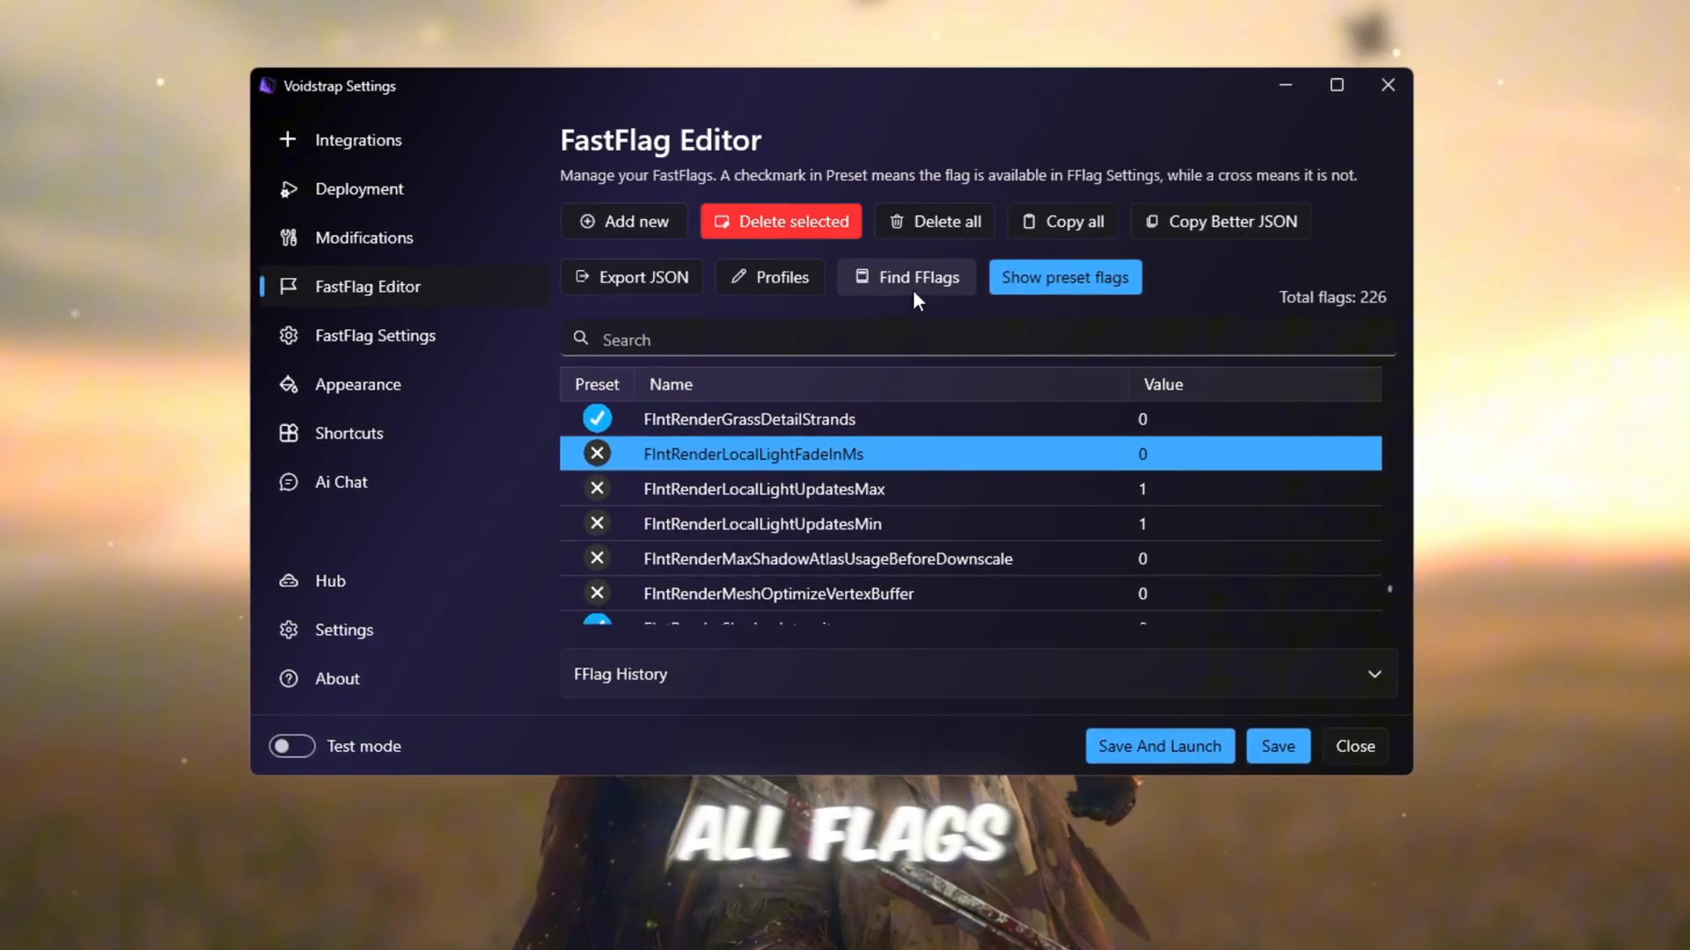
pyautogui.click(624, 221)
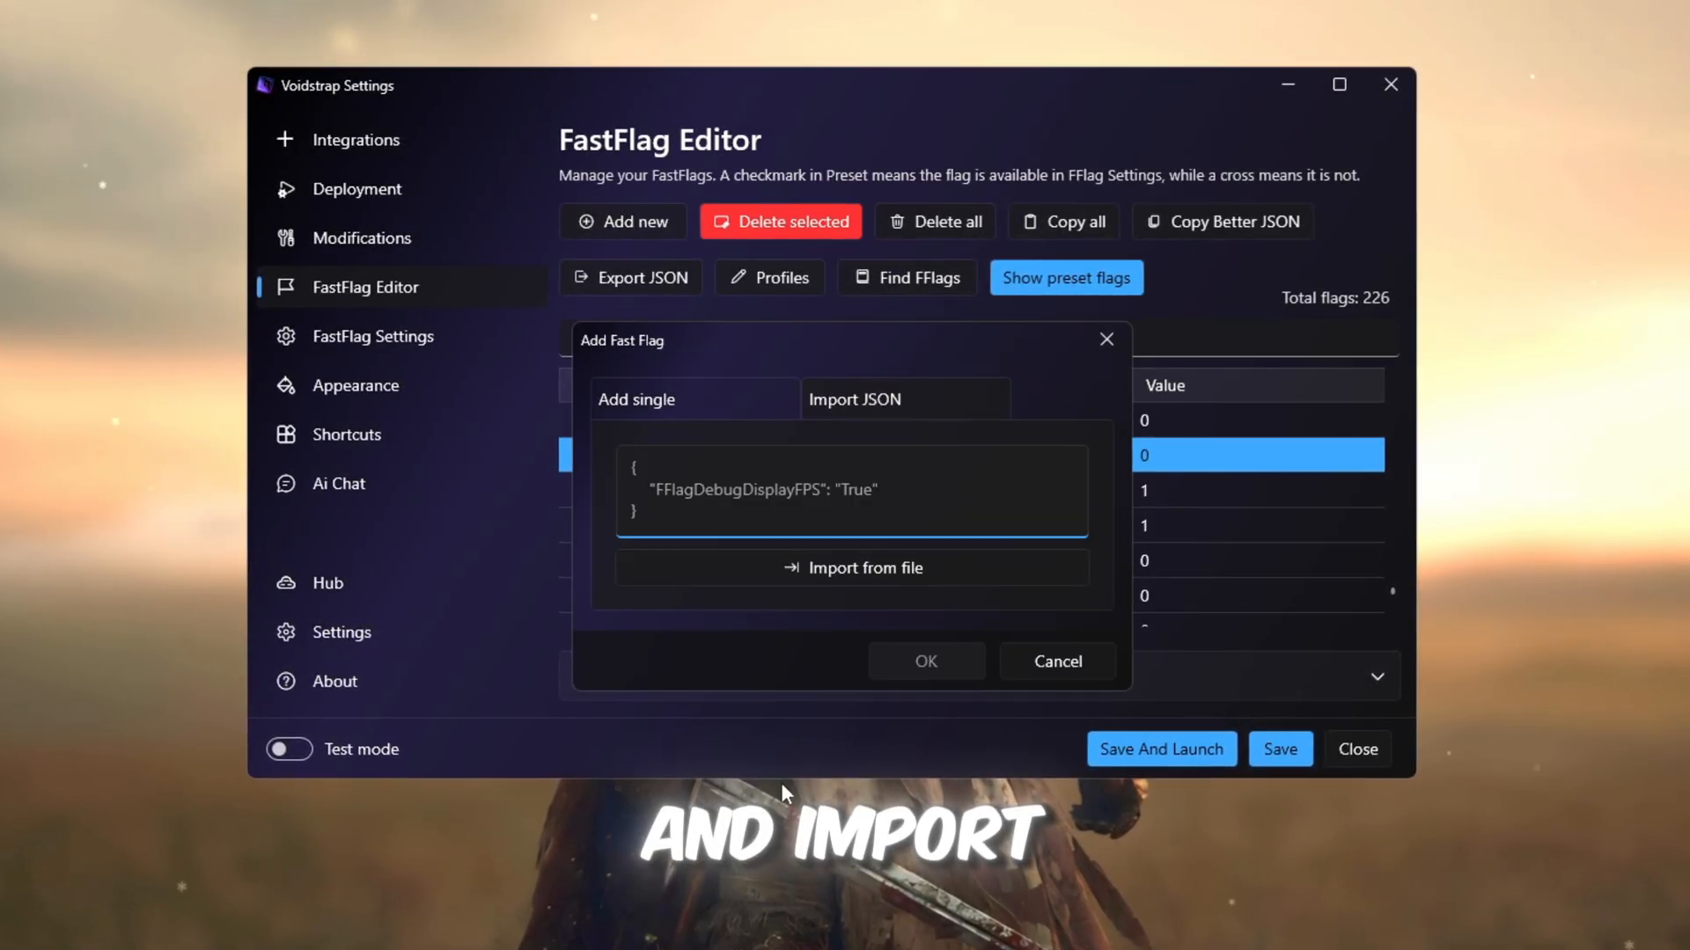
pyautogui.click(852, 568)
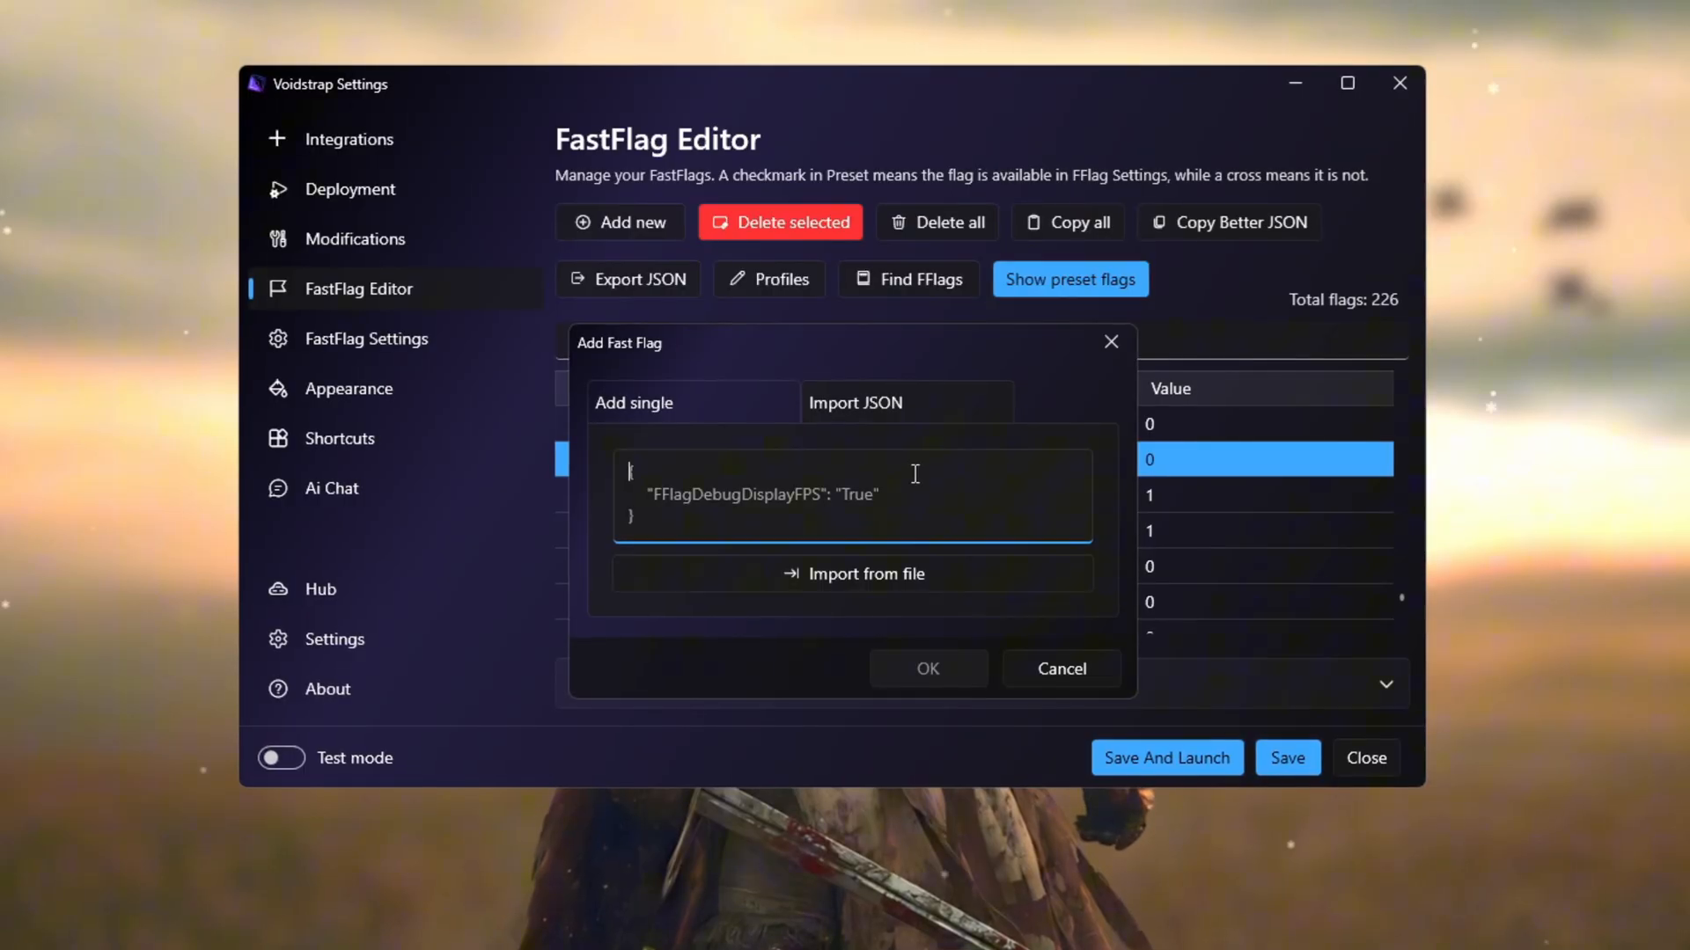
pyautogui.click(928, 668)
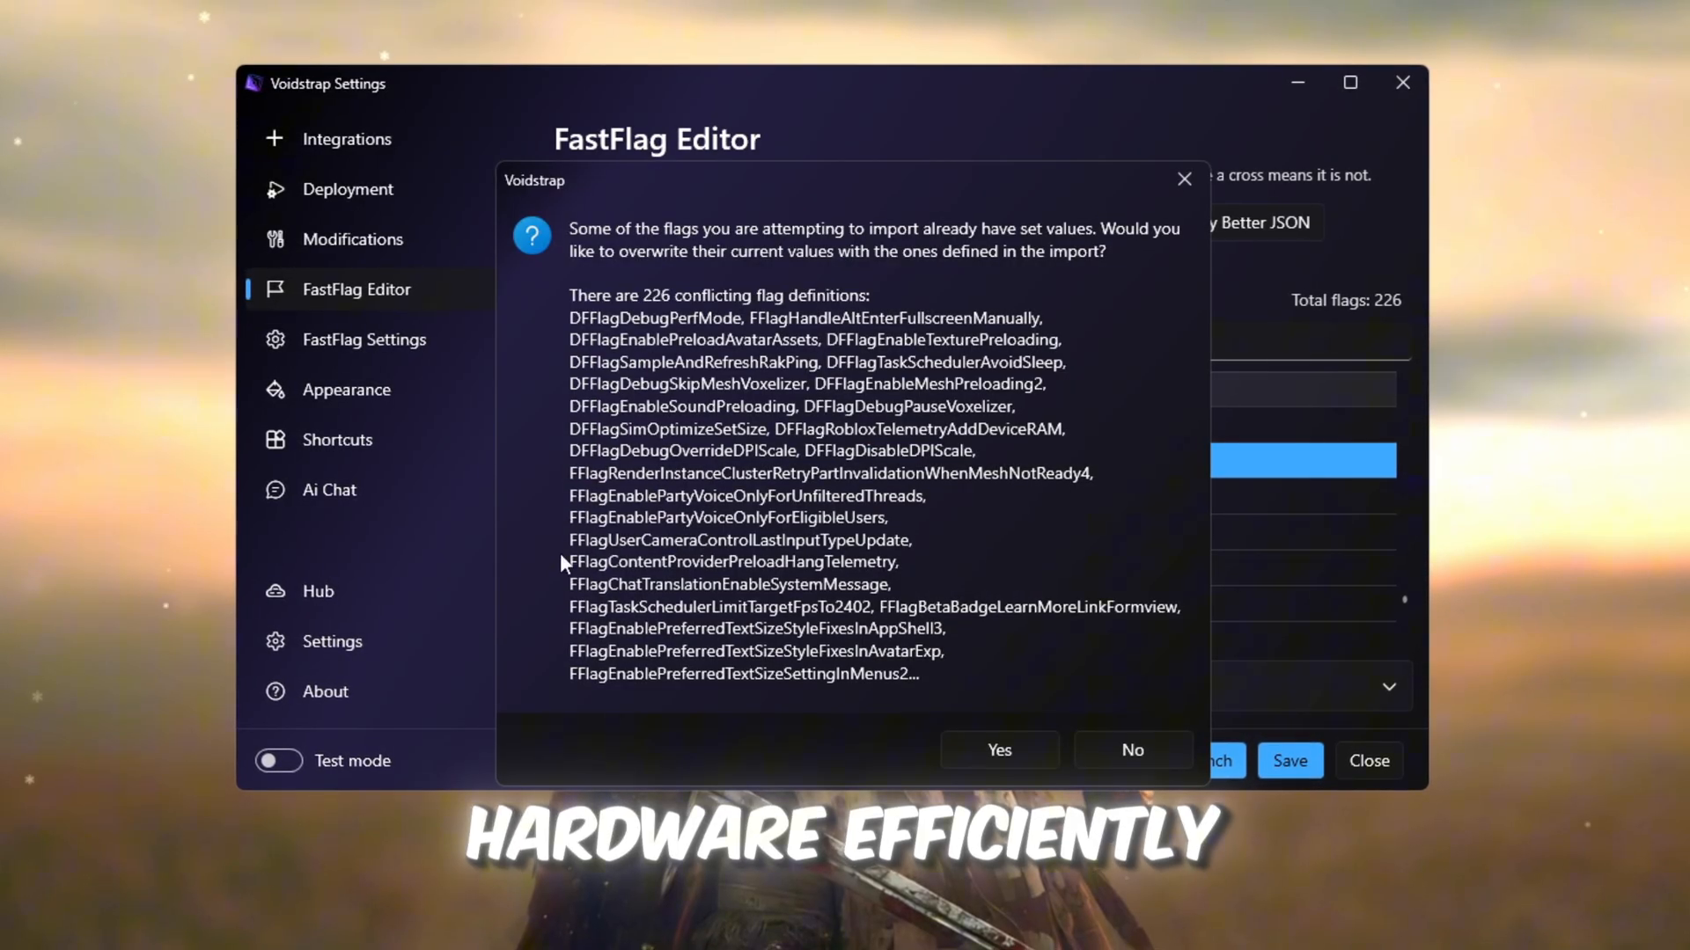
pyautogui.click(1000, 750)
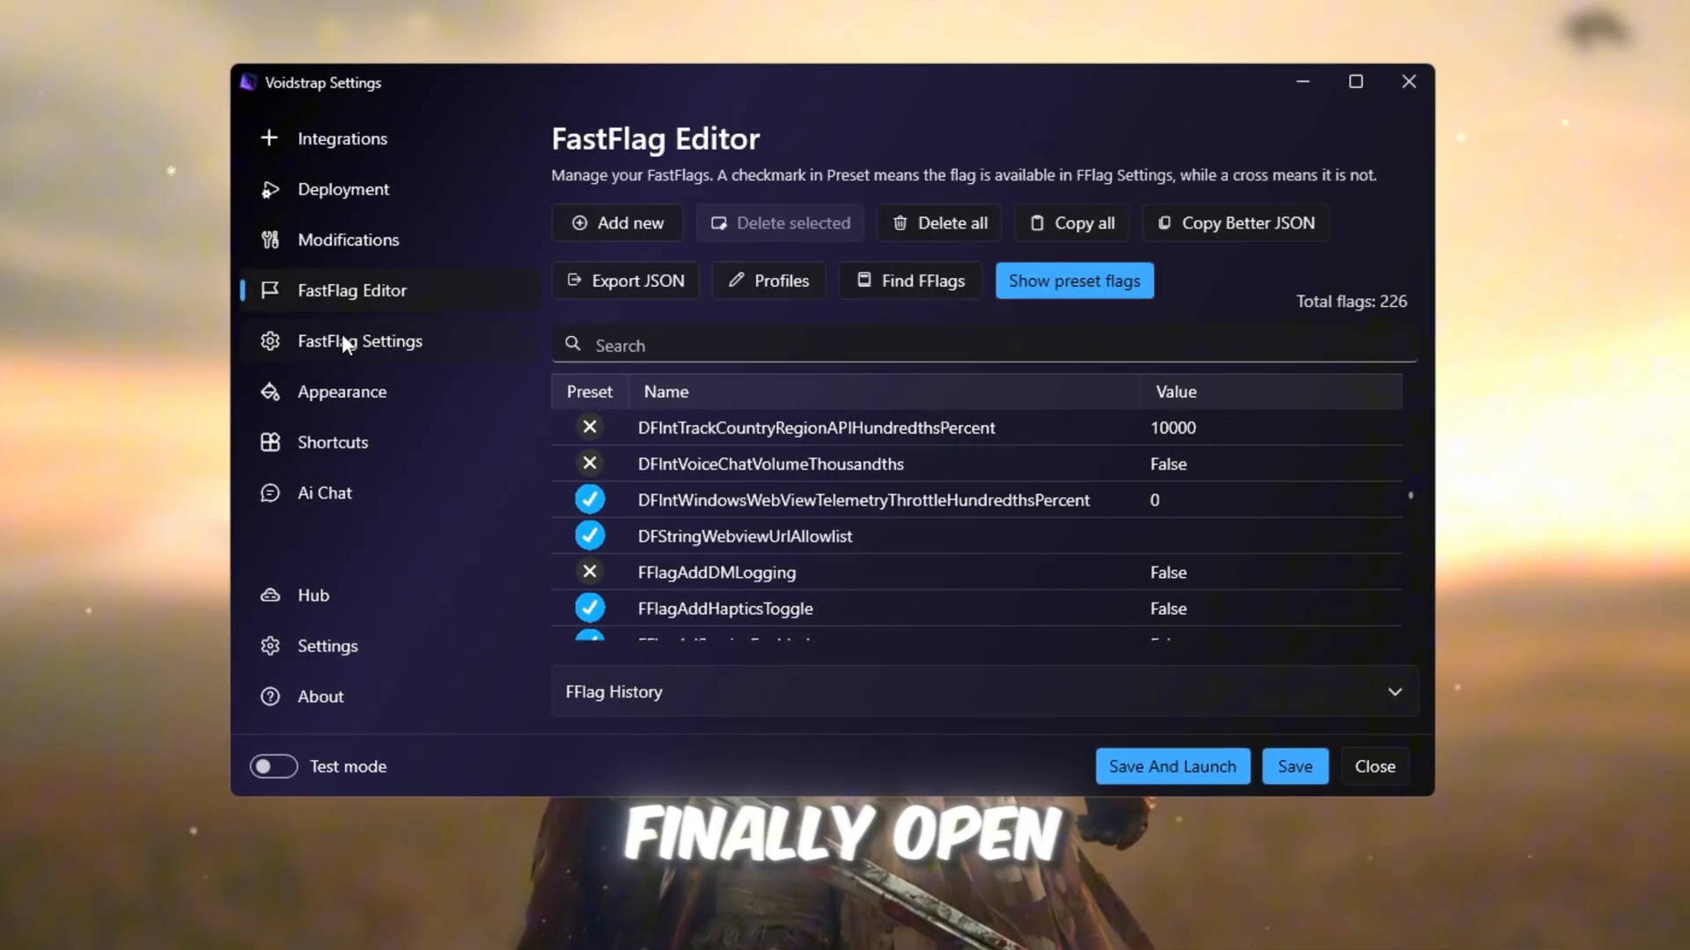
# Browse the FastFlag Settings page and expand the Basic Shaders options.
pyautogui.click(359, 341)
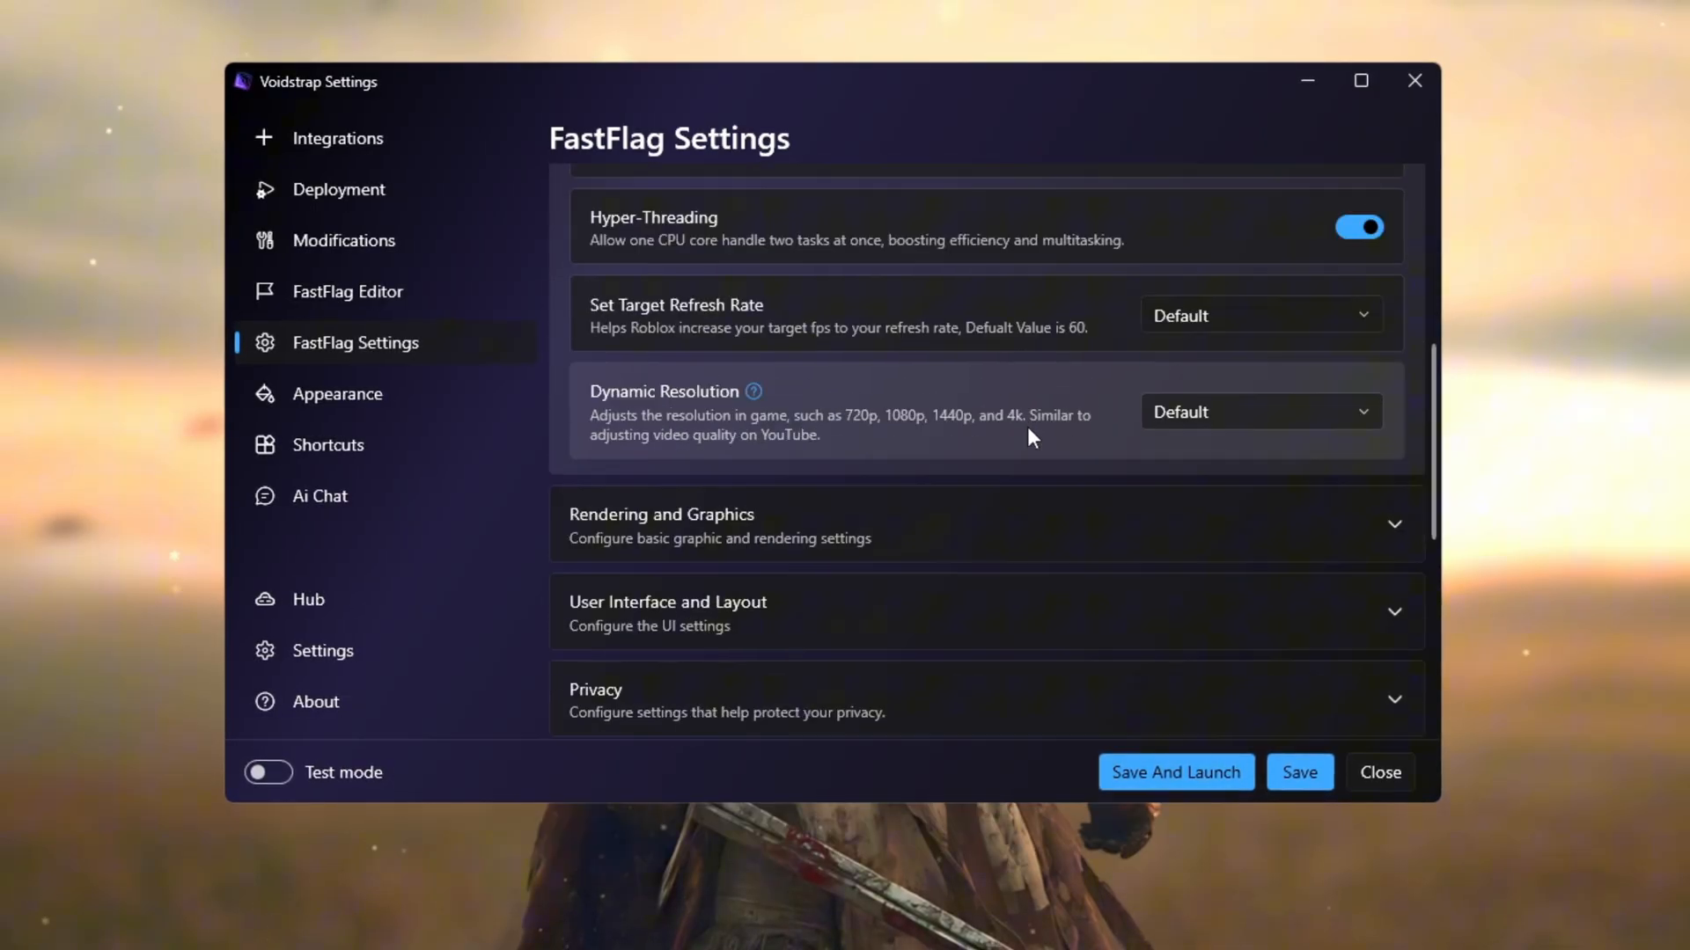
pyautogui.scroll(-3)
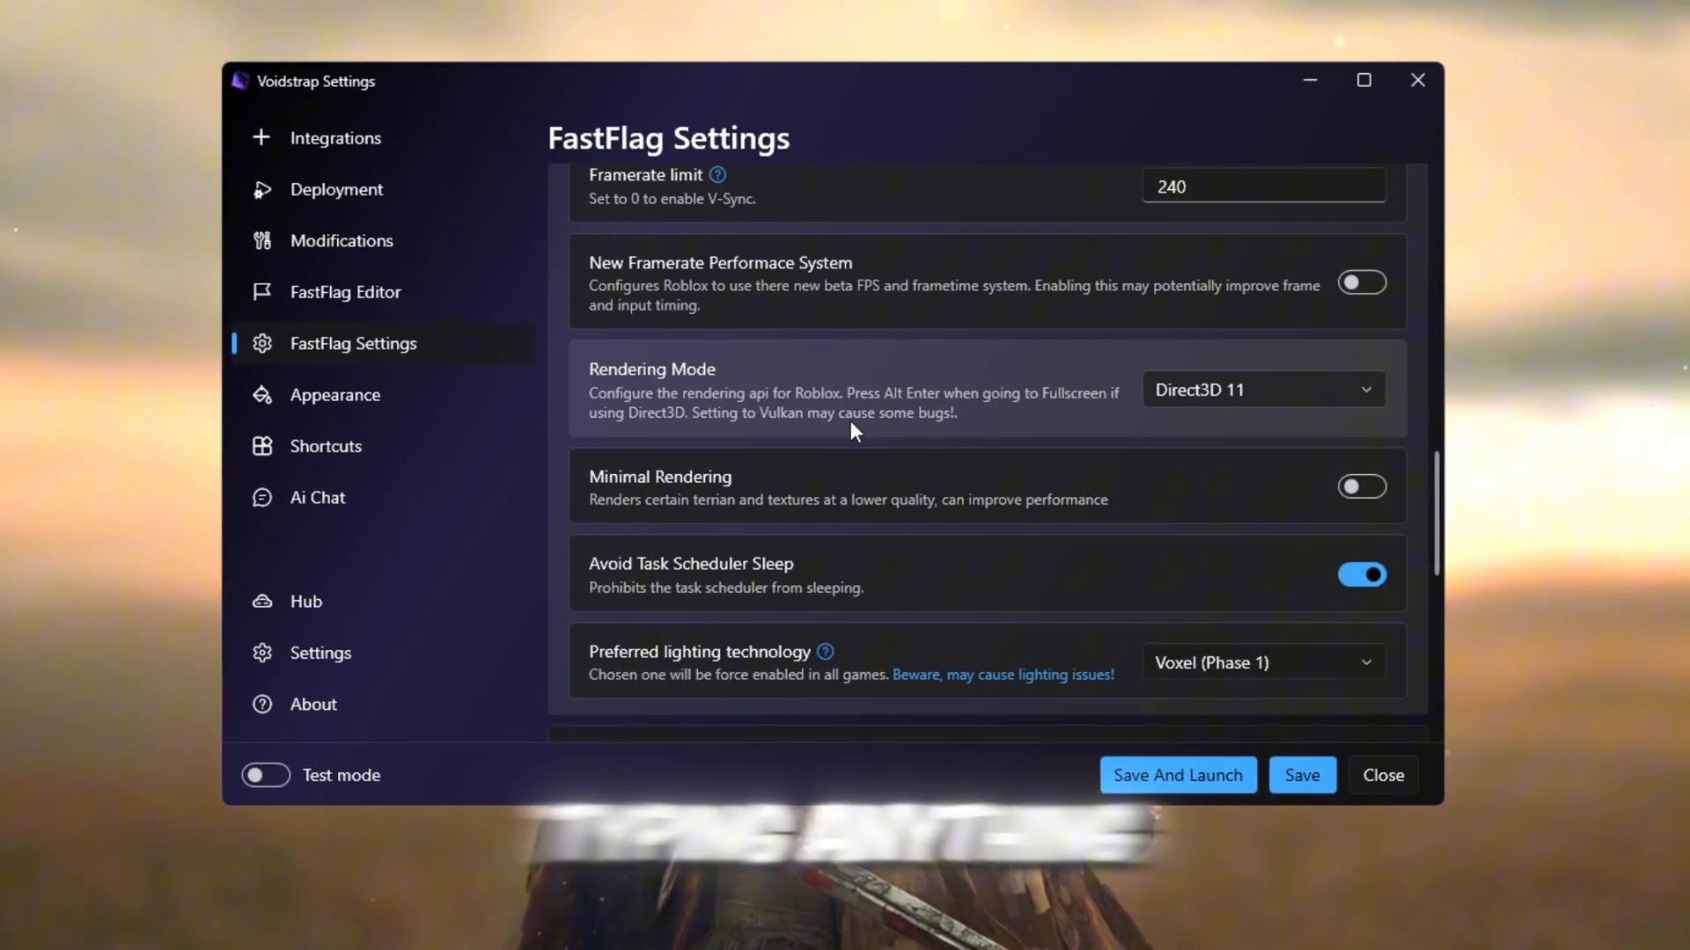
pyautogui.scroll(-3)
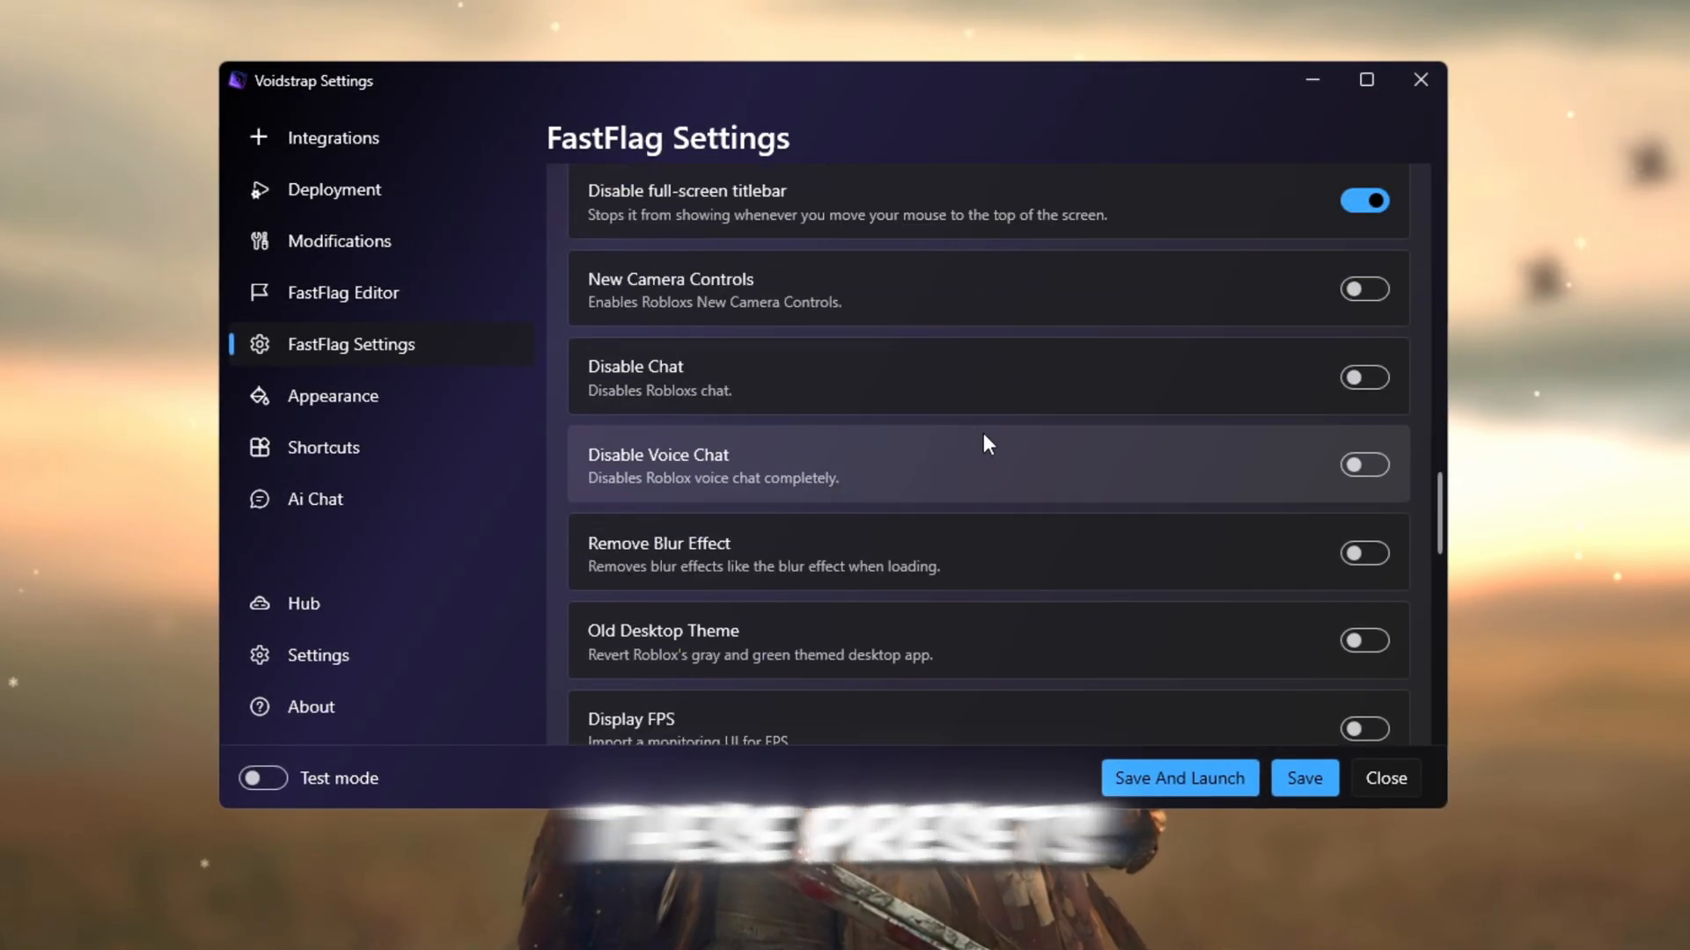
pyautogui.scroll(-3)
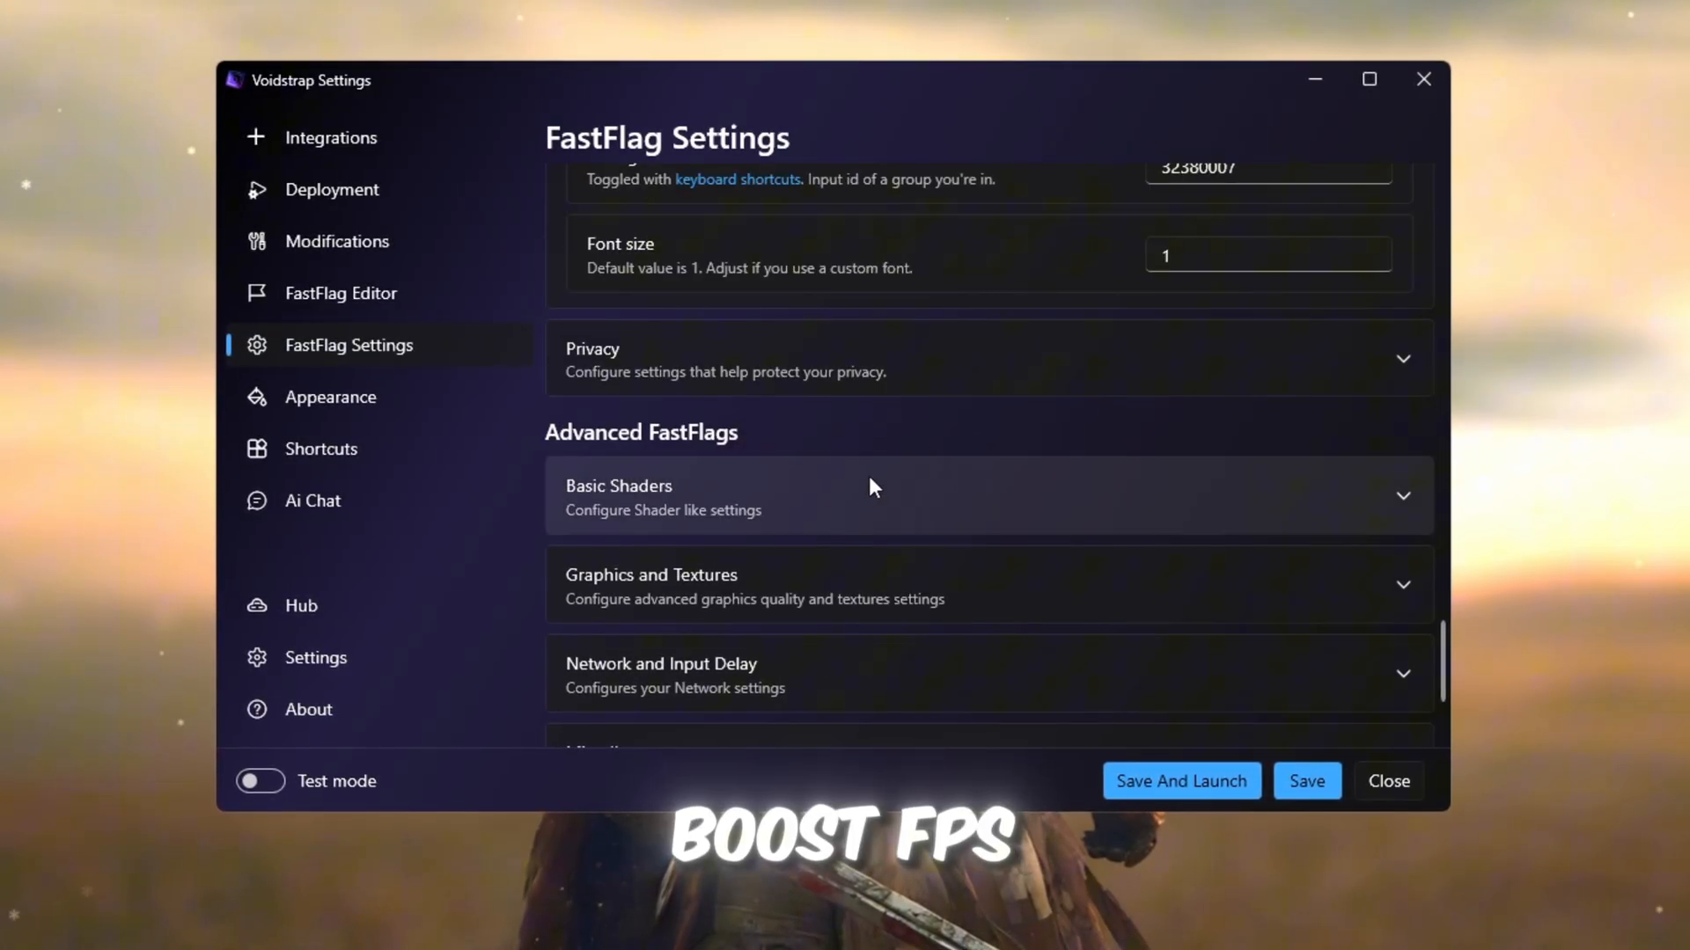
pyautogui.click(874, 497)
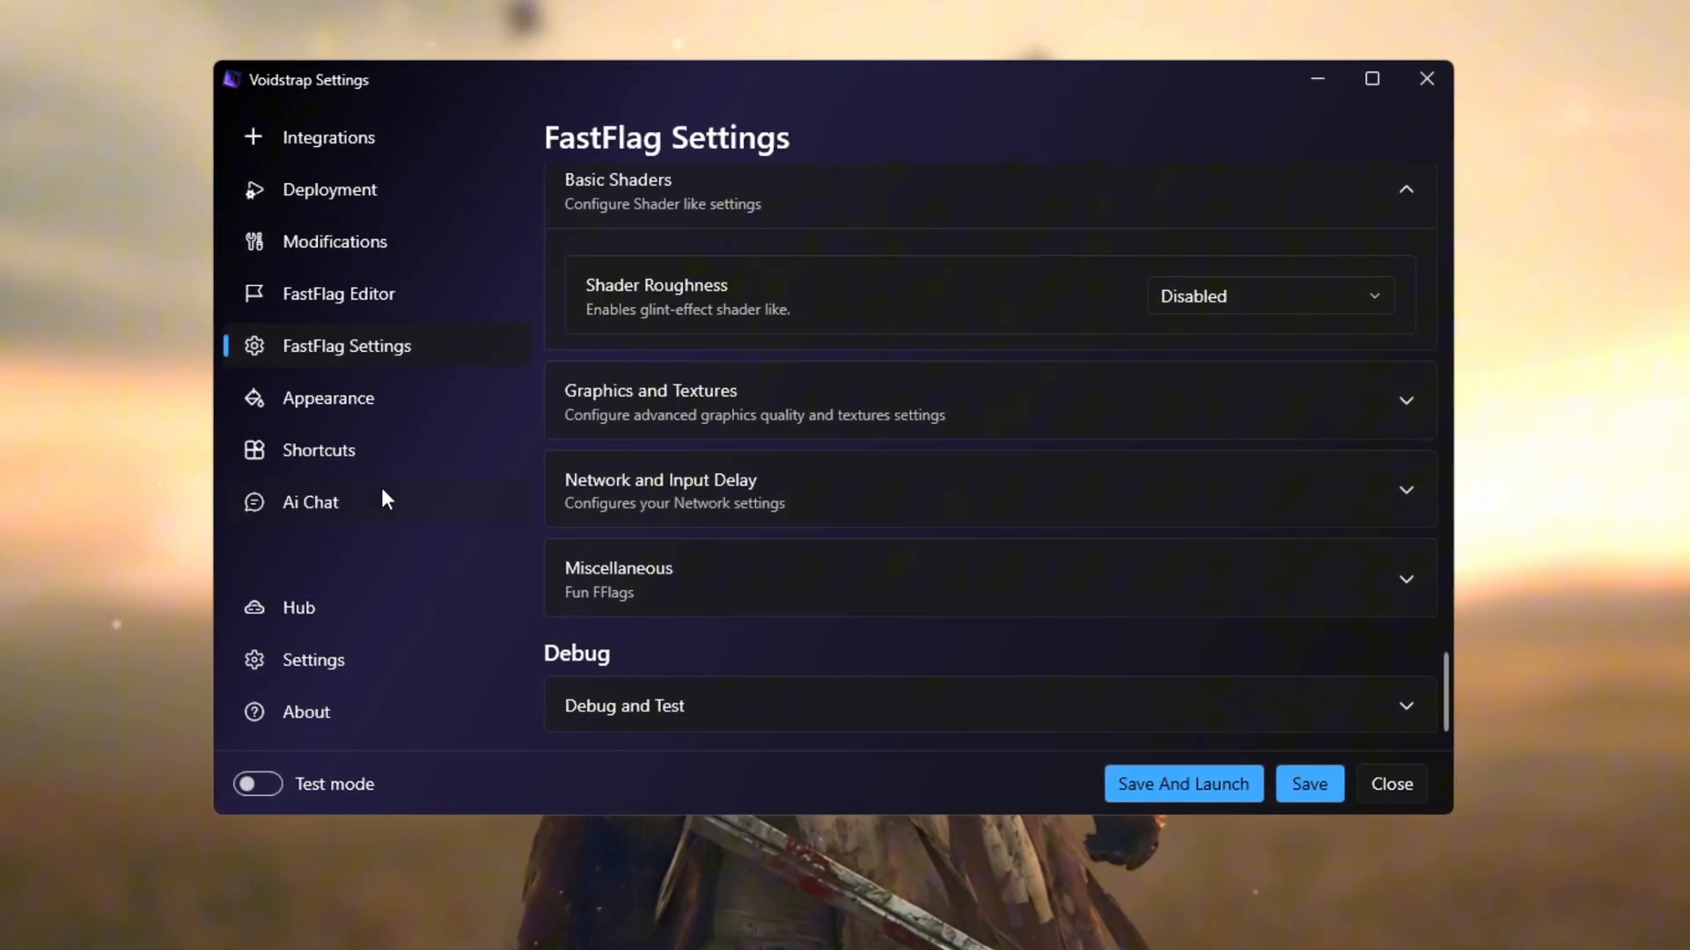
# Look at the Shortcuts and Ai Chat pages, then close Voidstrap settings.
pyautogui.click(317, 451)
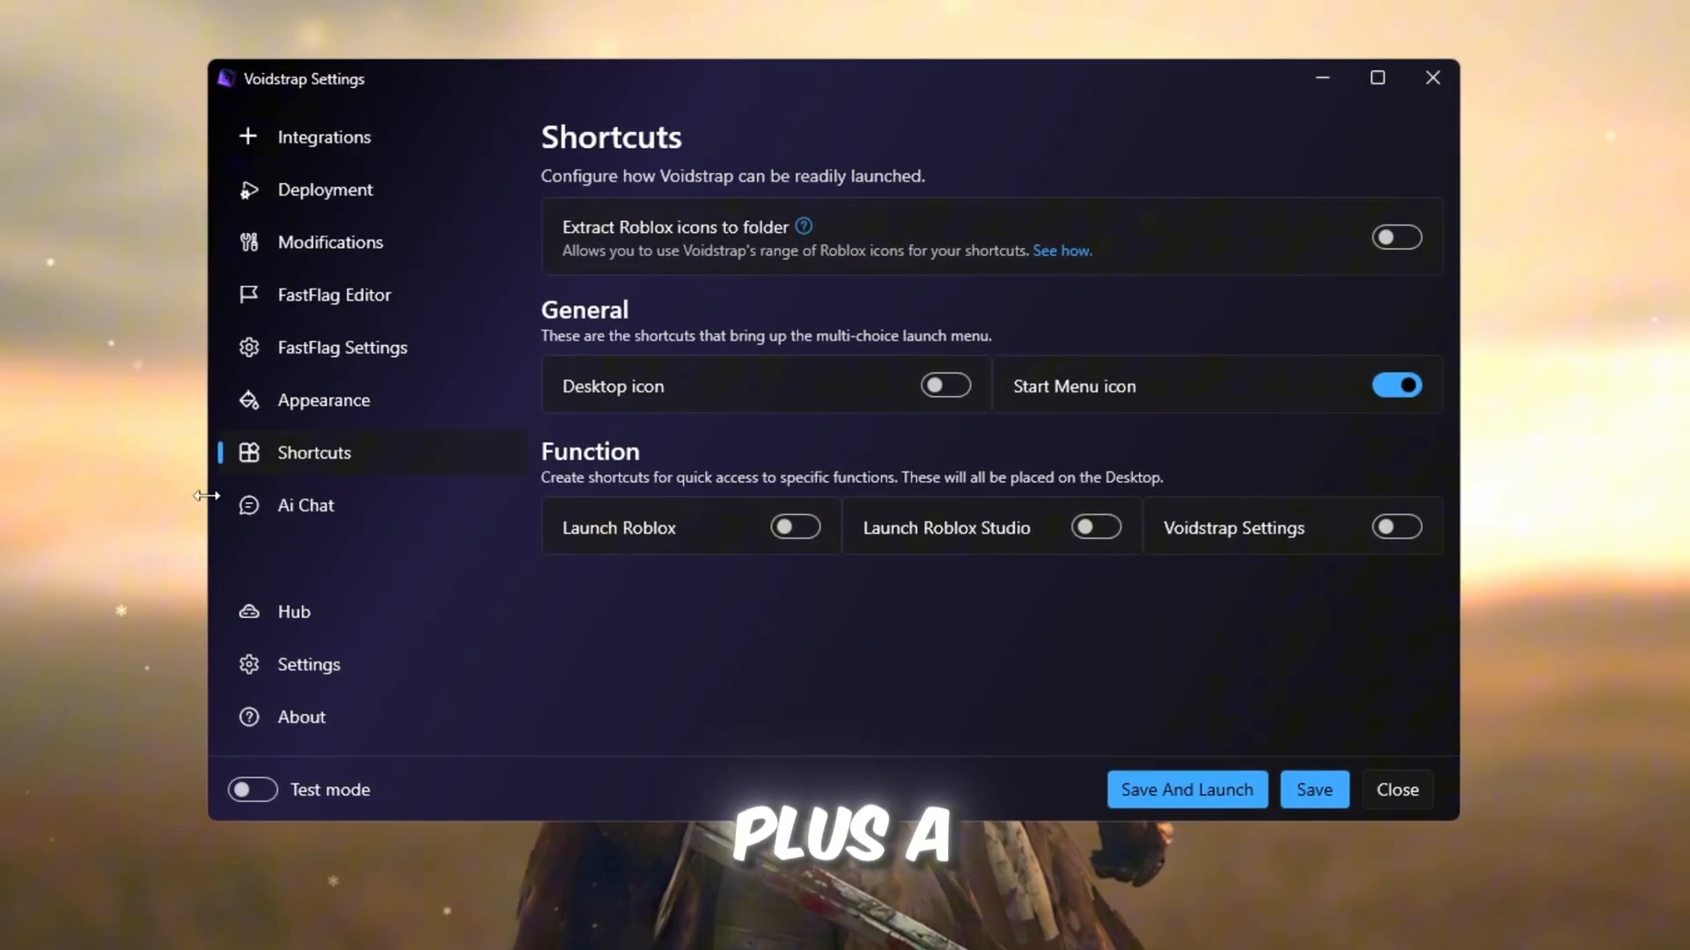
pyautogui.click(306, 505)
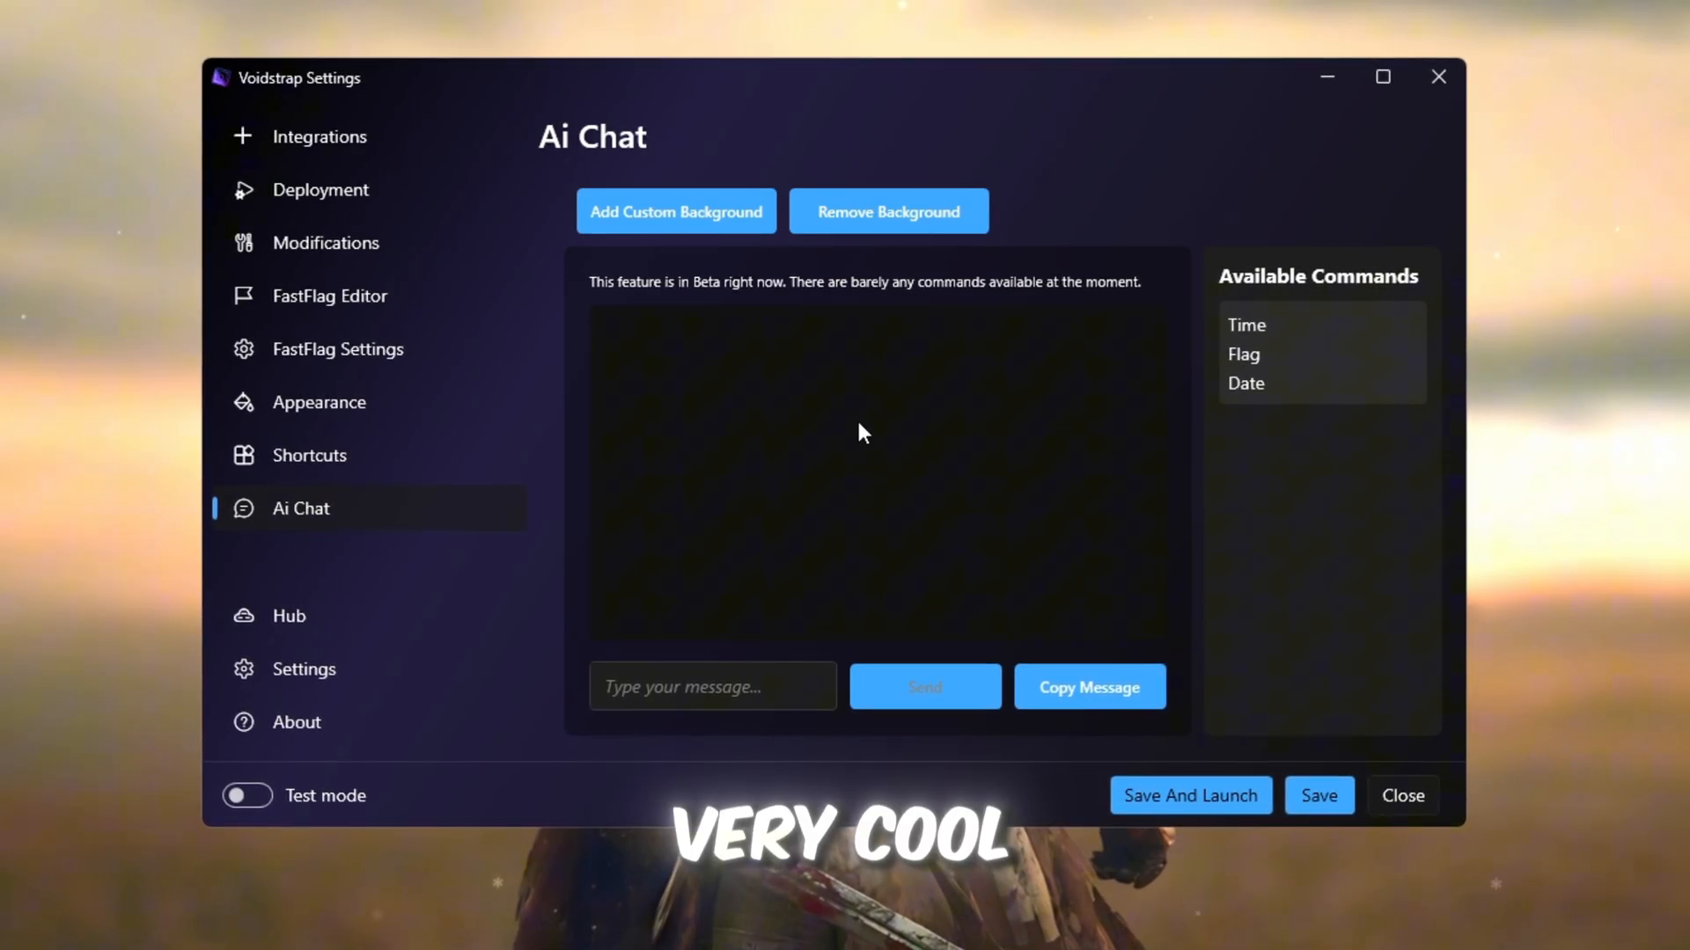
pyautogui.click(1320, 797)
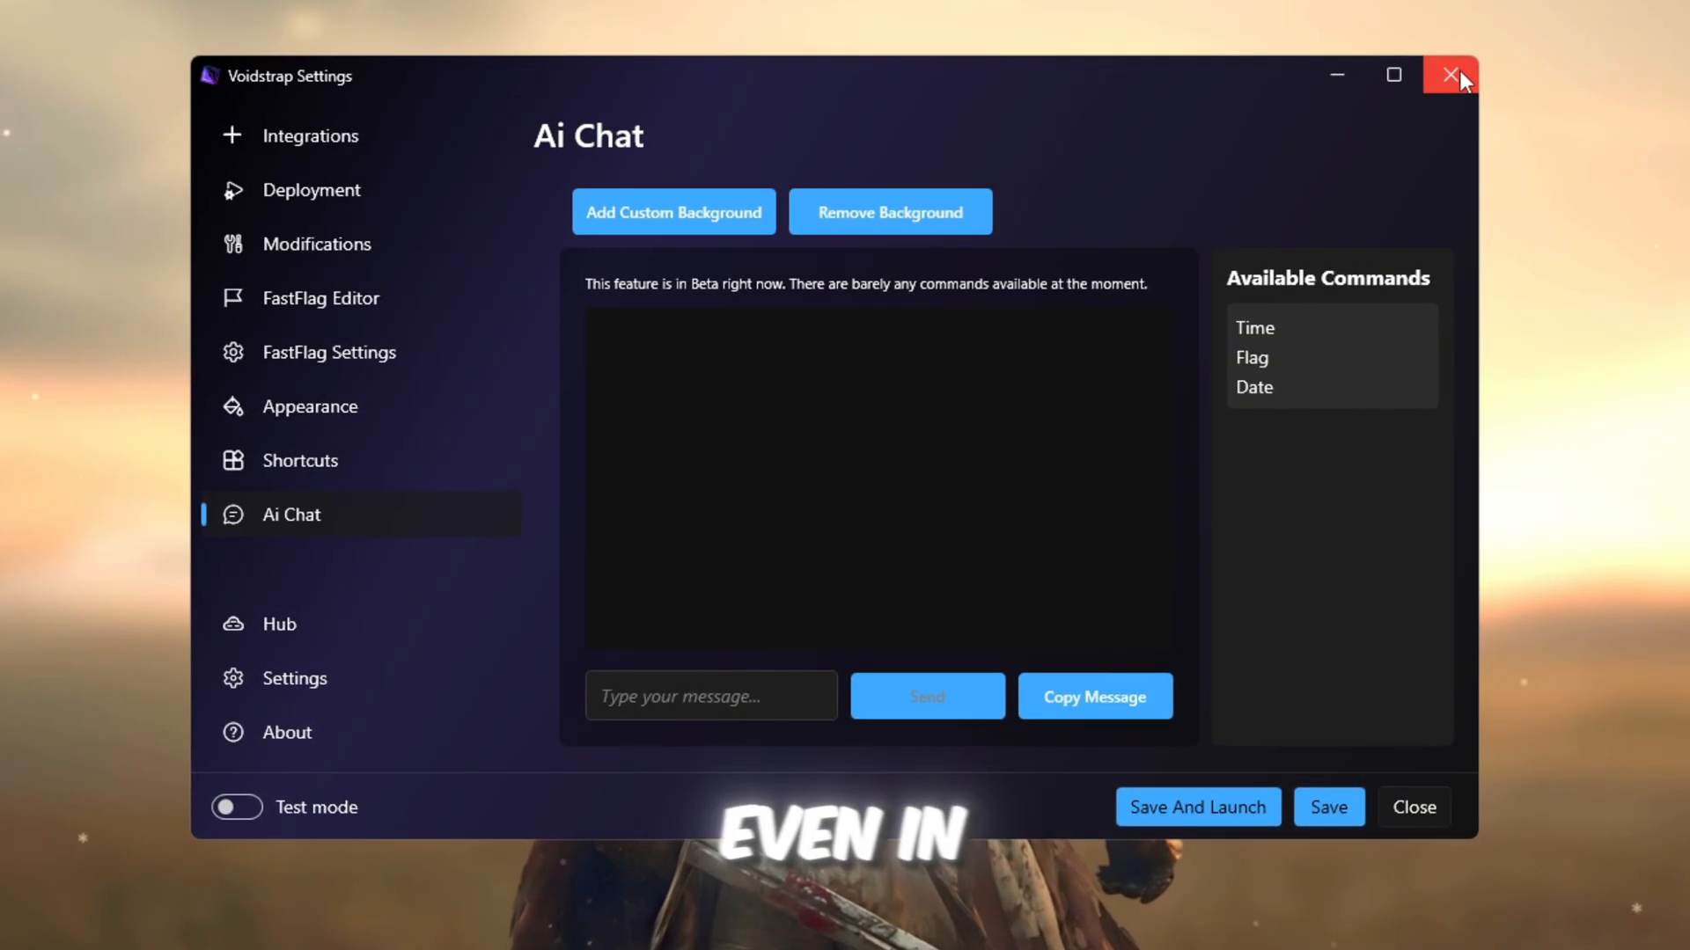
pyautogui.click(1450, 76)
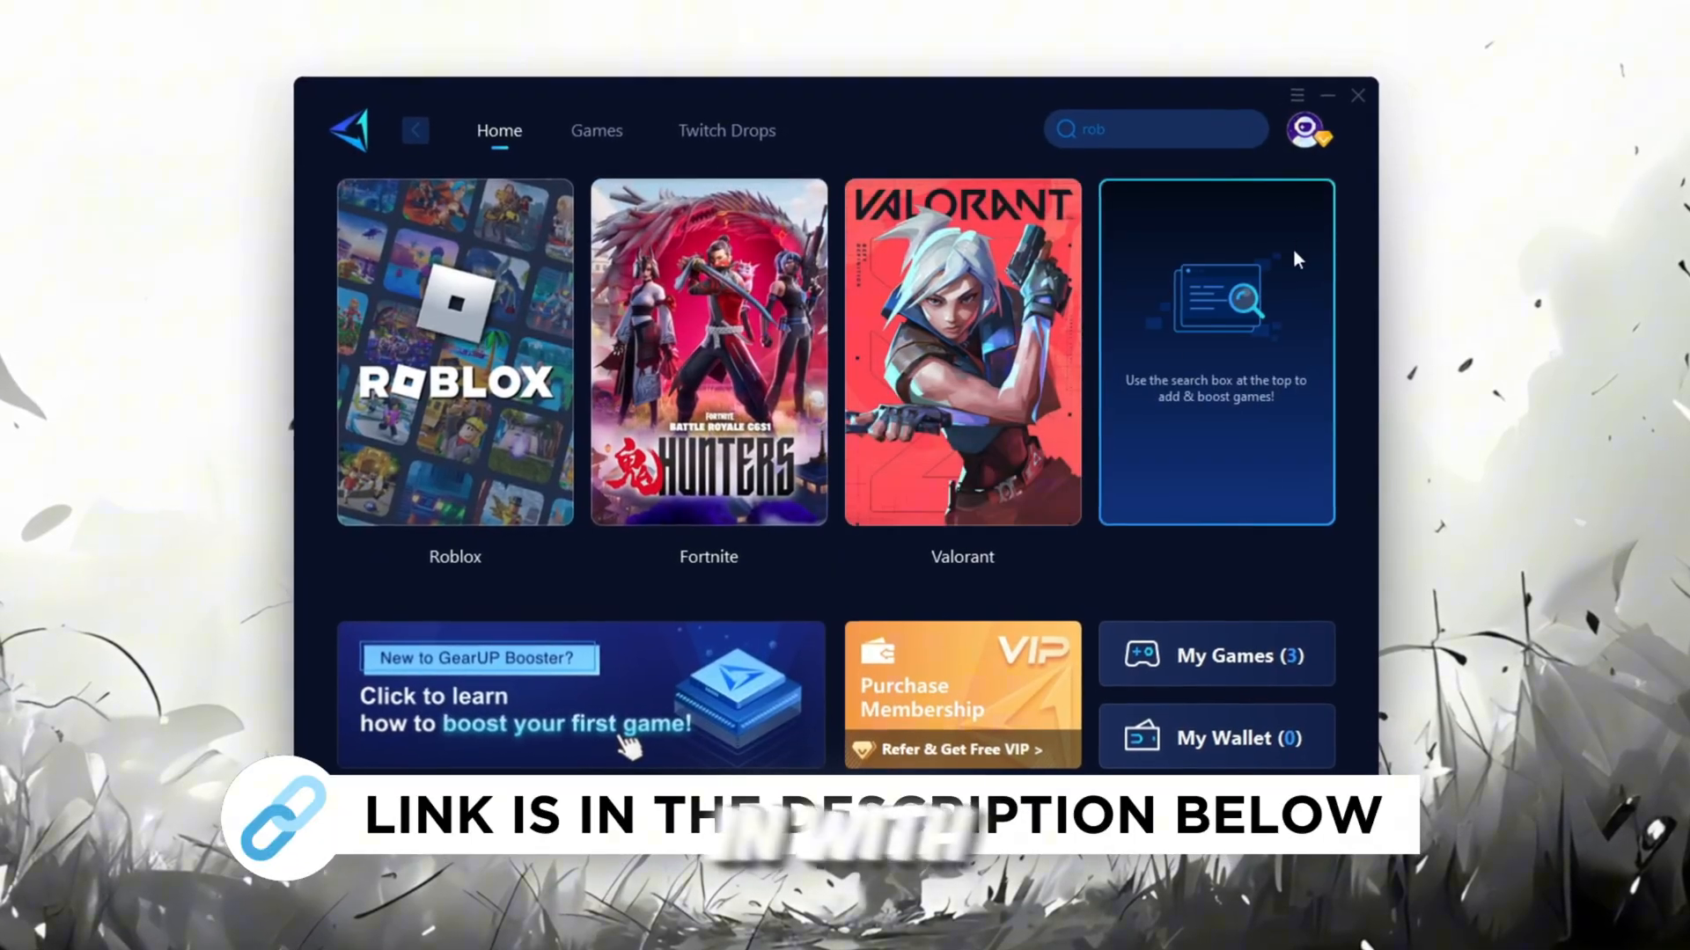
# Browse GearUP Booster's game library and boost Roblox on an auto-selected server.
pyautogui.click(1302, 132)
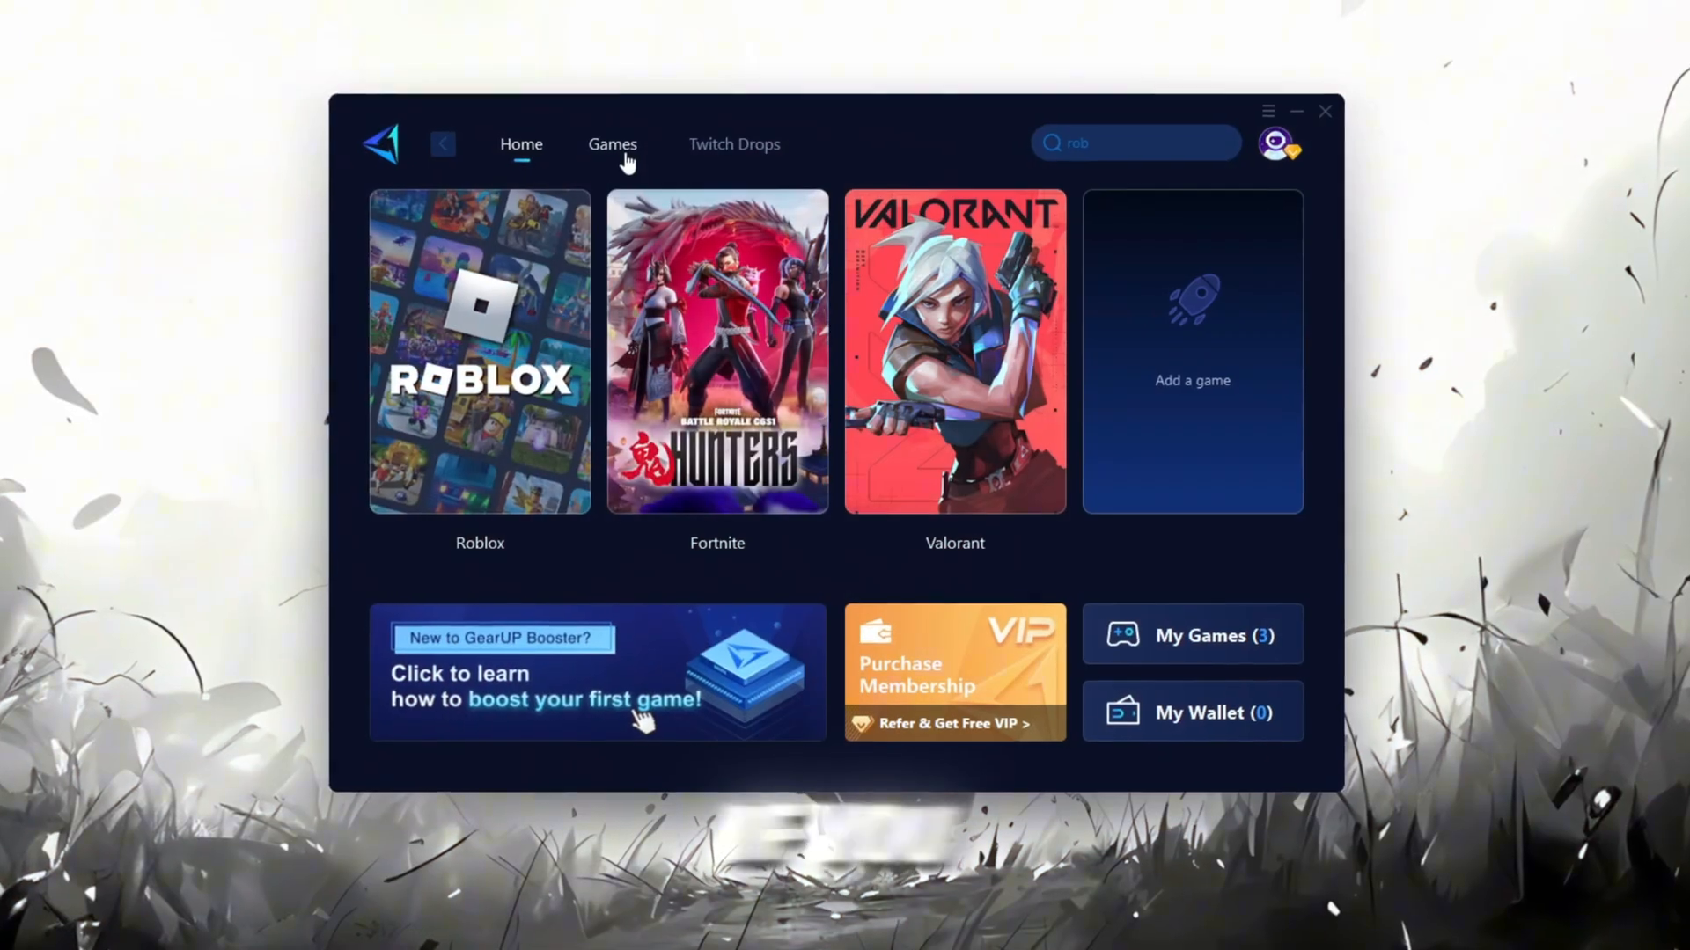
pyautogui.click(611, 144)
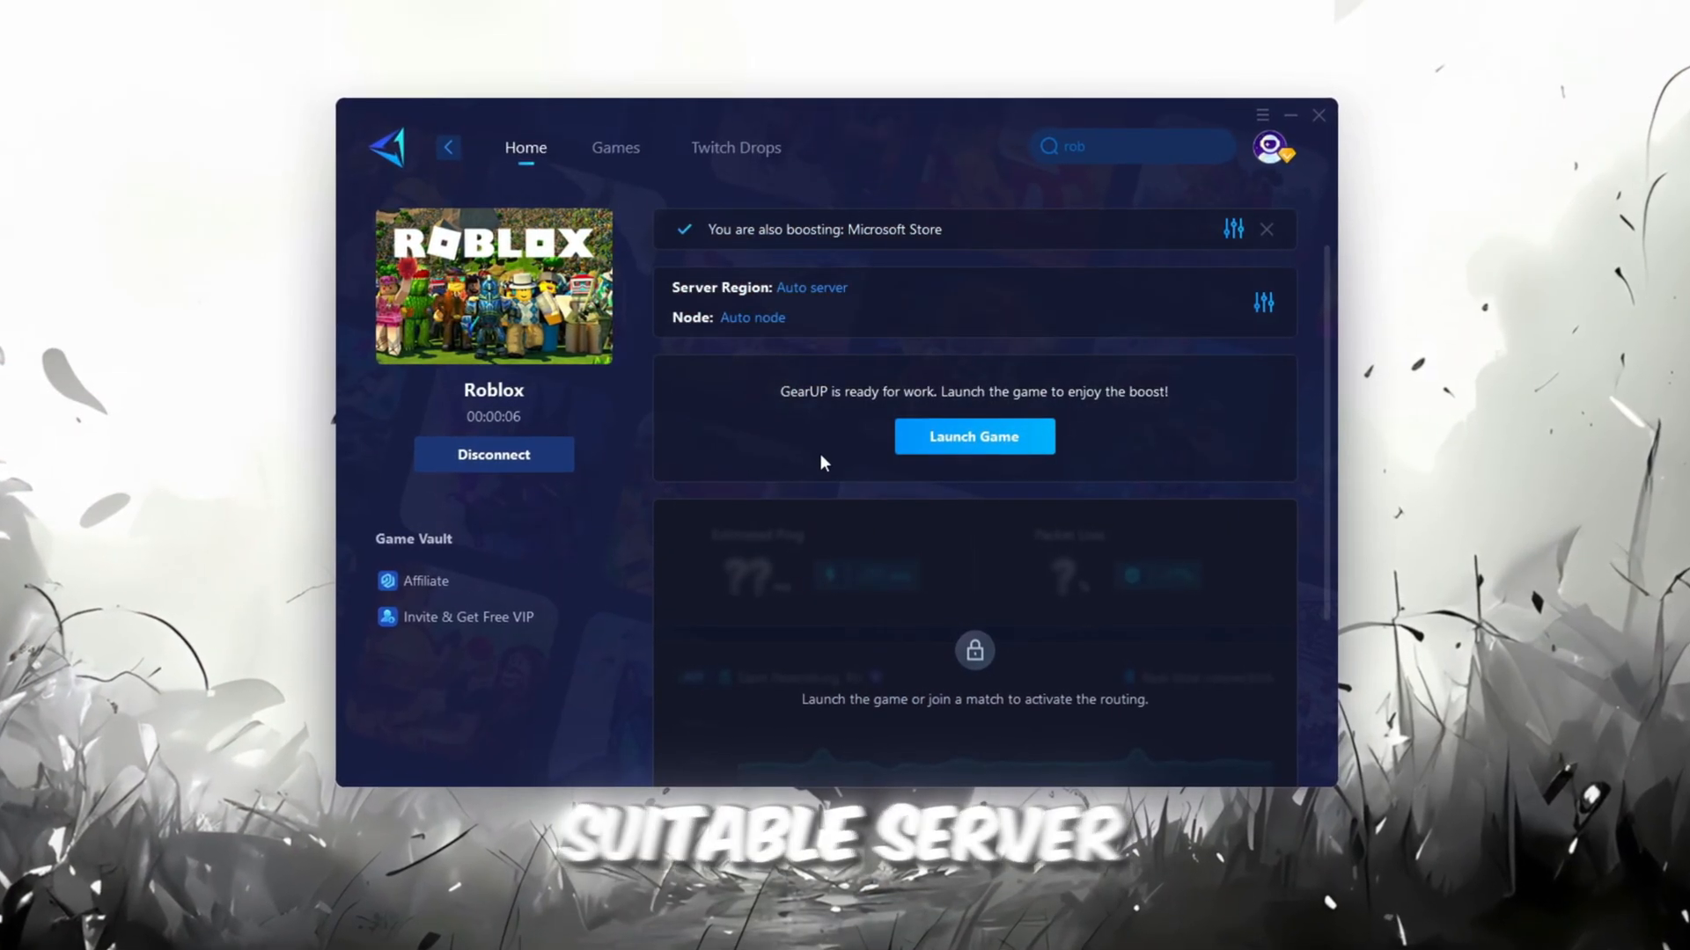
pyautogui.moveTo(811, 287)
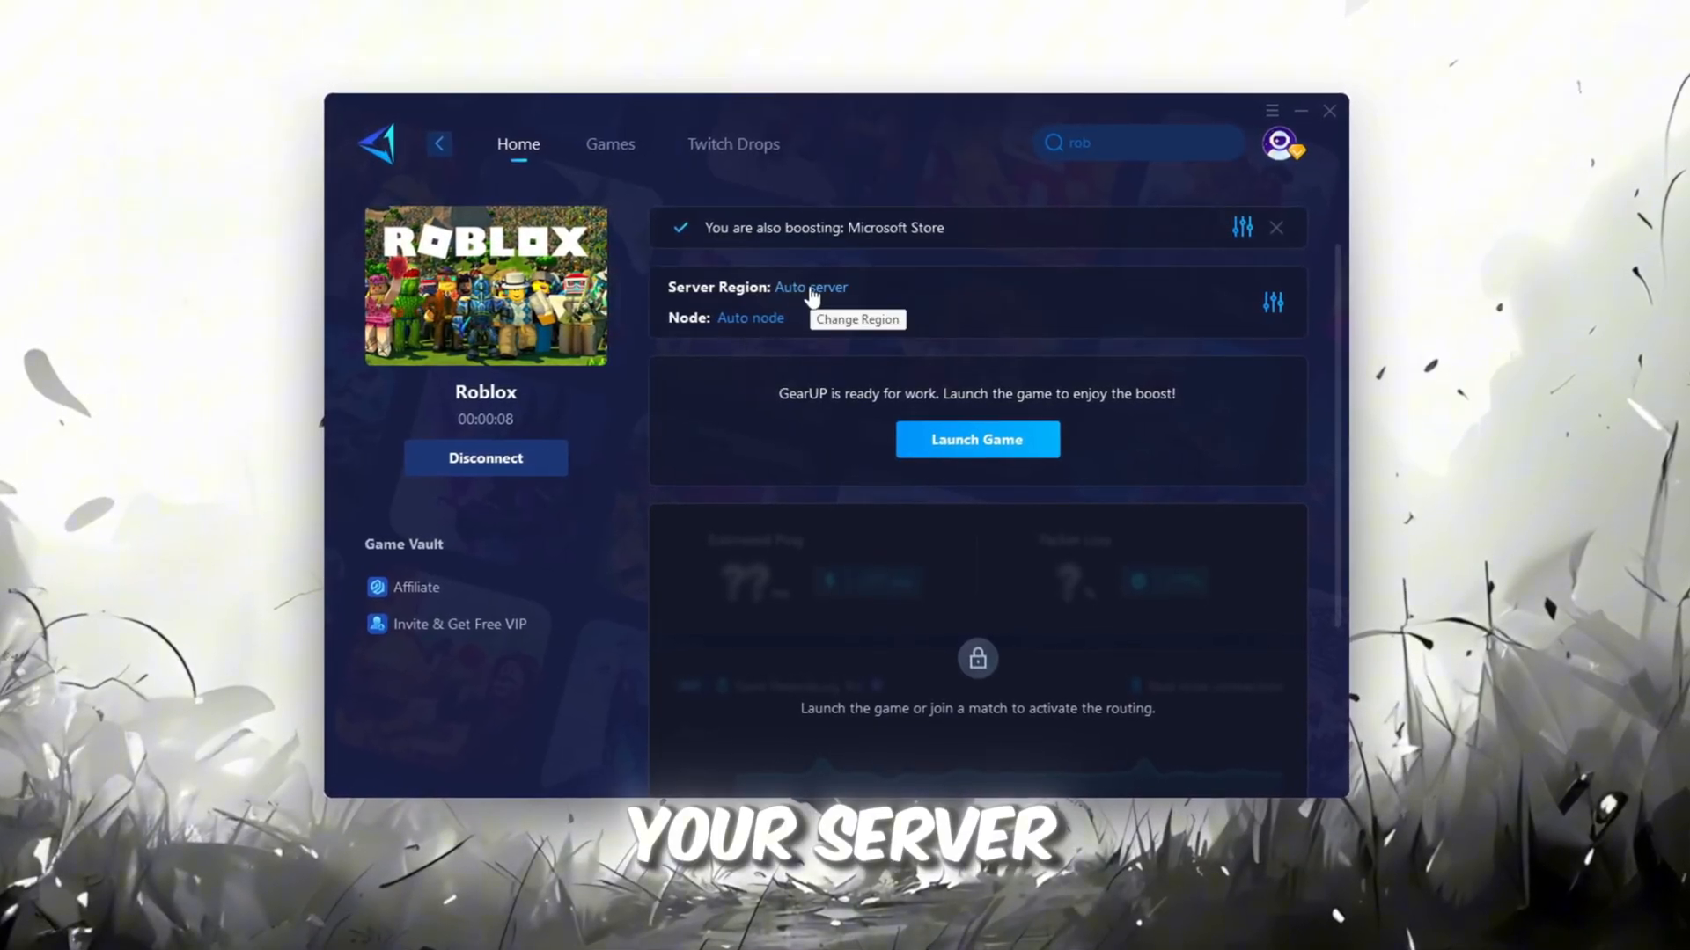
pyautogui.click(810, 287)
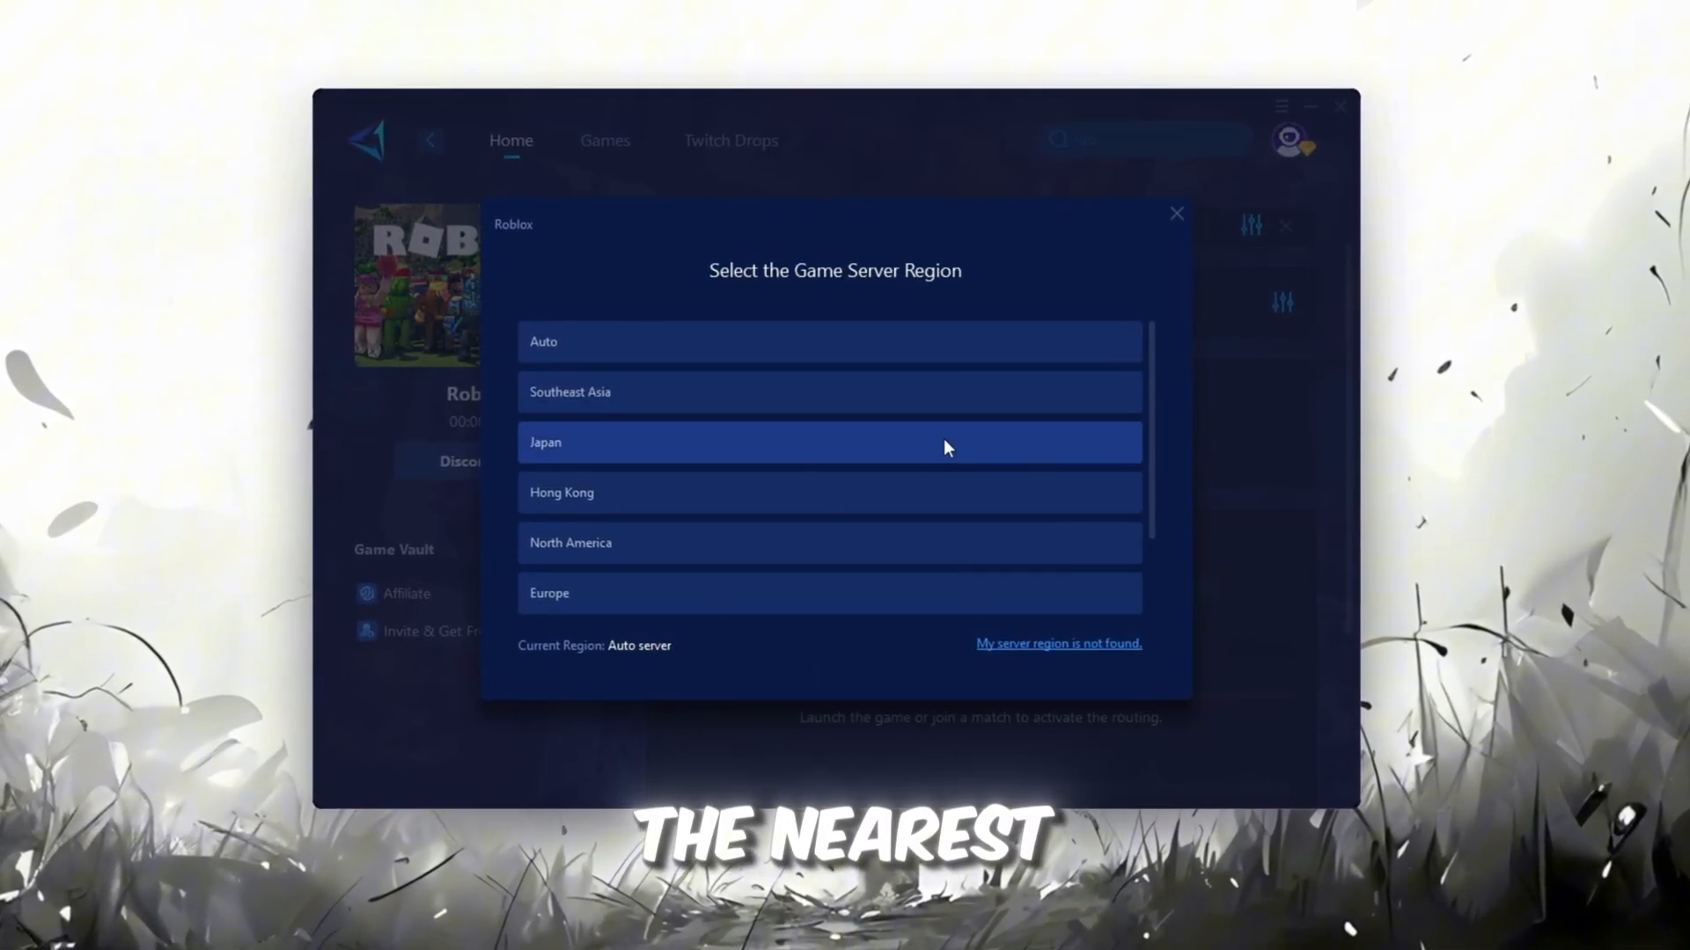
pyautogui.scroll(-3)
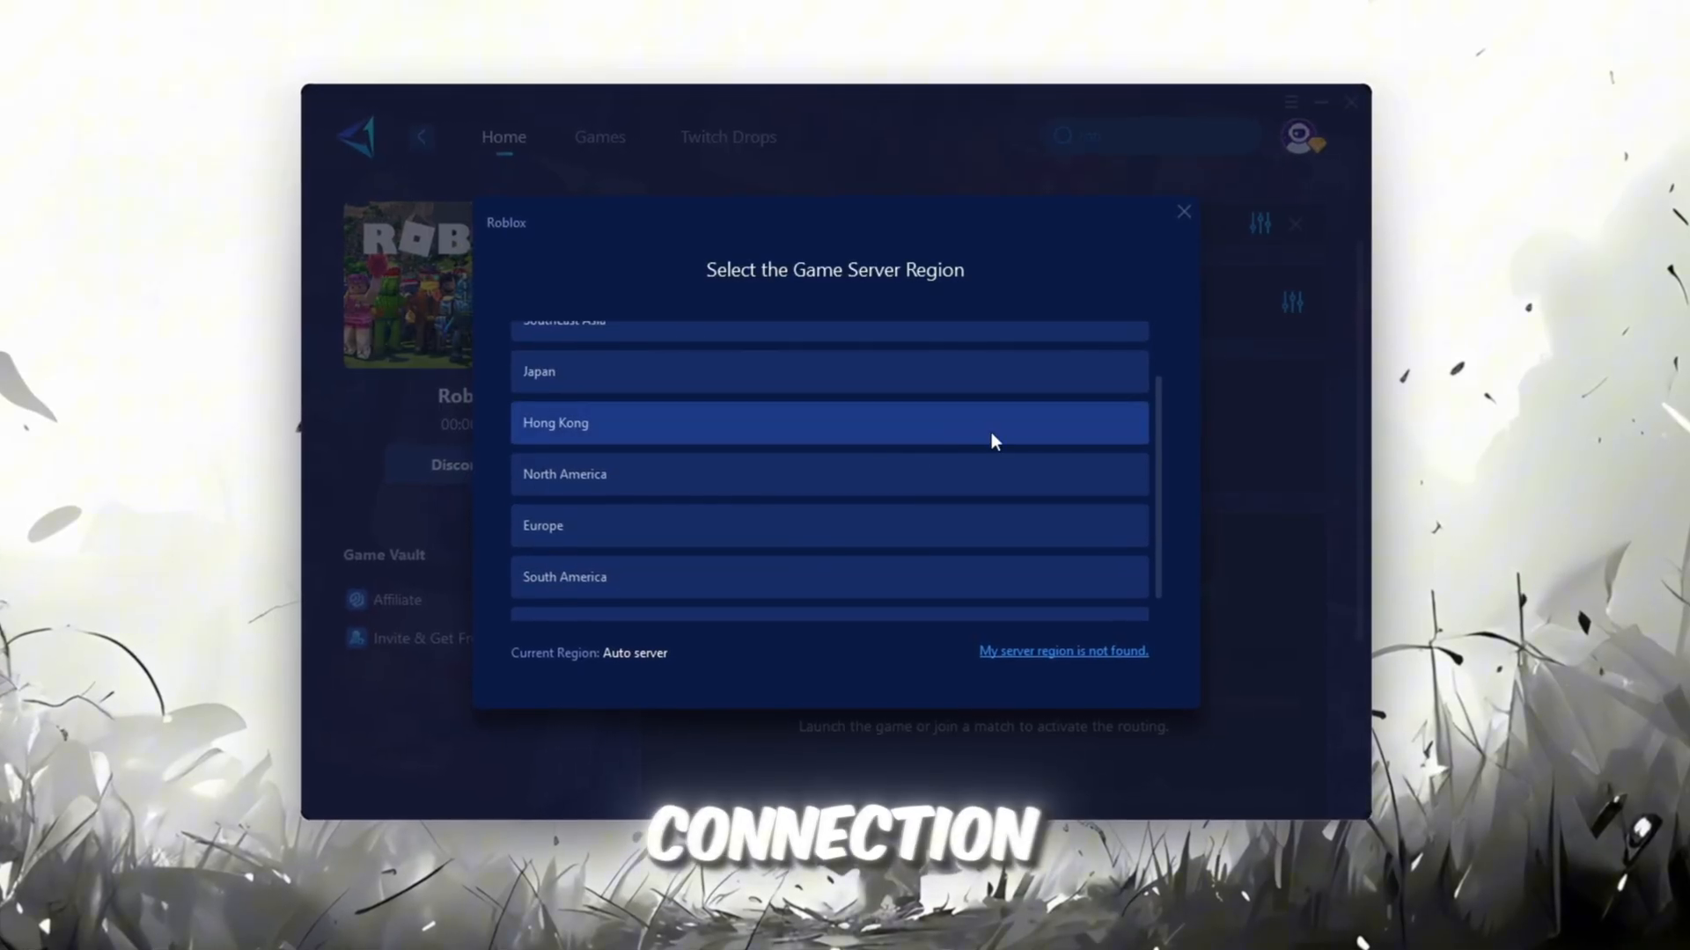
pyautogui.click(1183, 211)
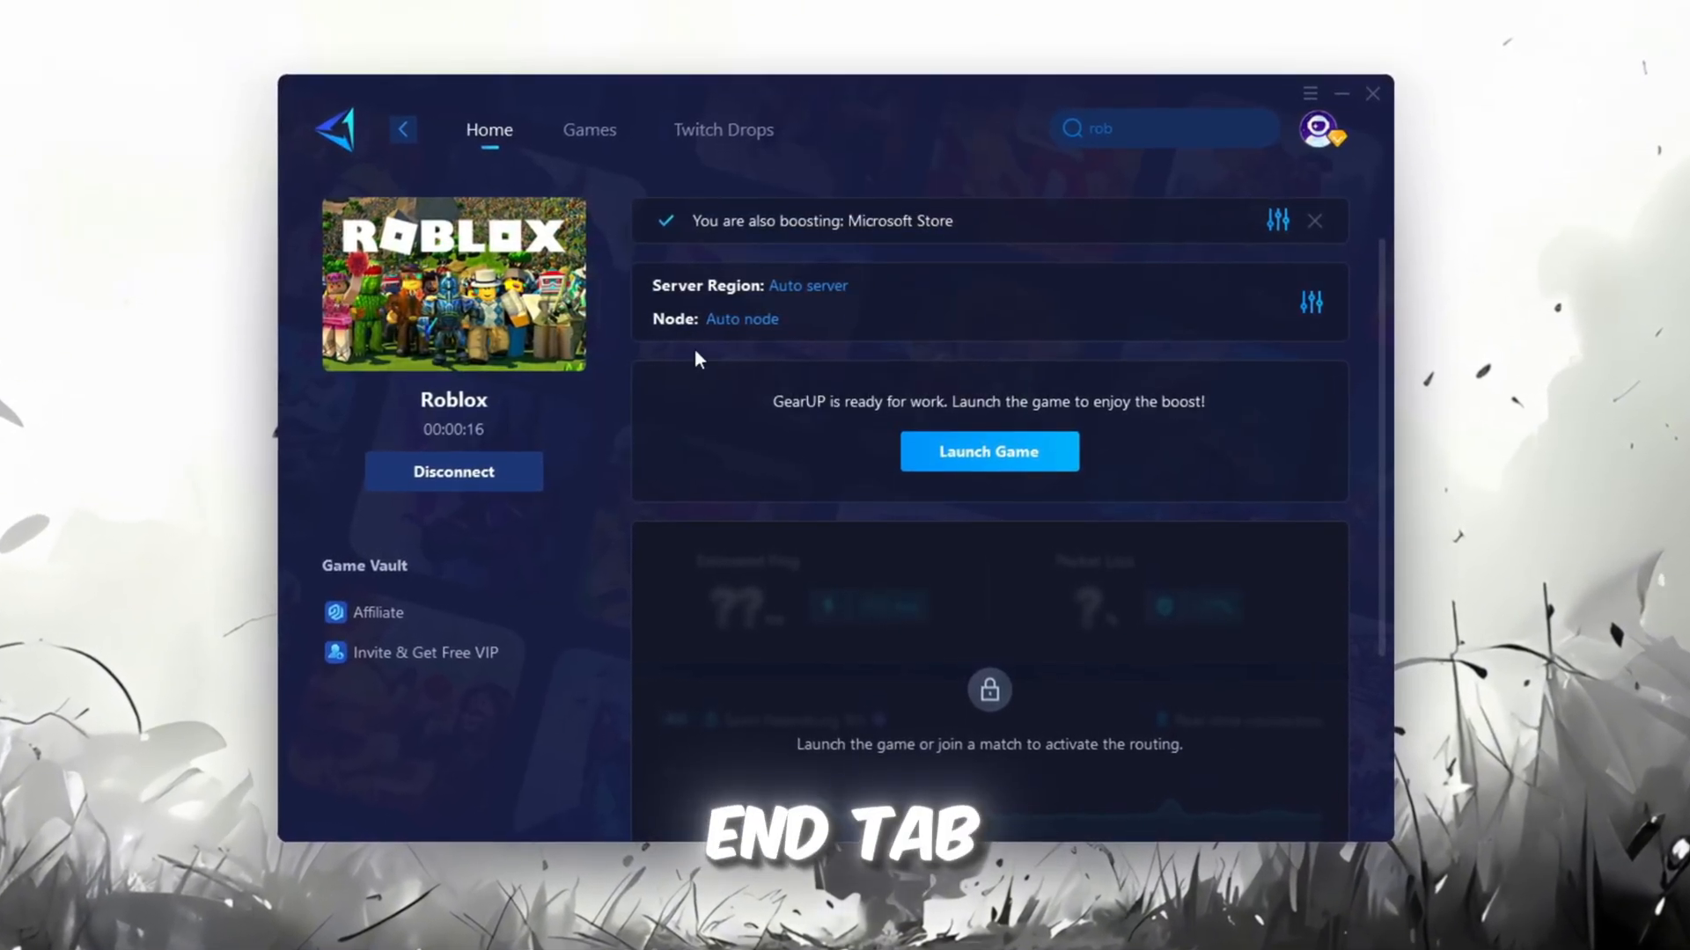
pyautogui.click(1309, 303)
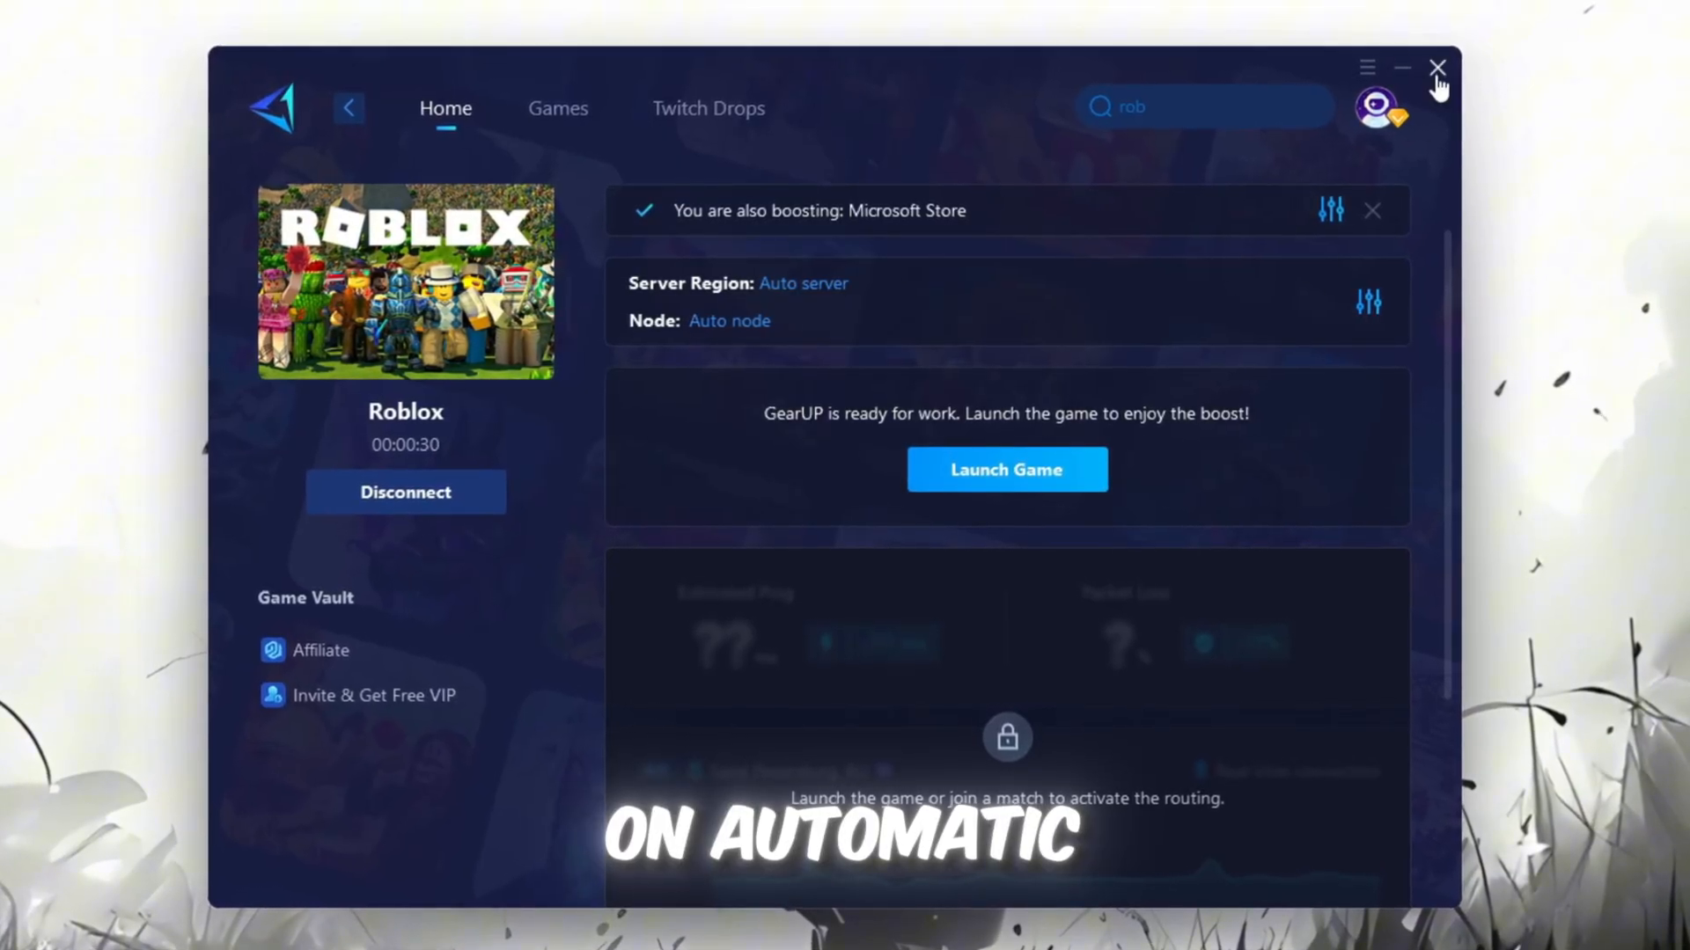
pyautogui.click(1007, 469)
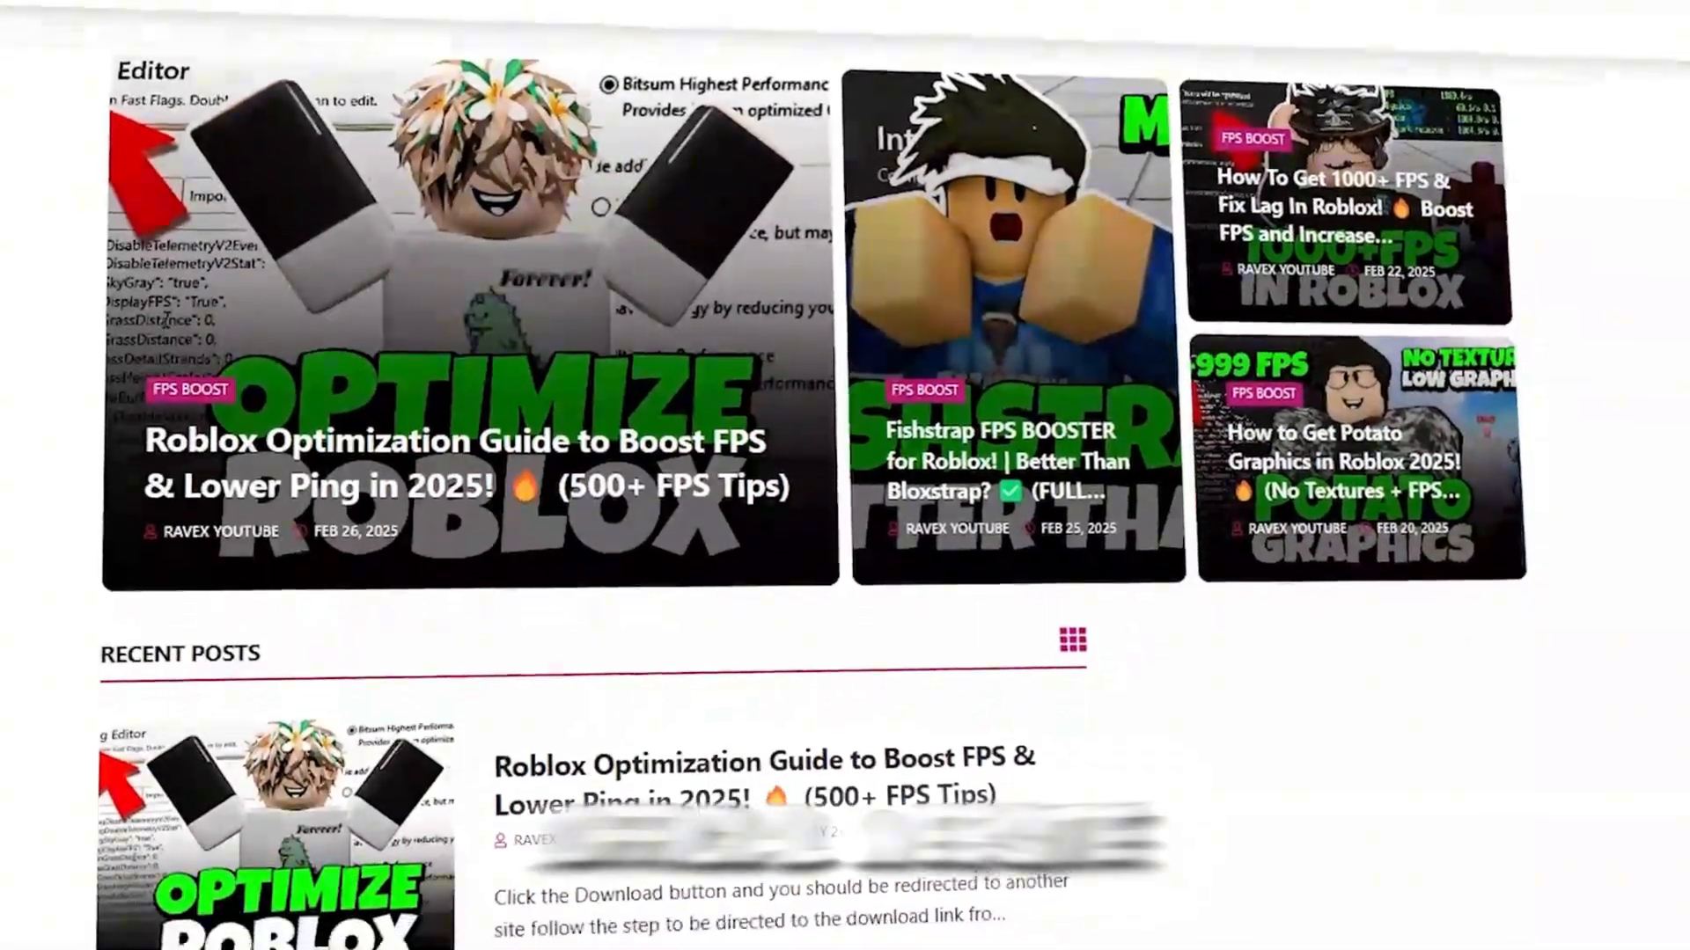
# Launch the Plexity shortcut from the 2-Plexity & Fast Flags folder.
pyautogui.scroll(-3)
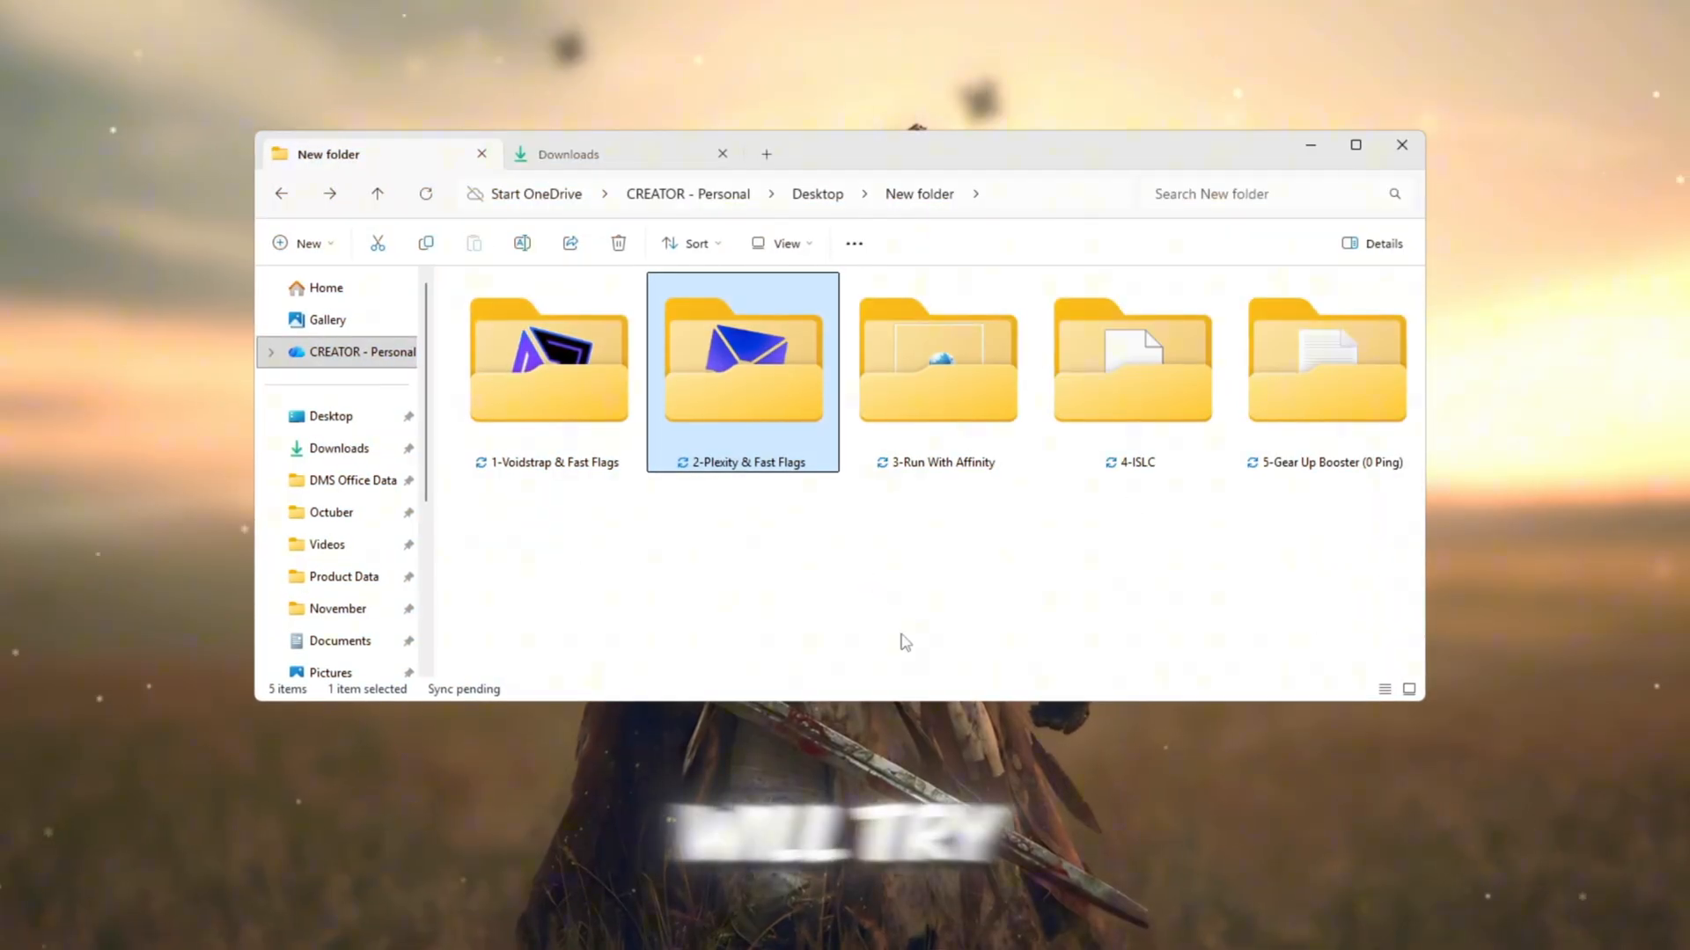
pyautogui.doubleClick(742, 361)
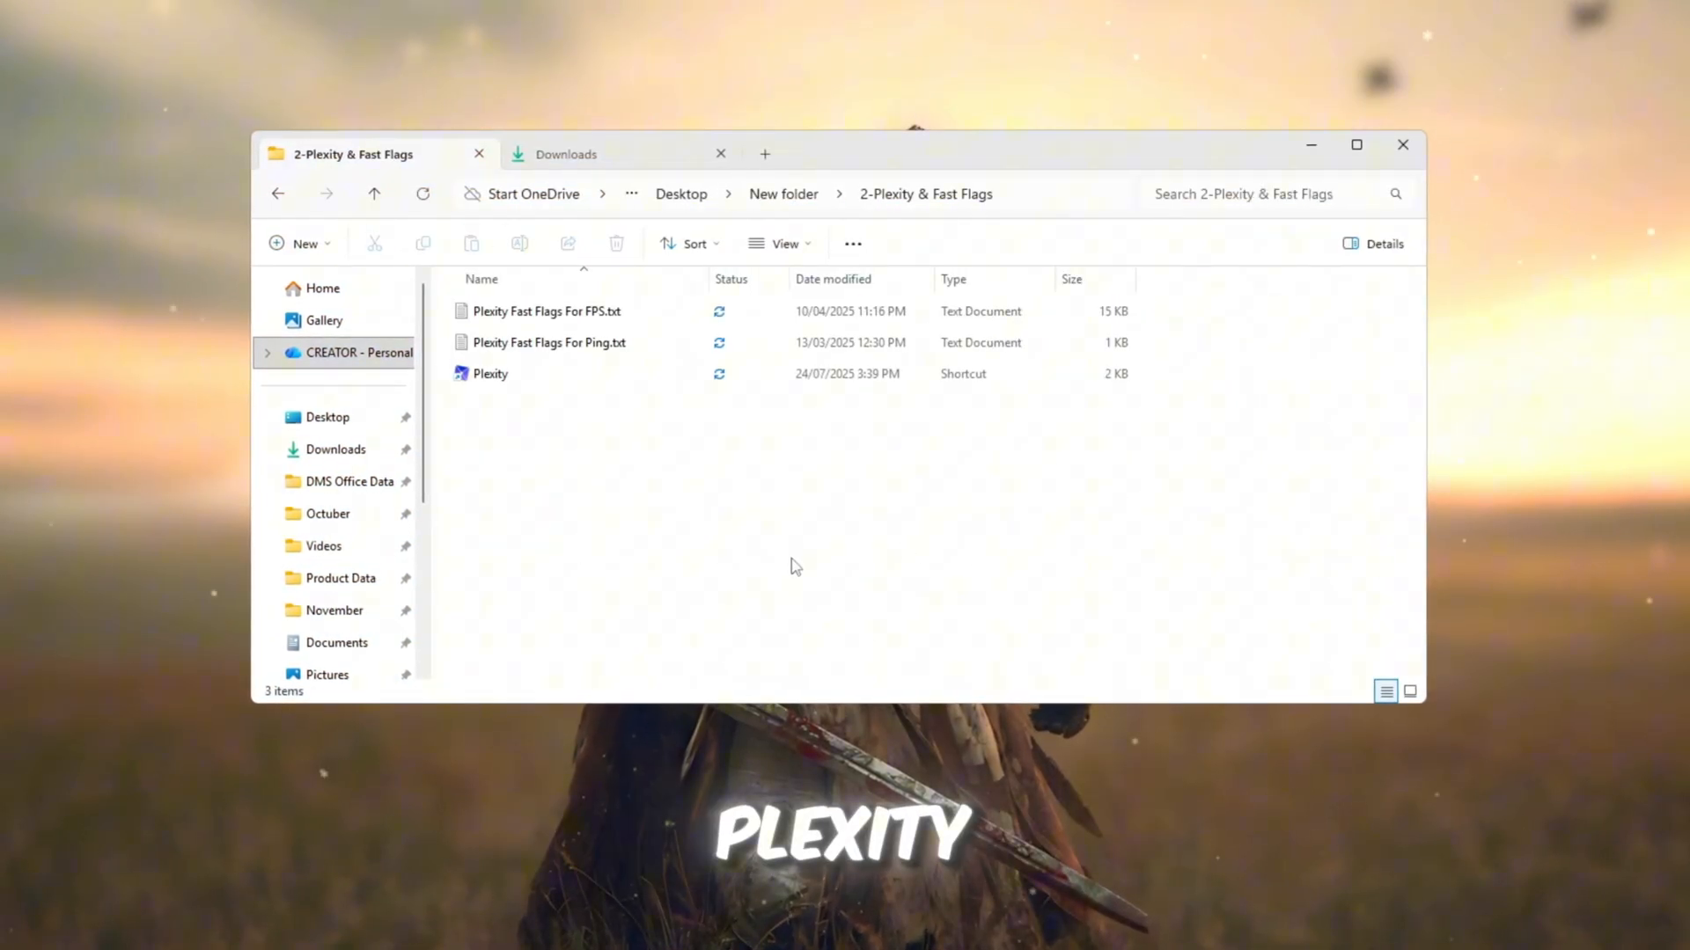
pyautogui.click(490, 374)
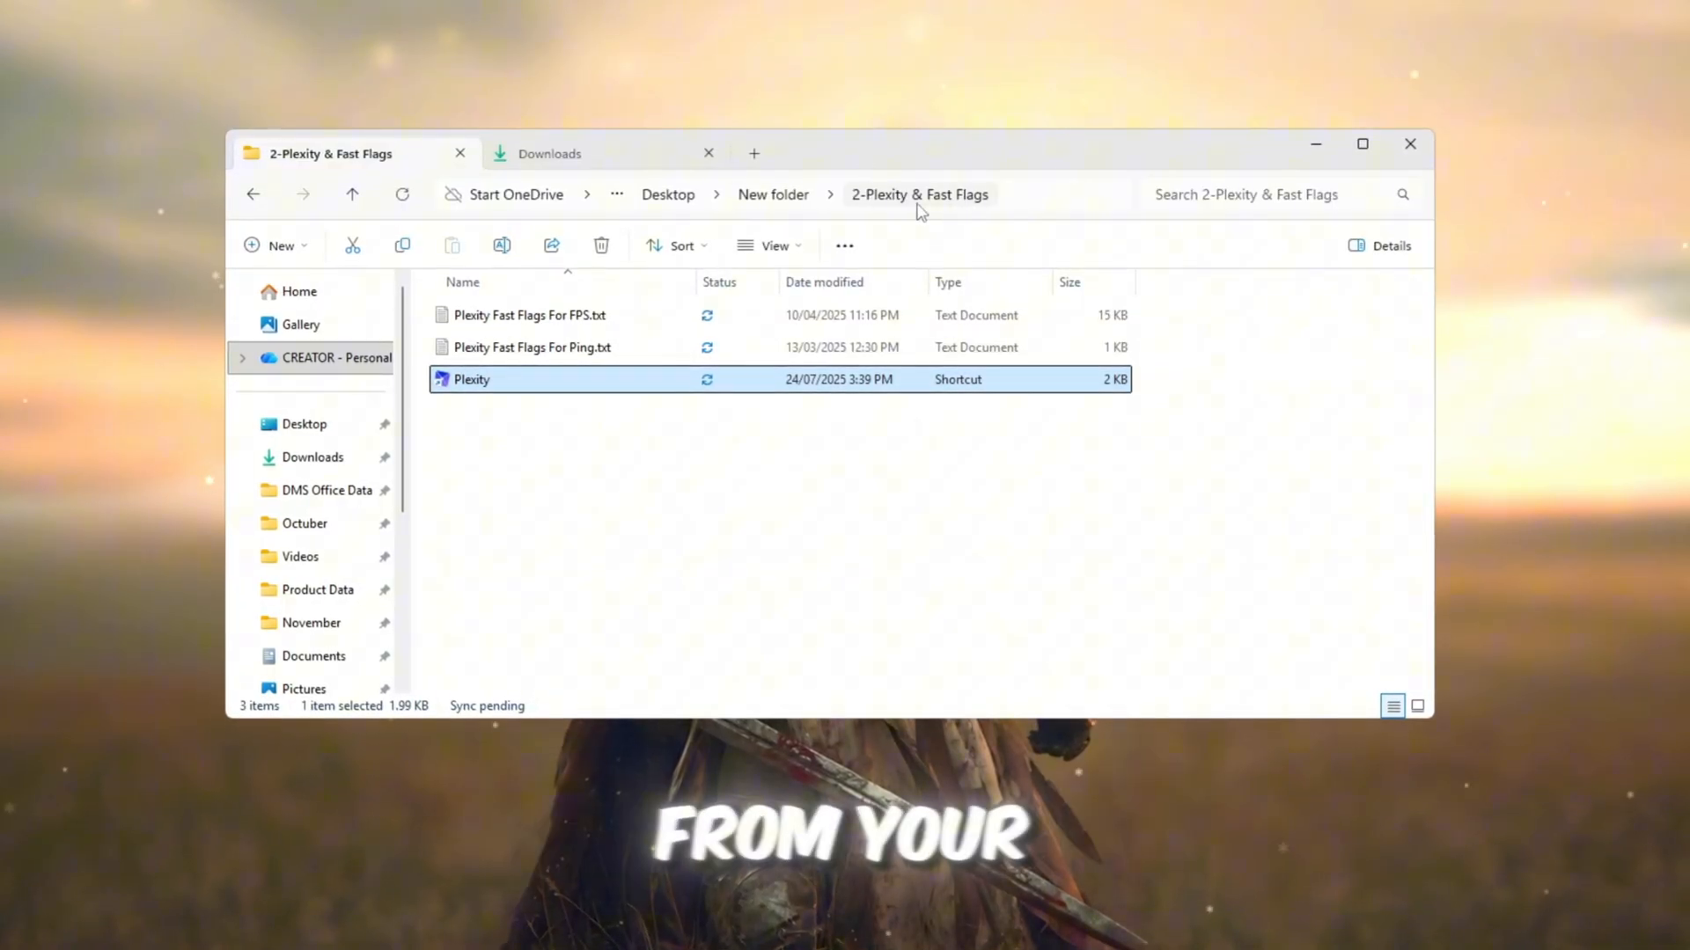
pyautogui.doubleClick(471, 379)
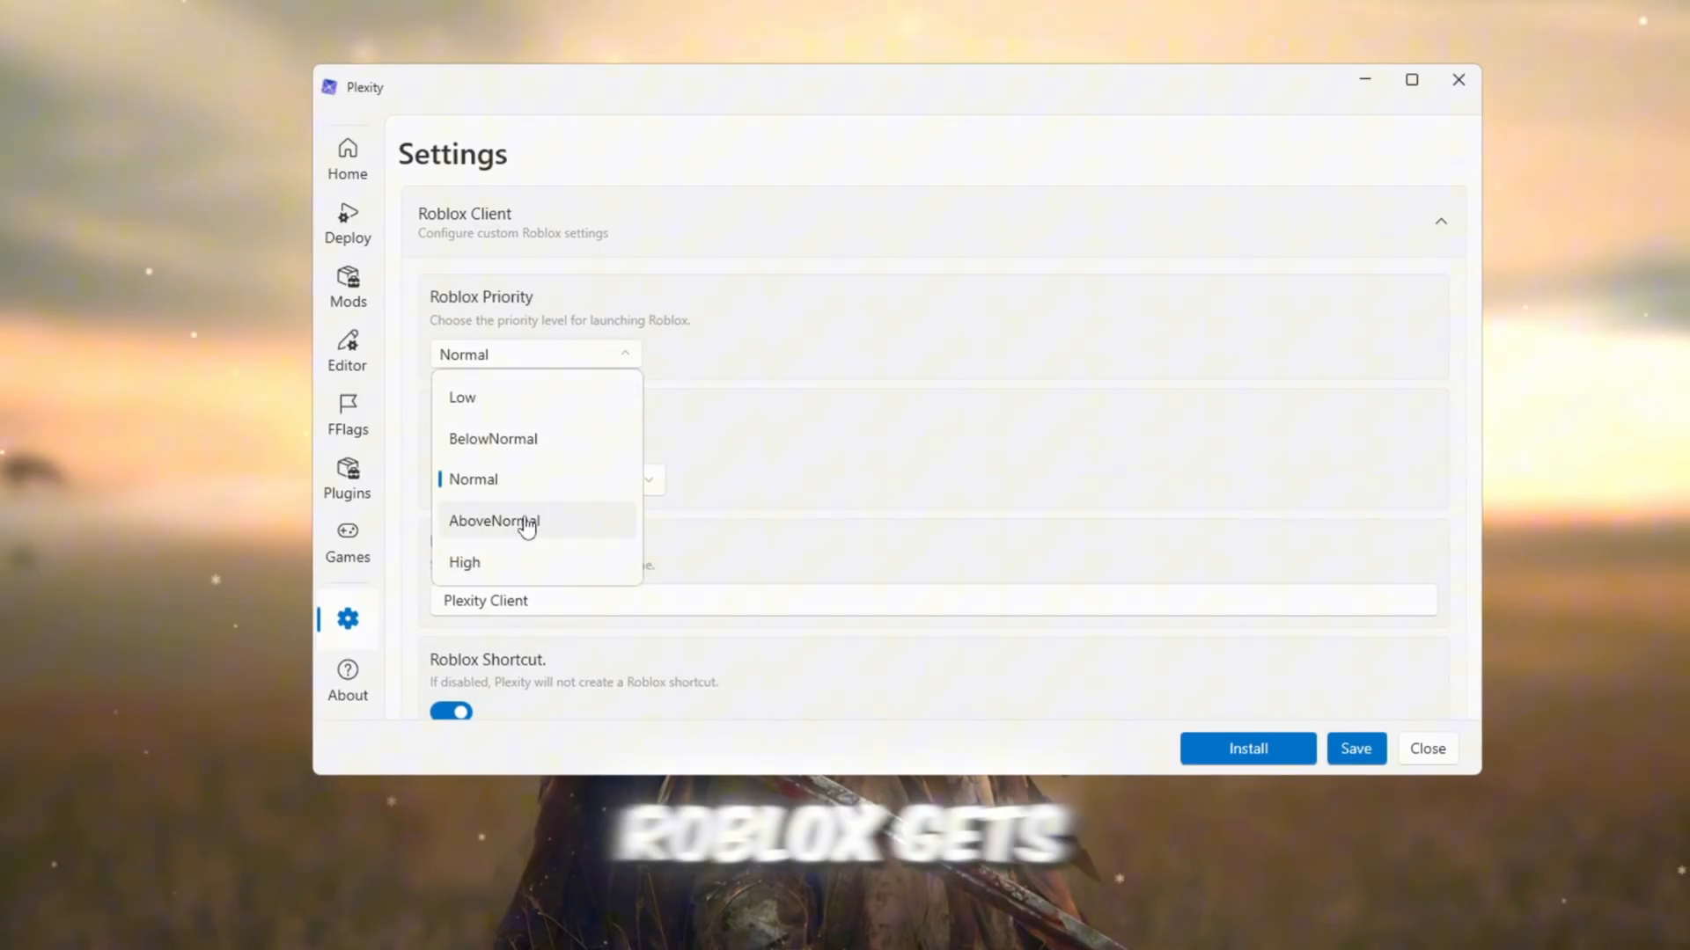
# Switch the Roblox launch priority to High, then back to Normal.
pyautogui.click(464, 562)
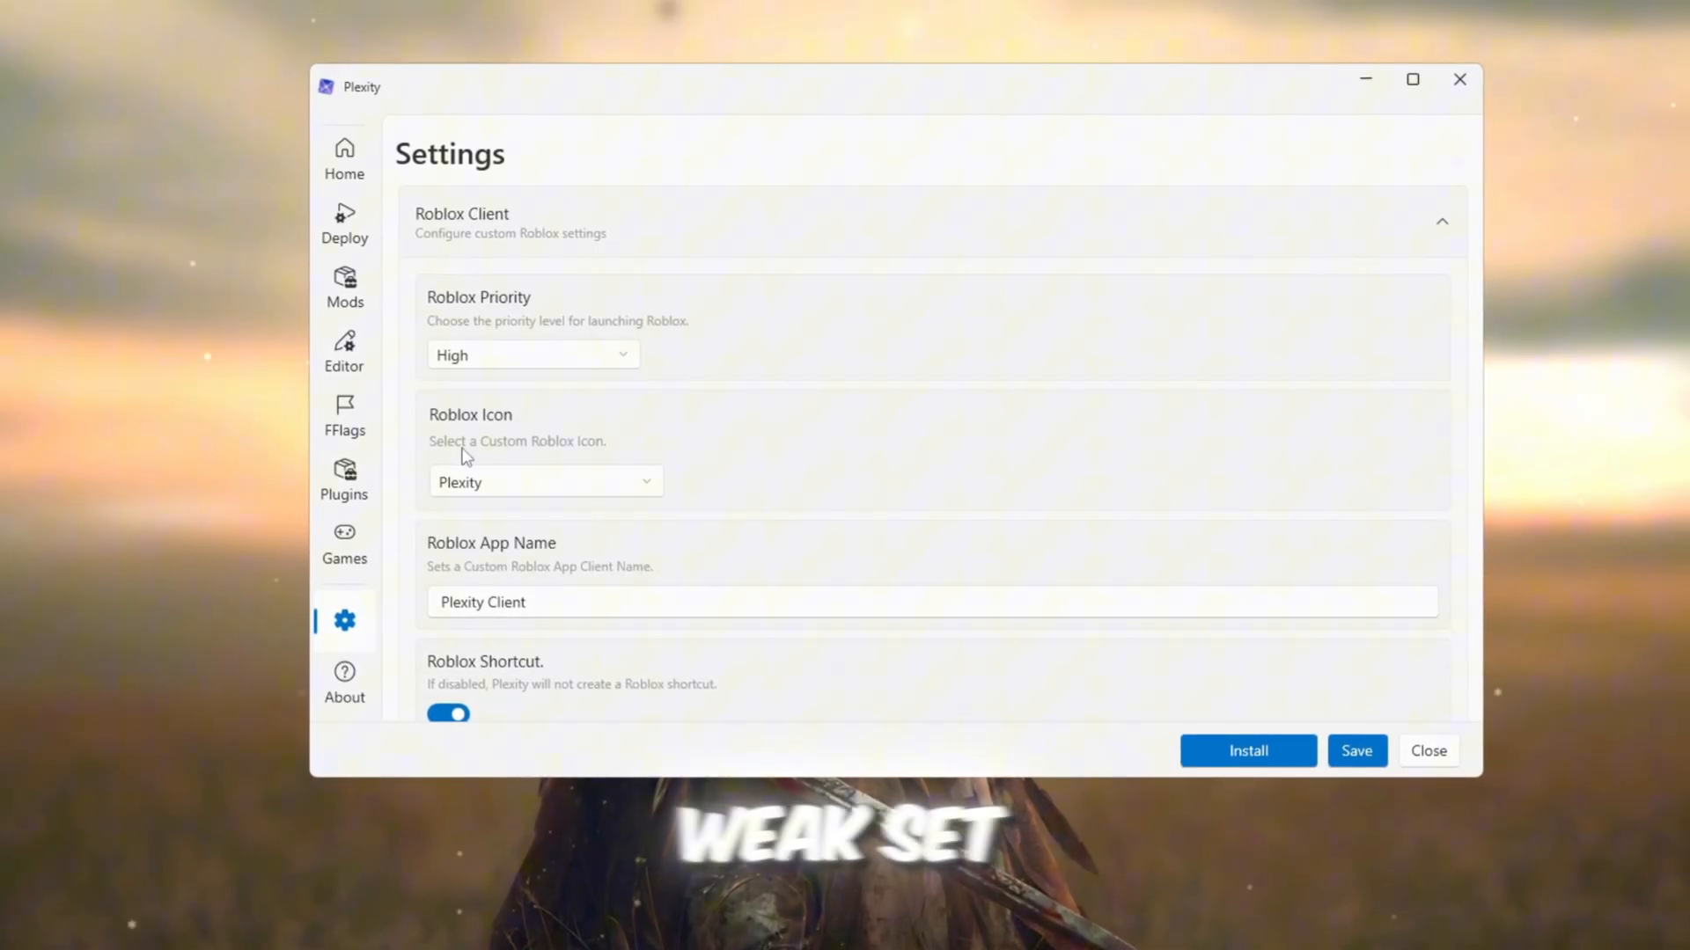
pyautogui.moveTo(541, 362)
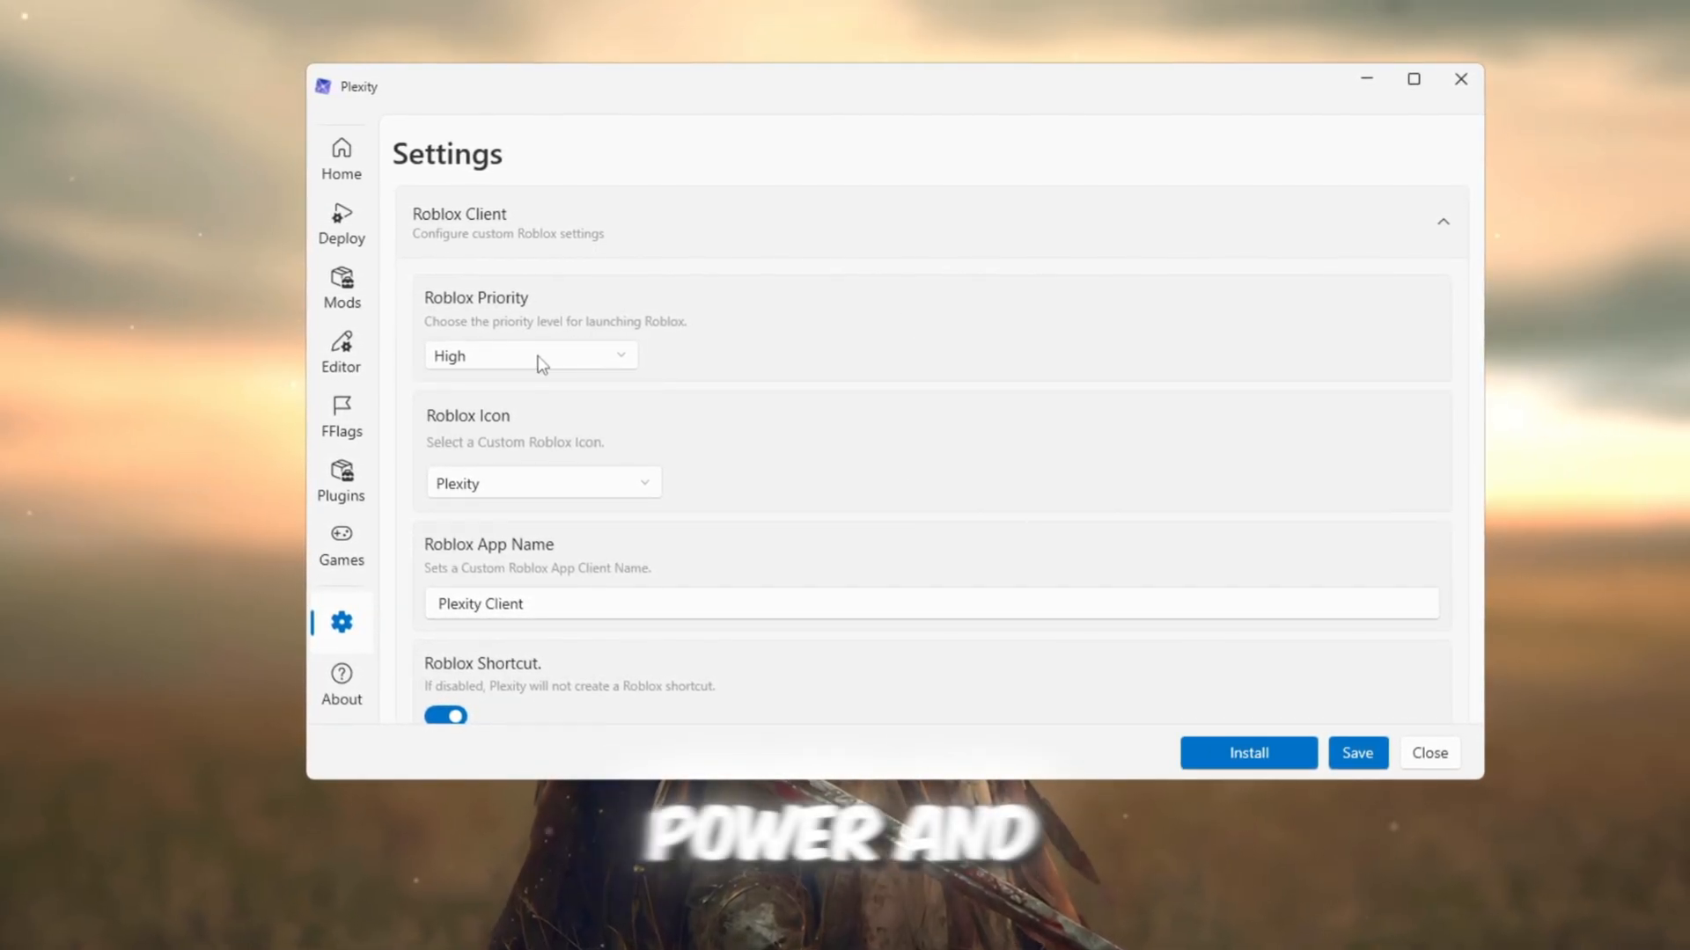
pyautogui.click(529, 356)
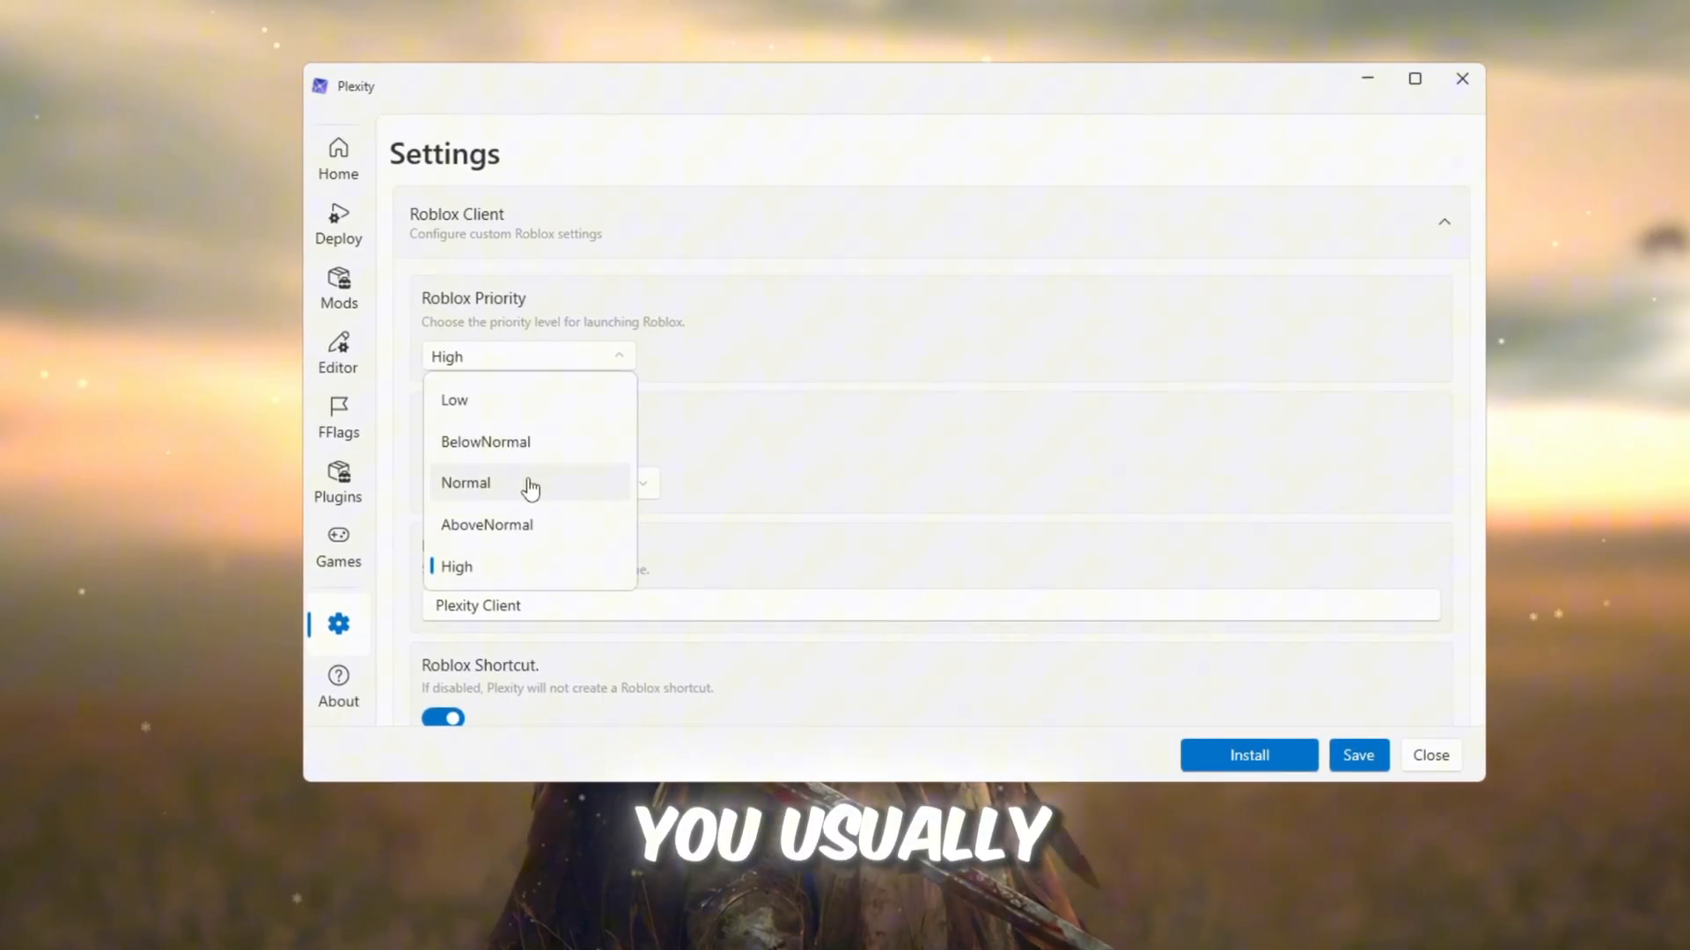
pyautogui.click(465, 483)
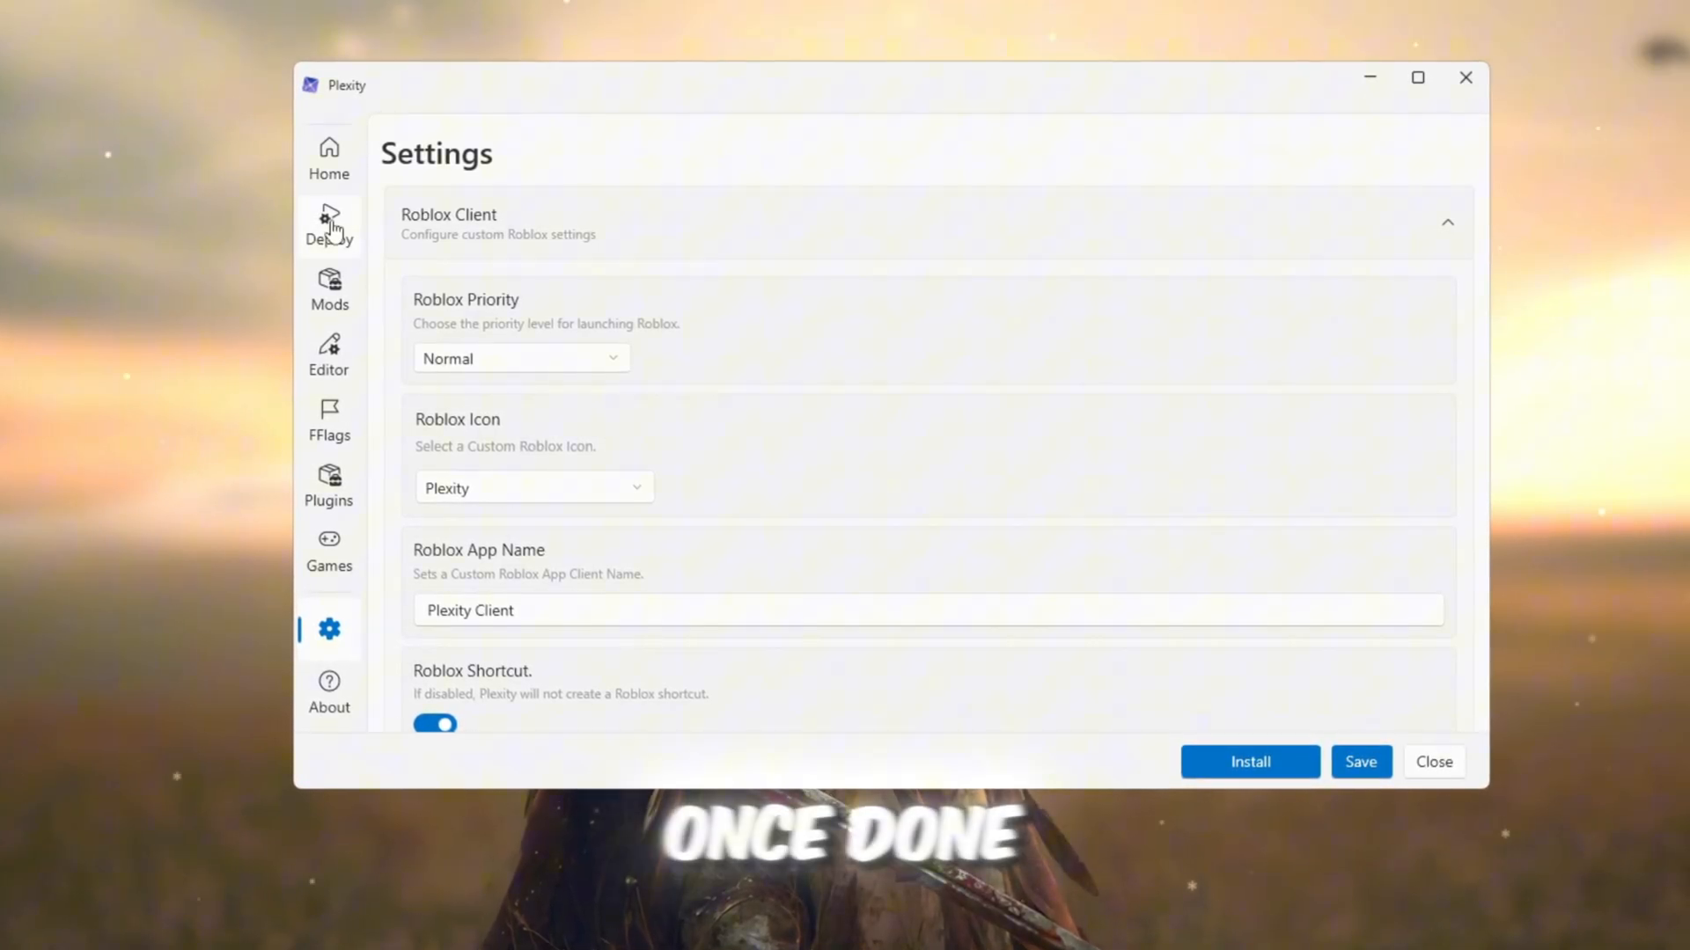
# Review the Deploy toggles for cleanup, multi-instance and teleport, then go to FFlags.
pyautogui.click(329, 158)
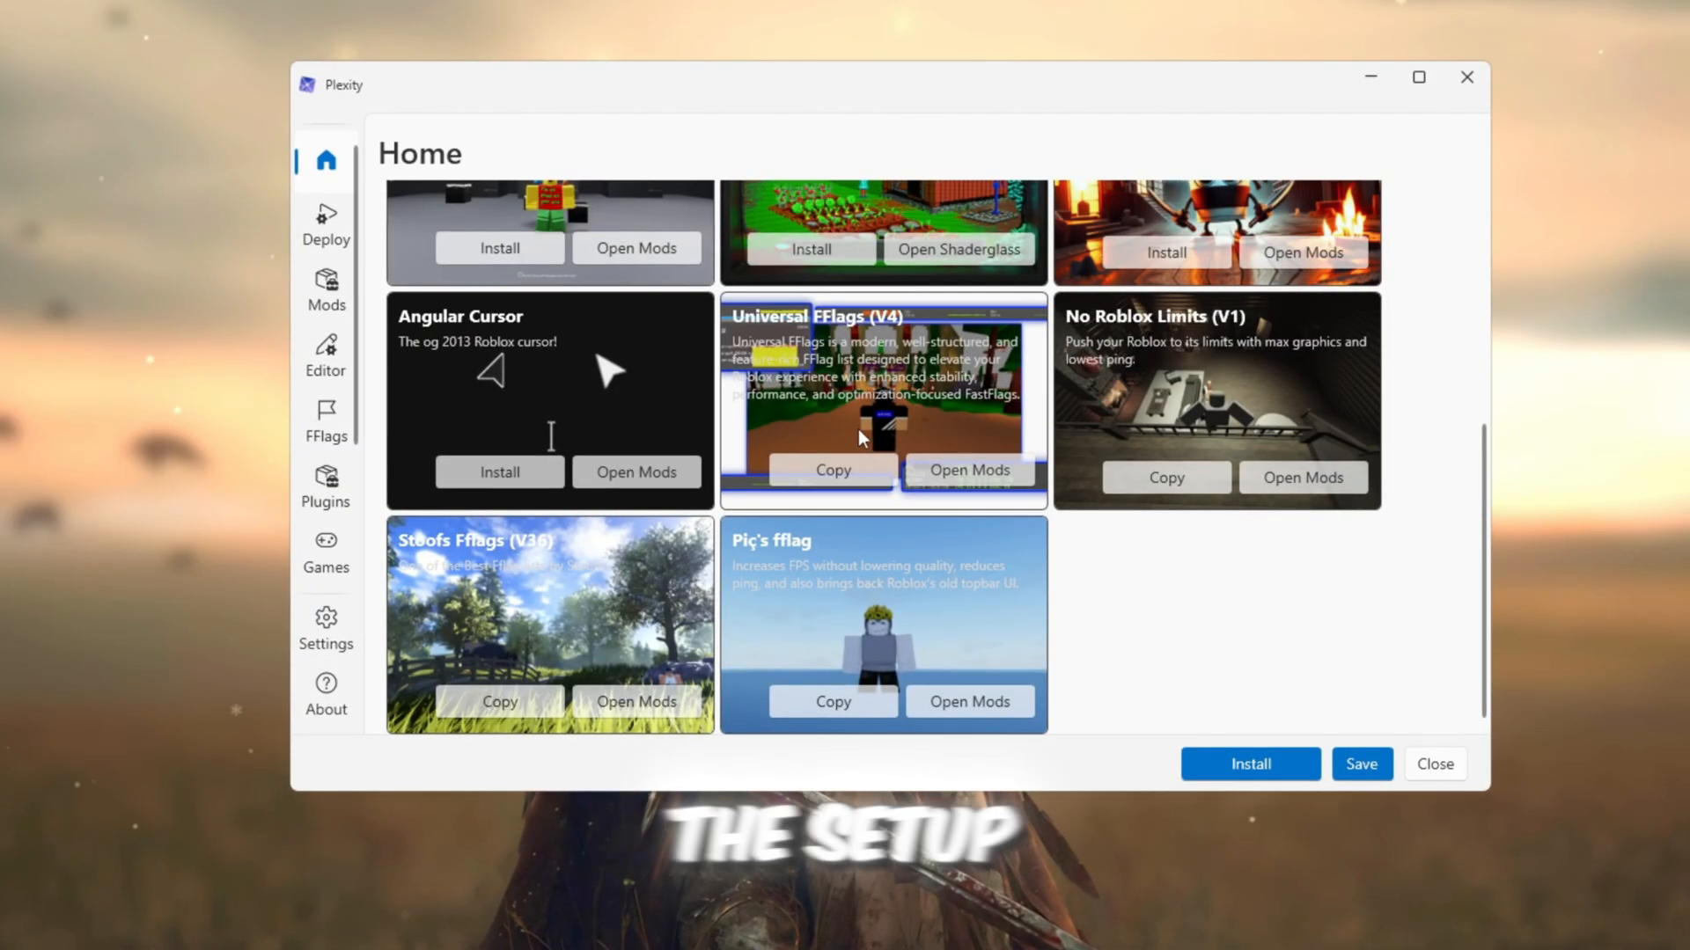
pyautogui.click(325, 224)
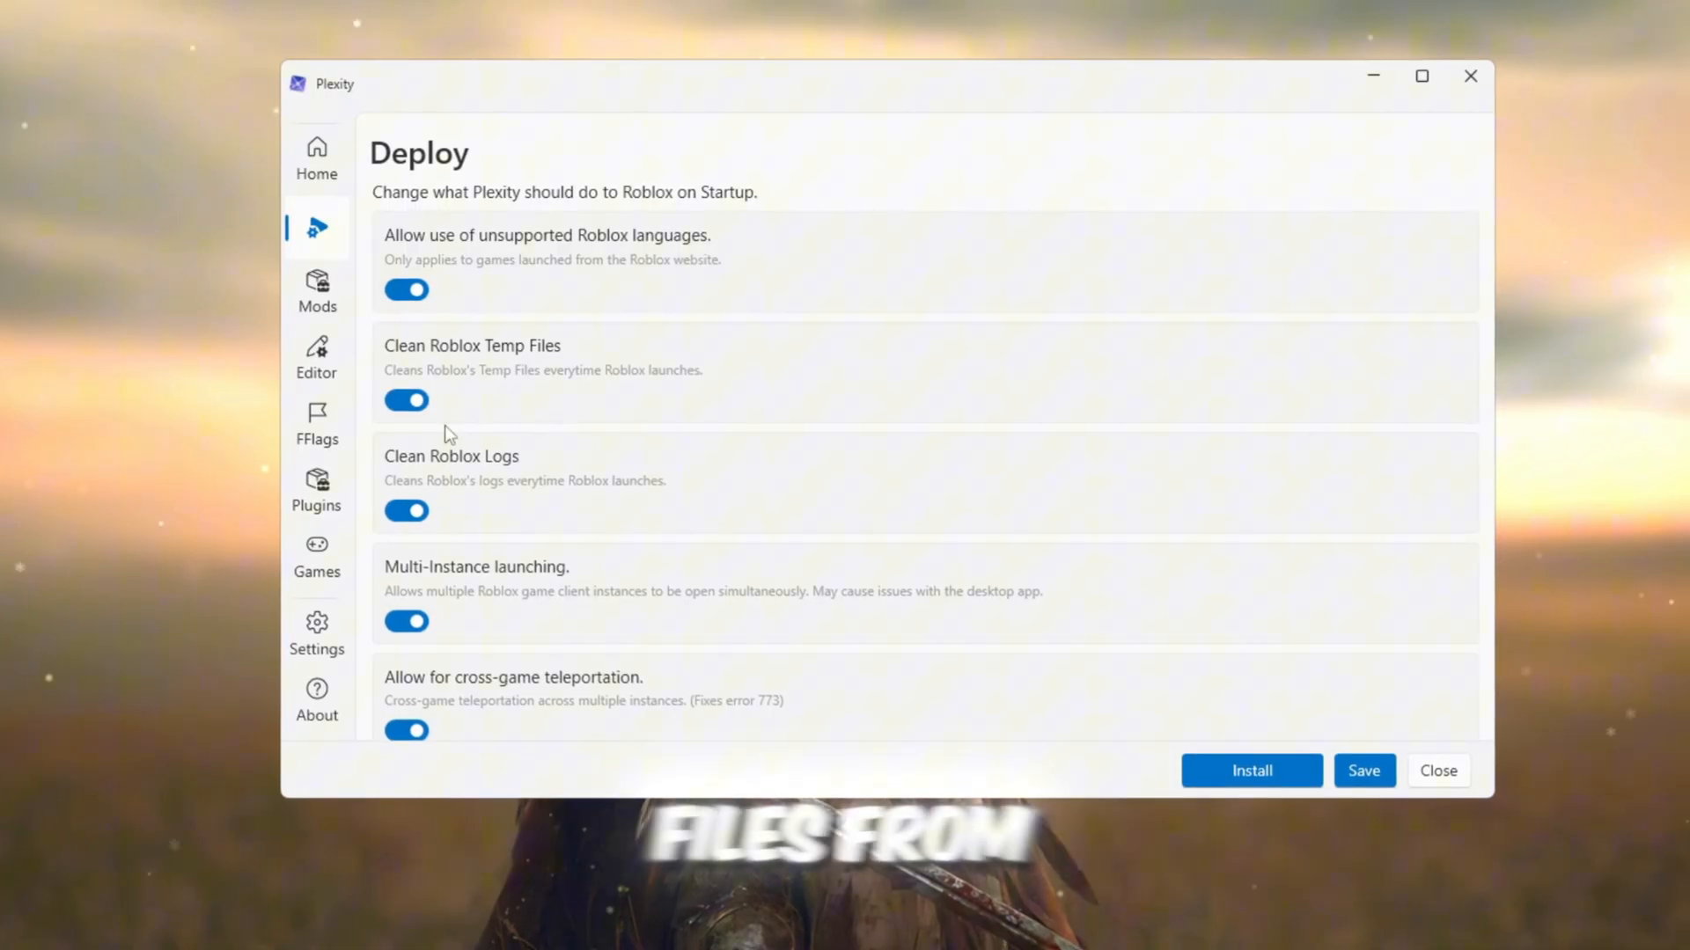
pyautogui.scroll(-3)
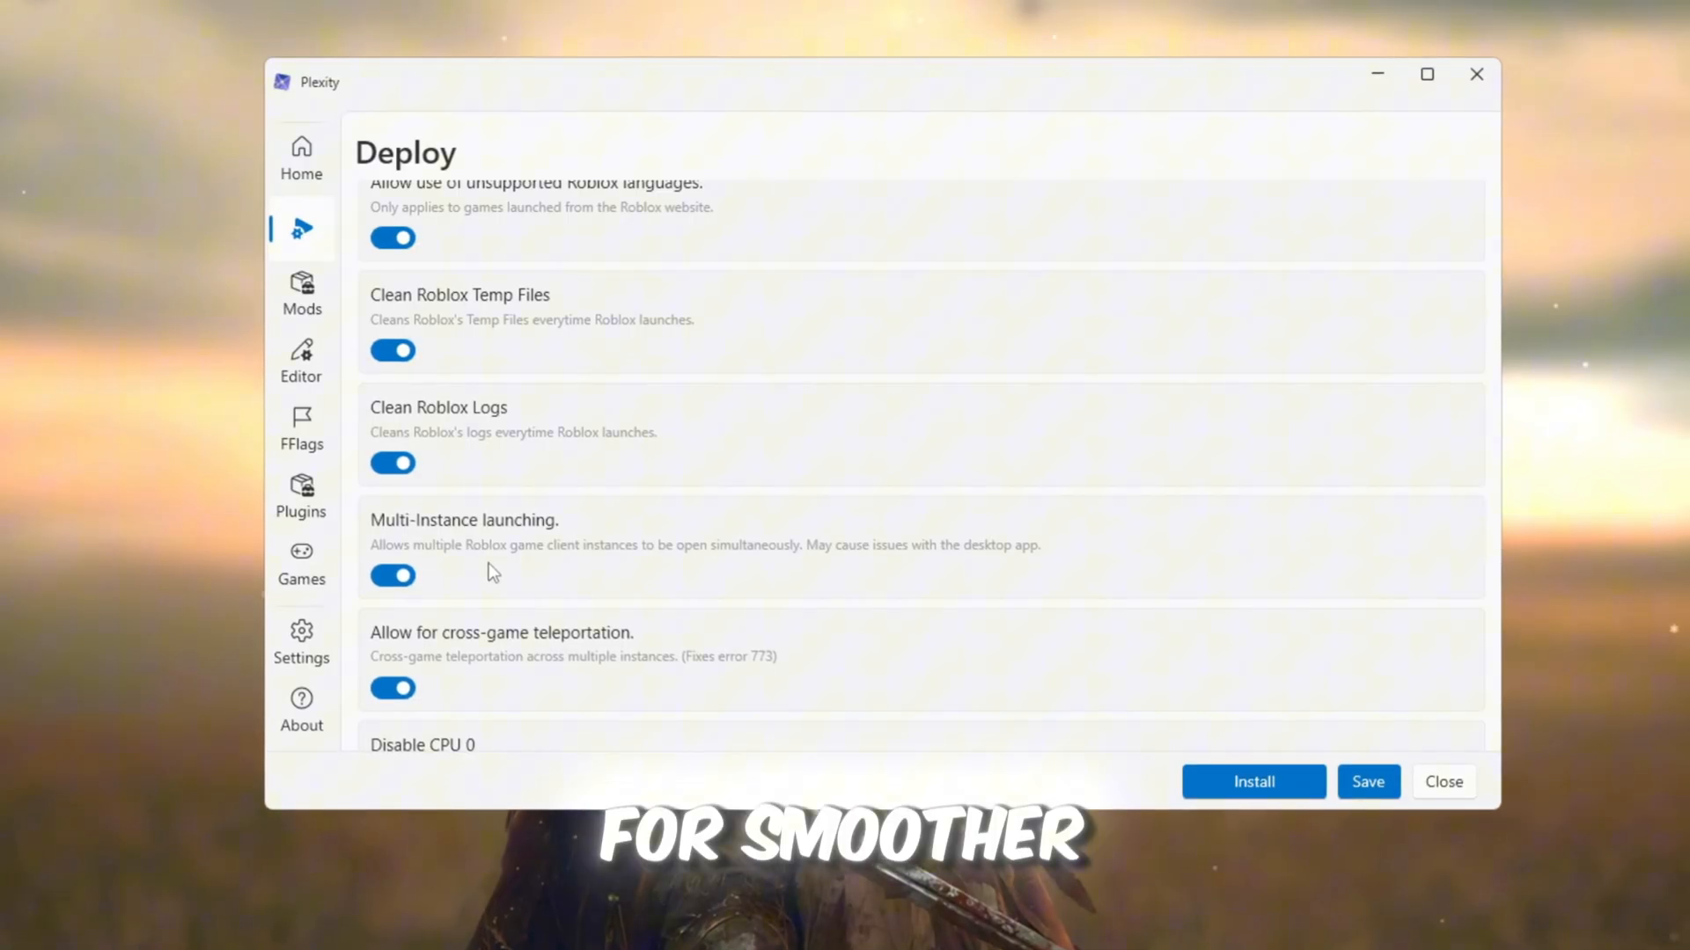
pyautogui.scroll(-3)
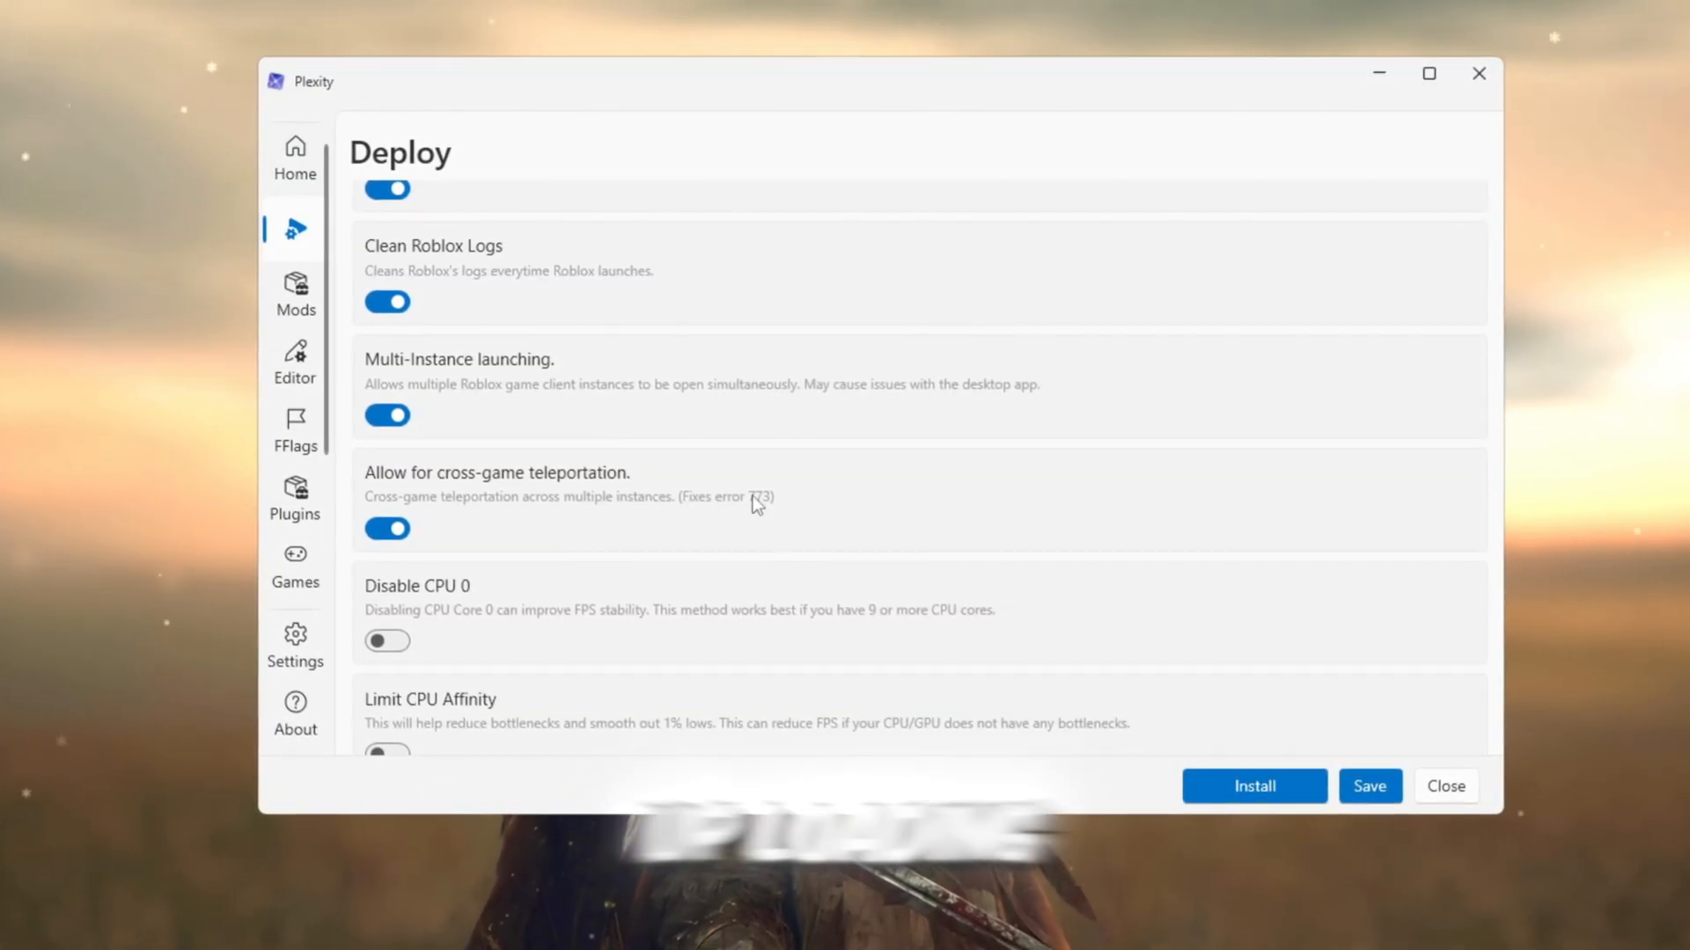
pyautogui.scroll(-3)
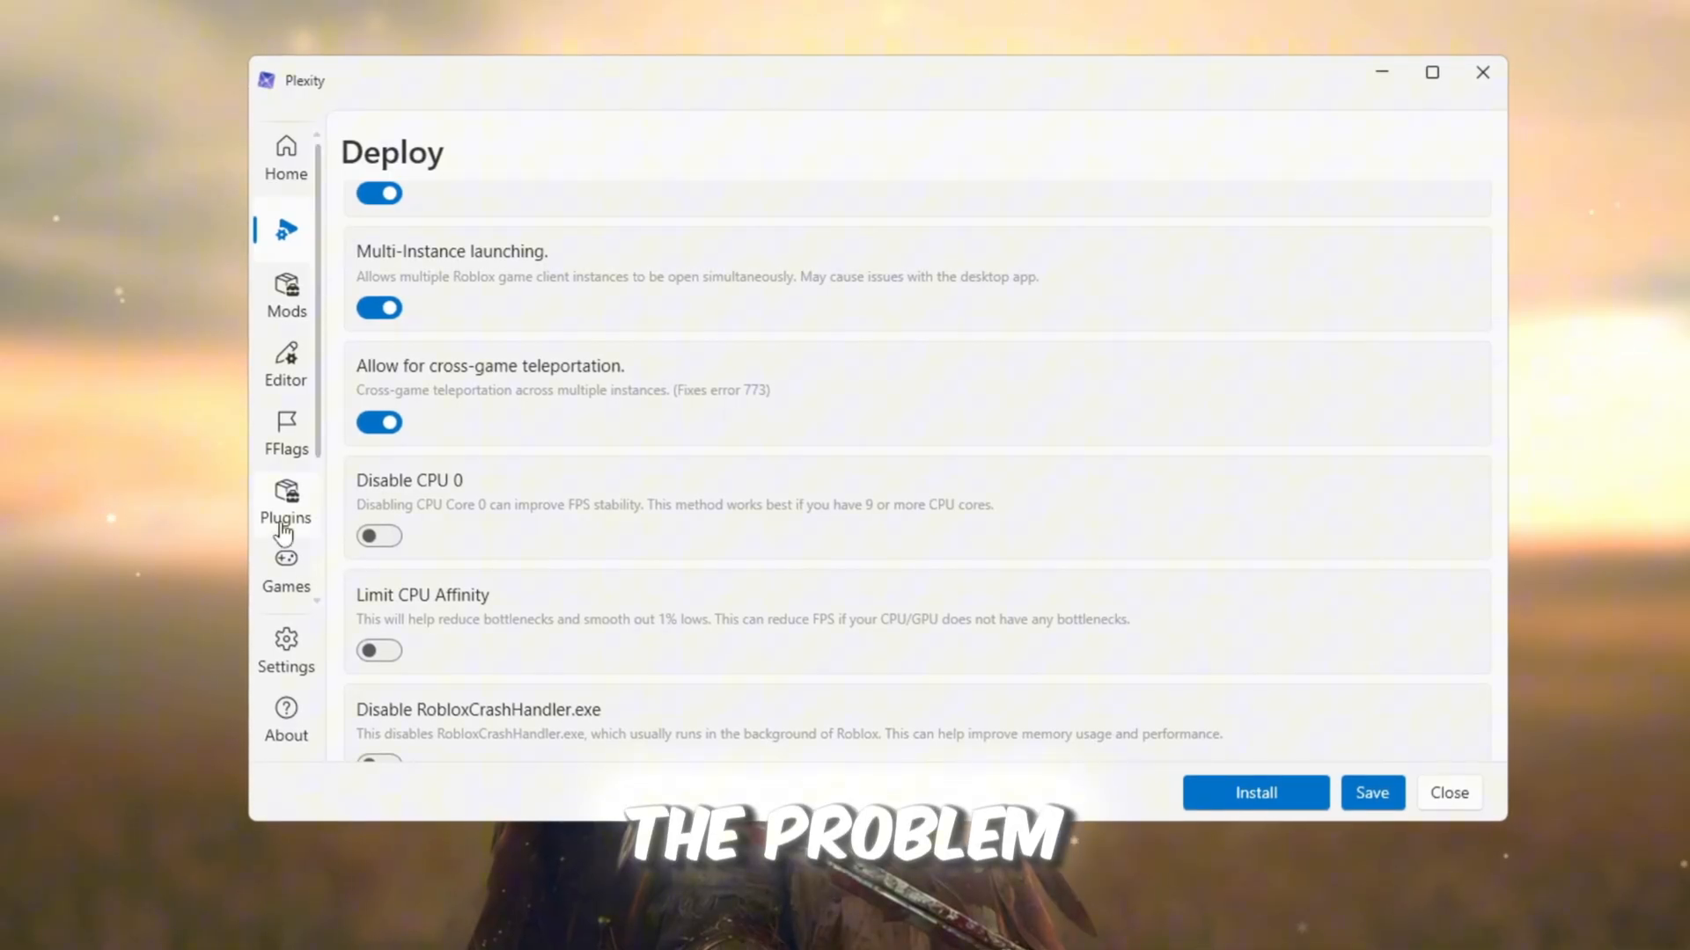
pyautogui.click(283, 432)
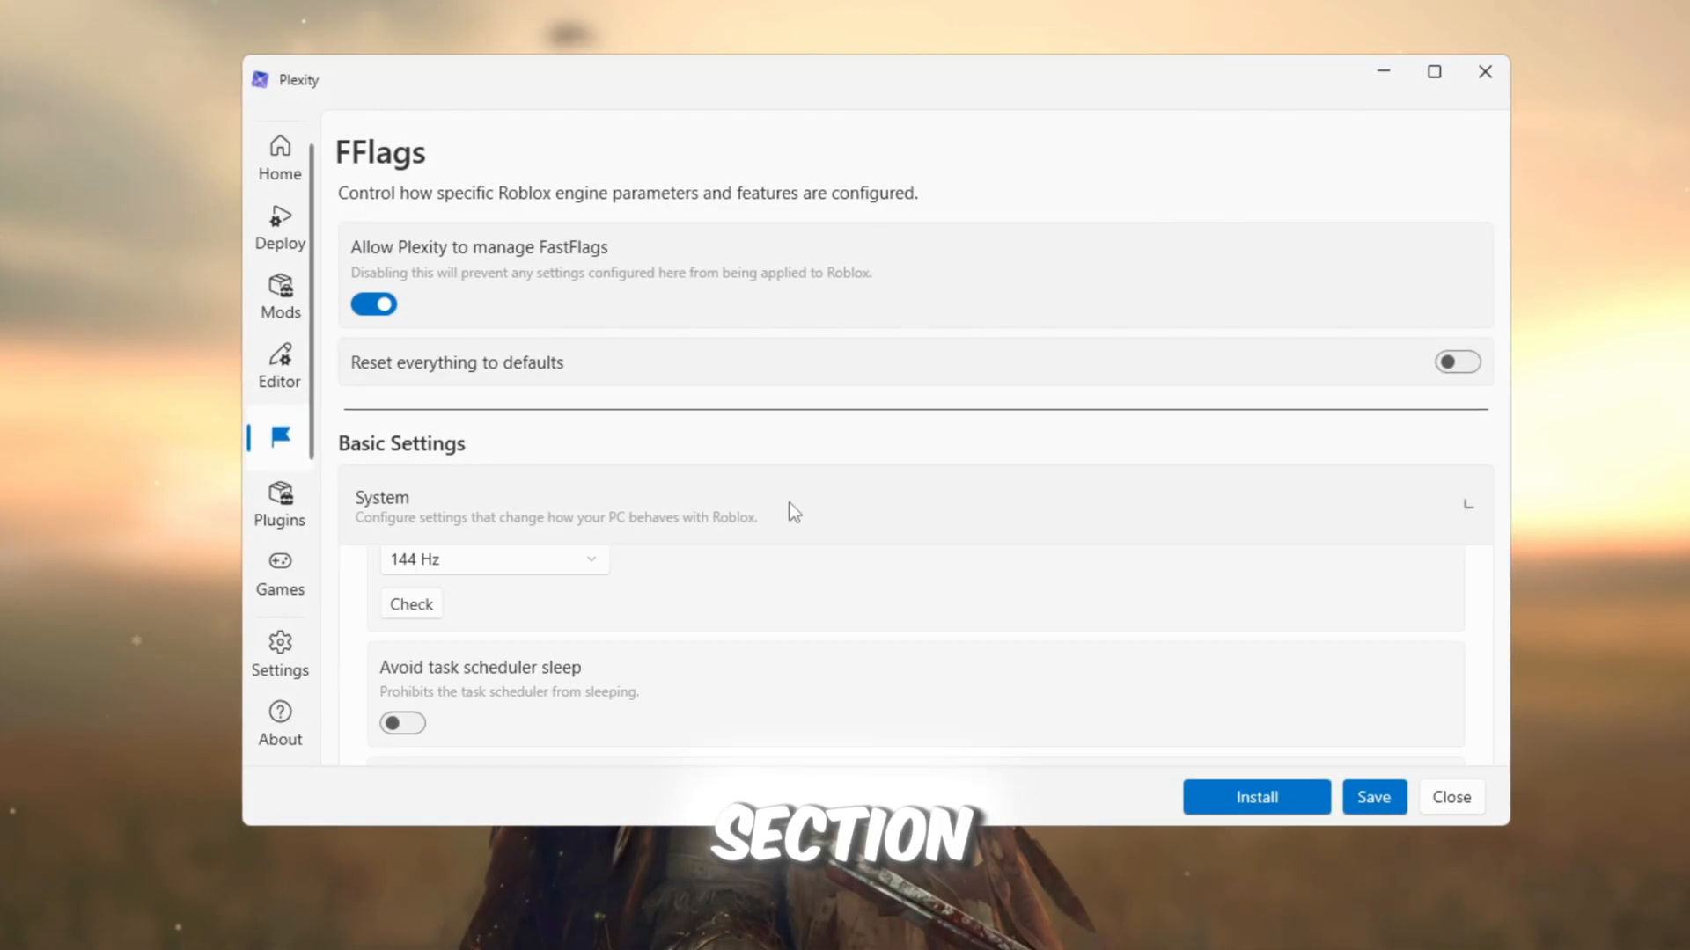
# Keep the FastFlag target refresh rate at 144 Hz.
pyautogui.scroll(-3)
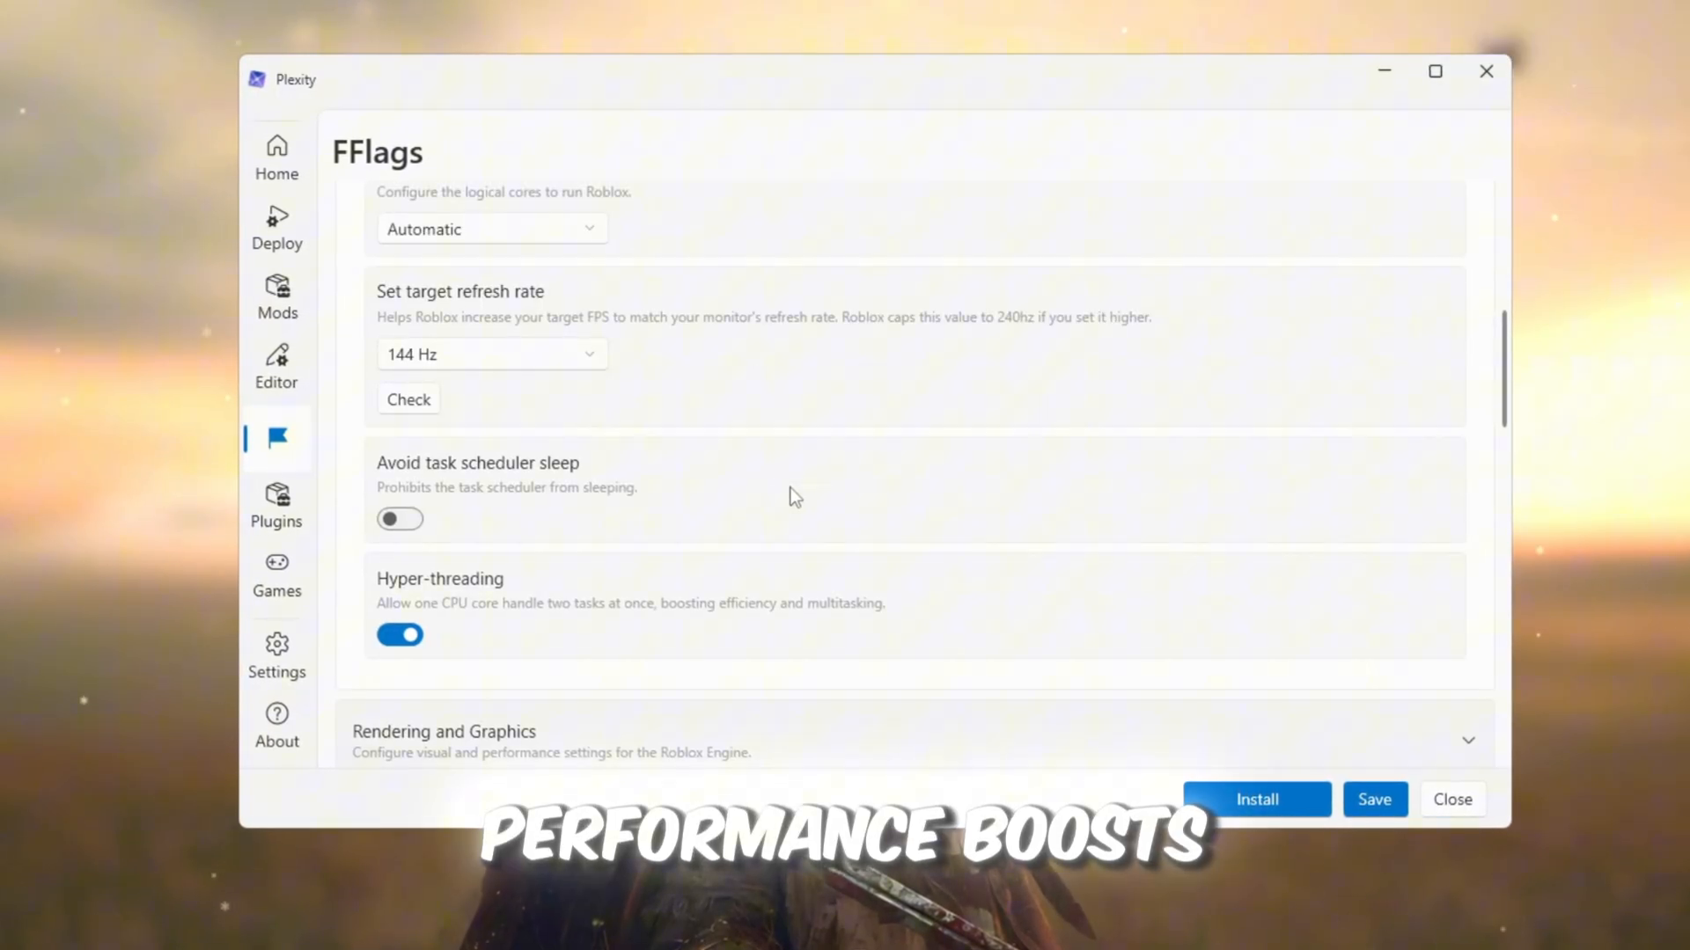
pyautogui.click(490, 354)
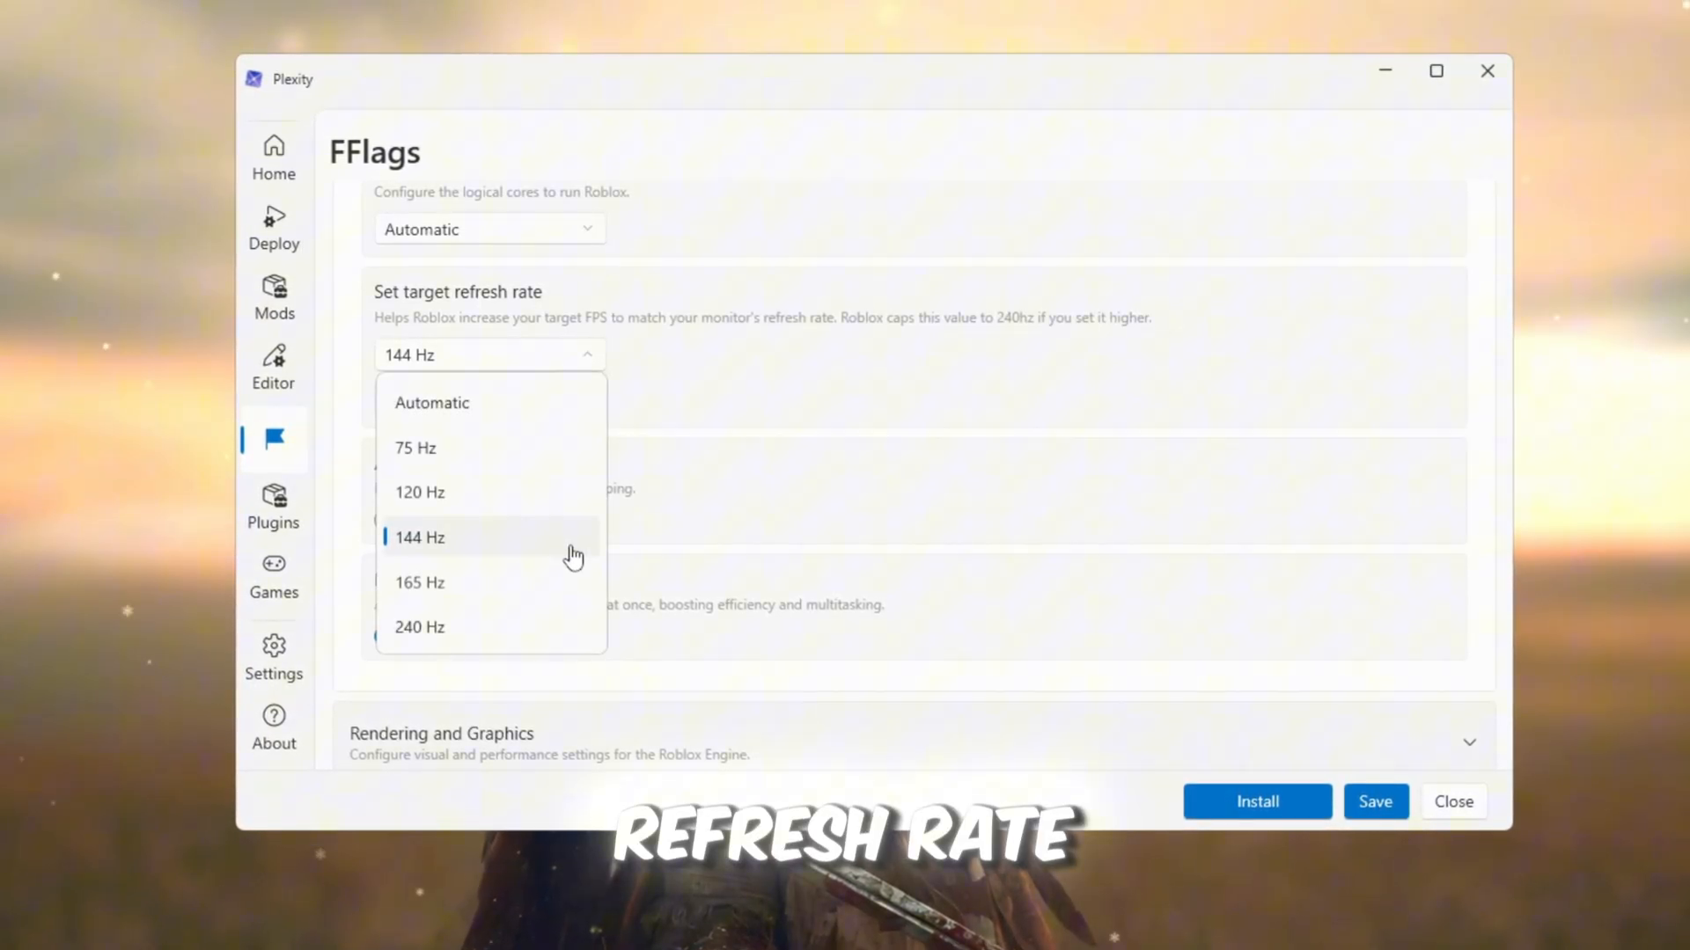
pyautogui.moveTo(580, 512)
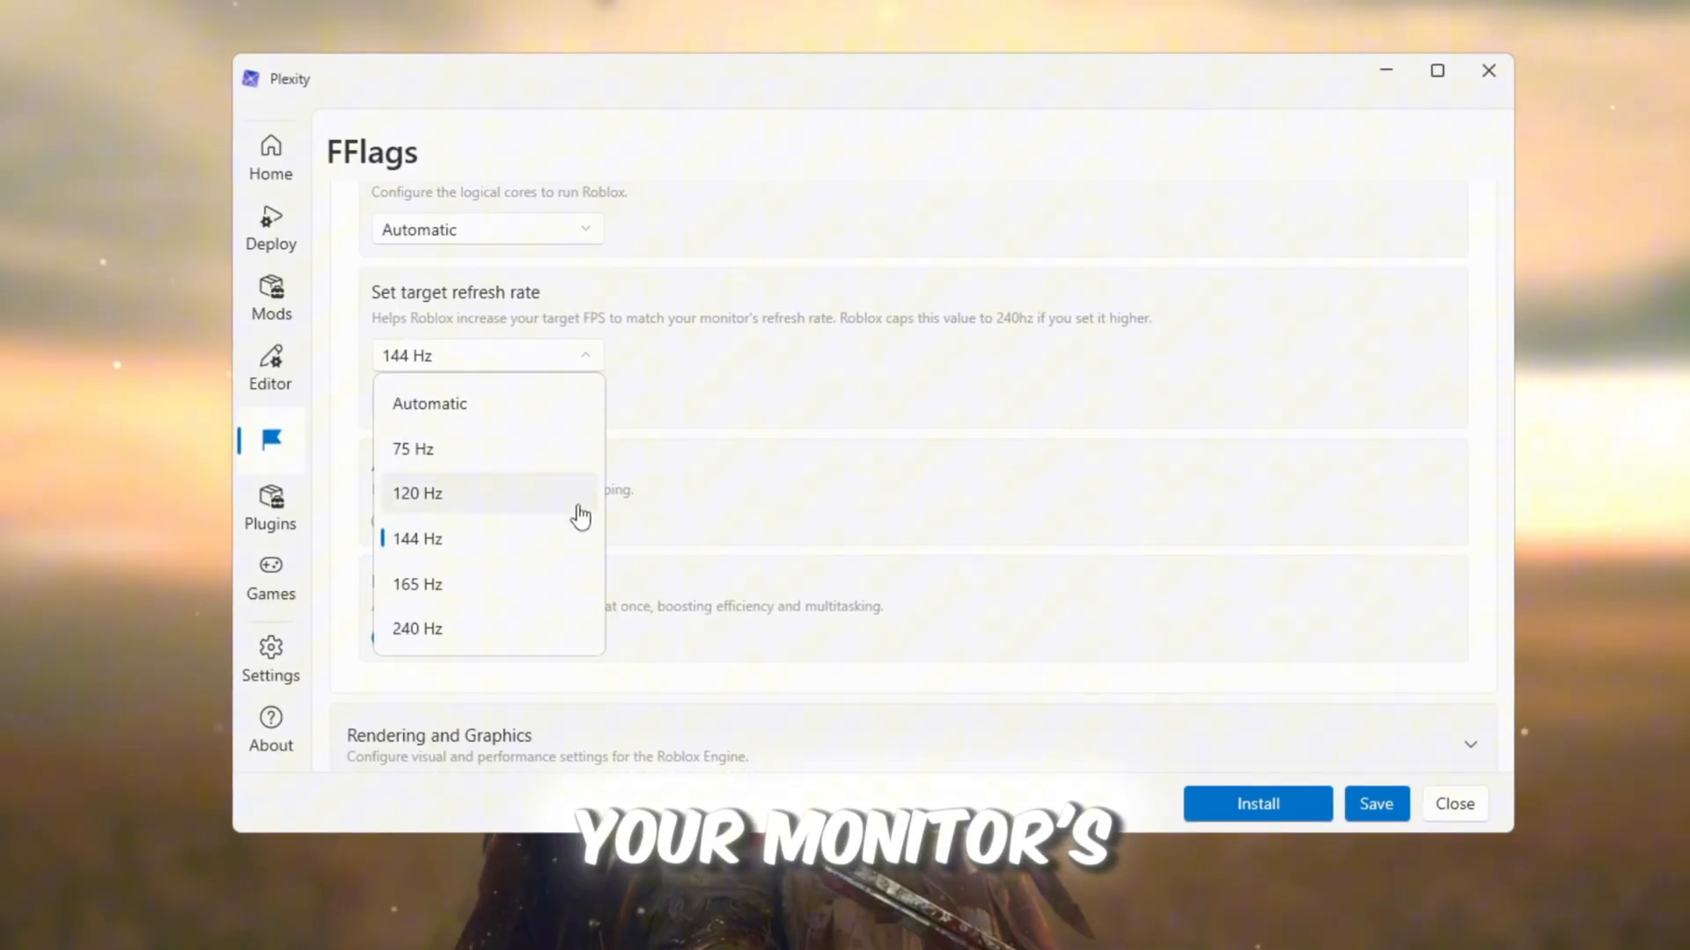
pyautogui.click(416, 539)
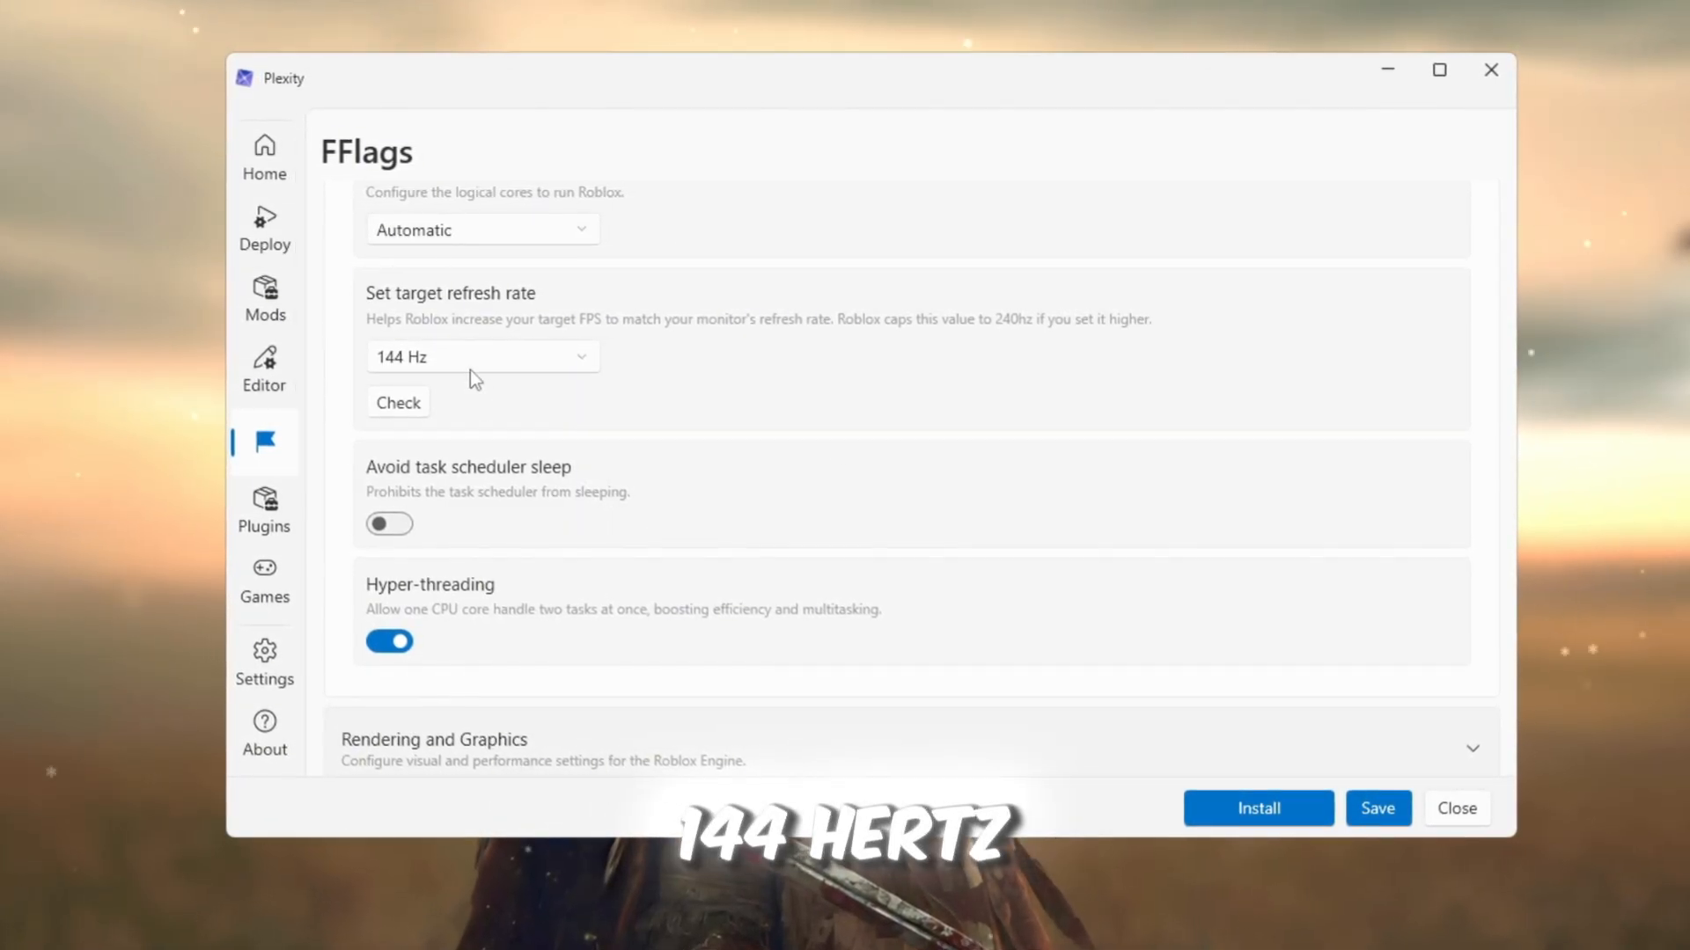
pyautogui.click(482, 357)
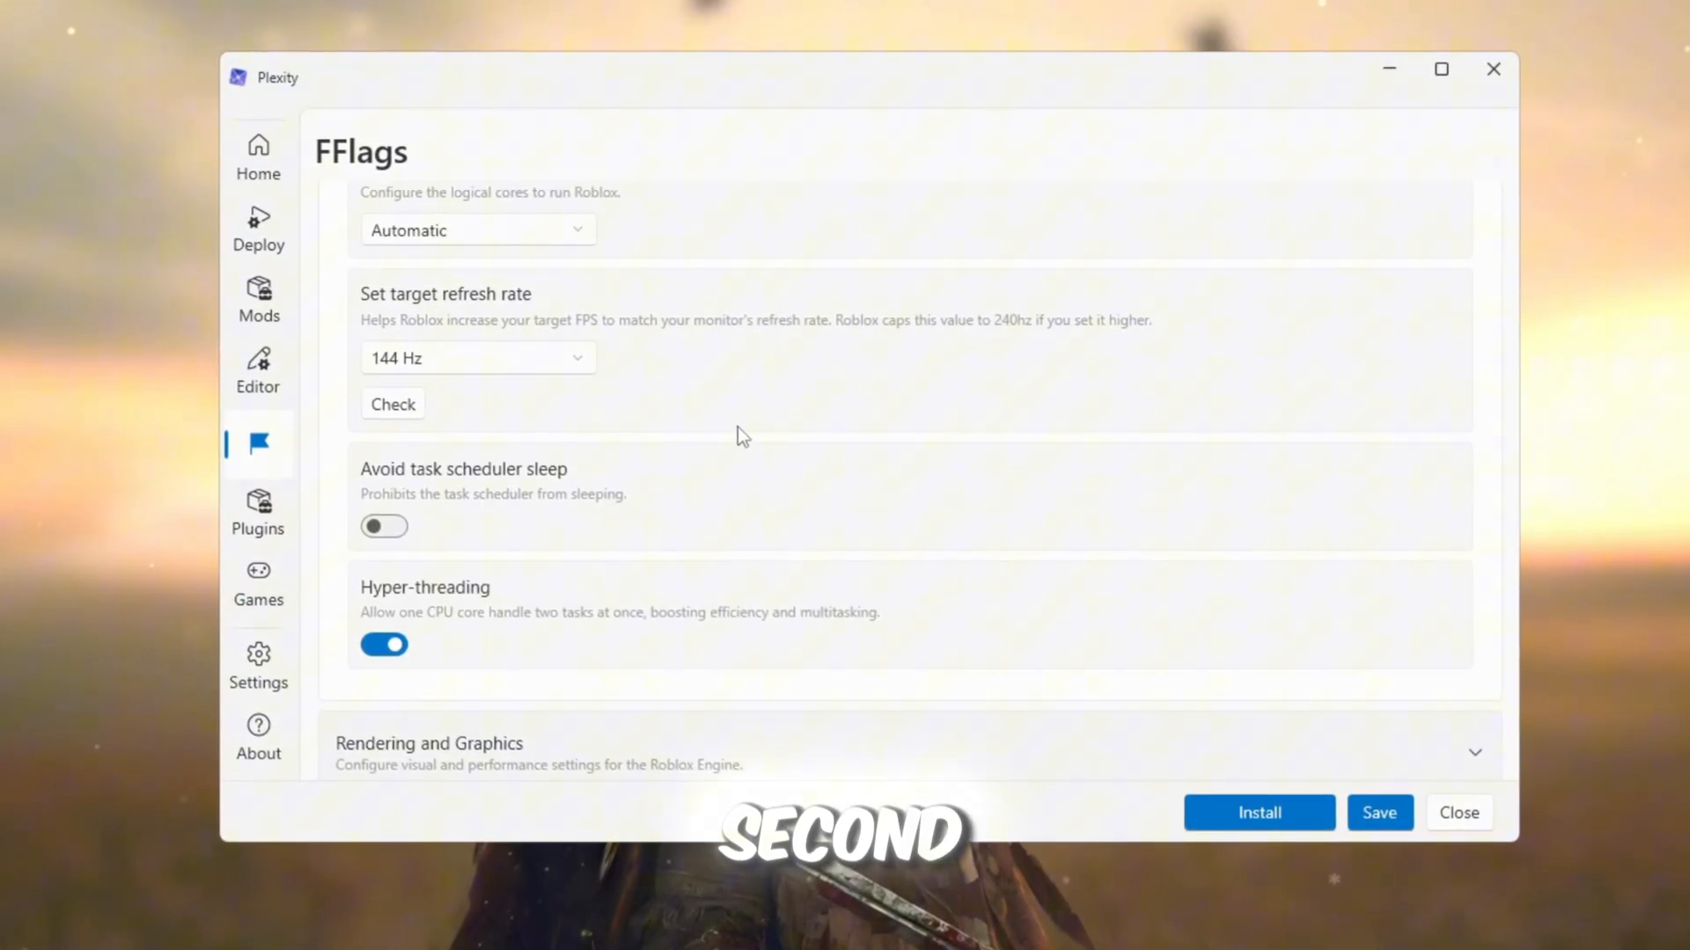
pyautogui.scroll(-3)
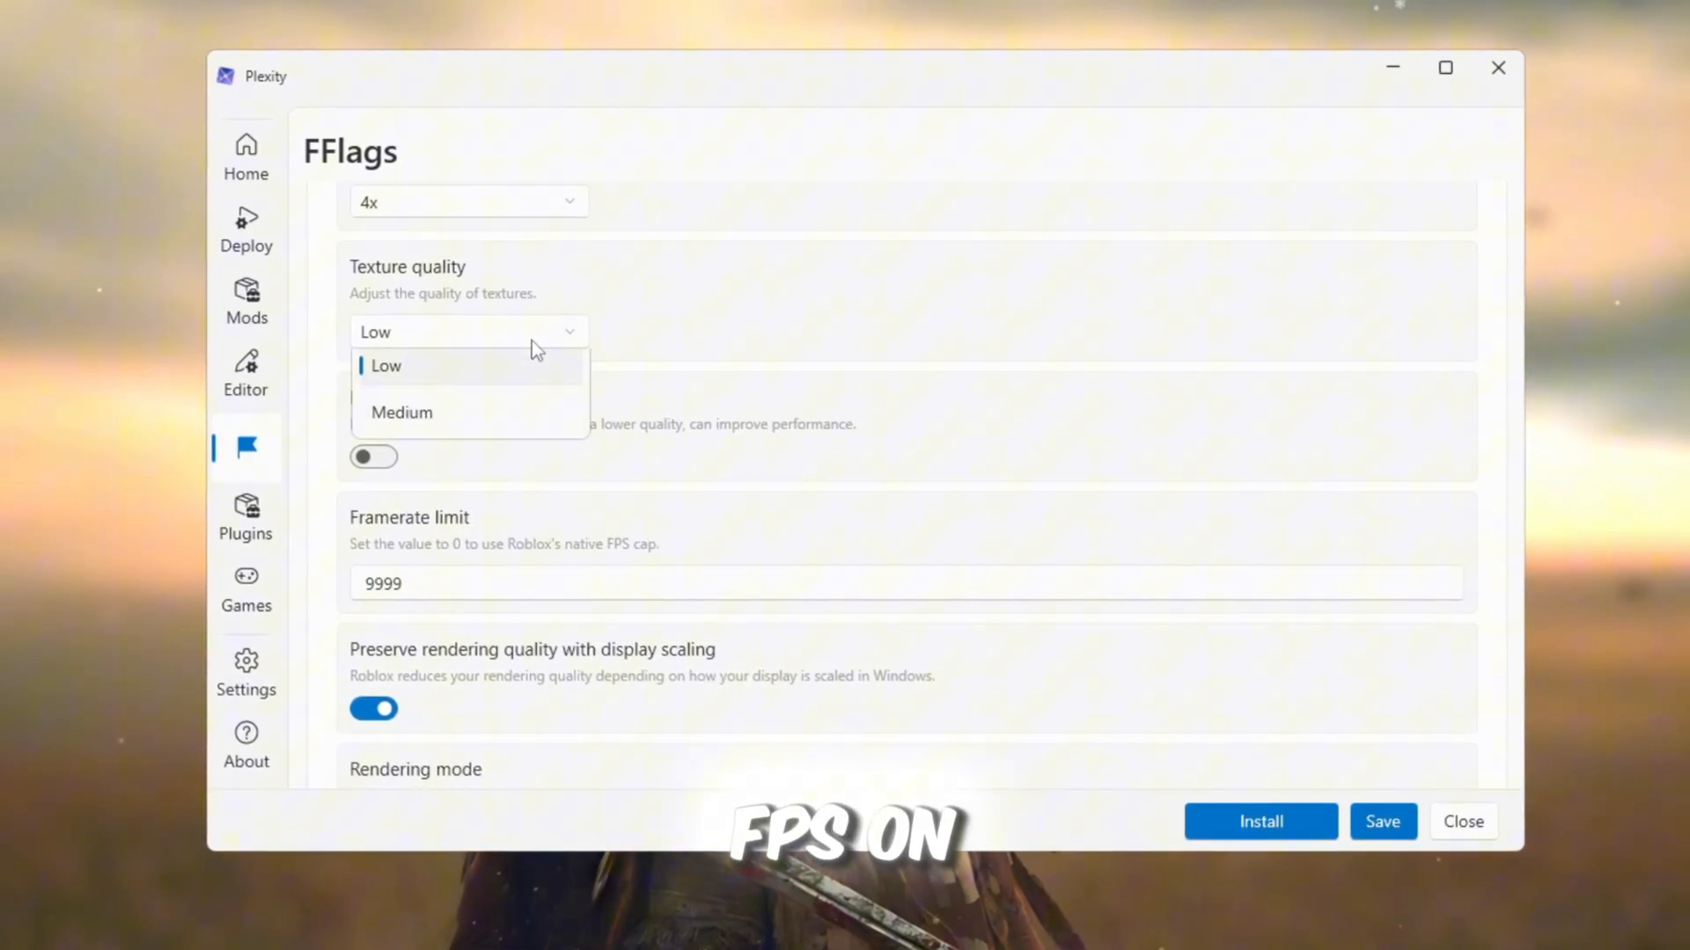
# Choose Low texture quality and Direct3D11 rendering mode in FFlags.
pyautogui.click(384, 366)
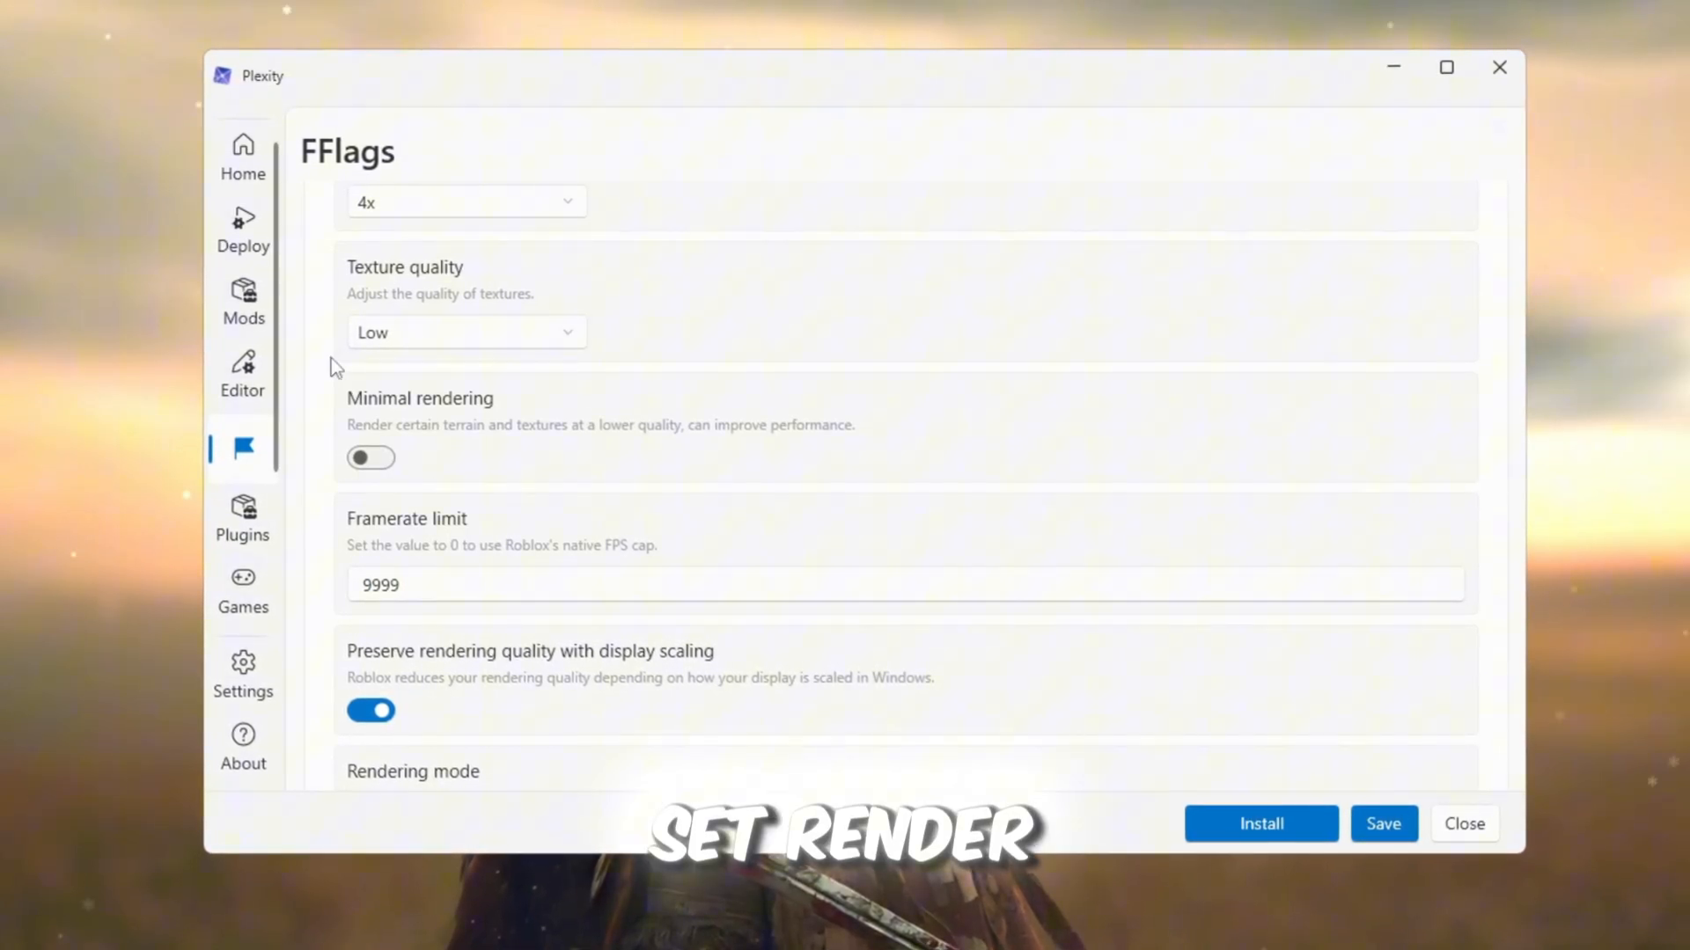
pyautogui.click(466, 491)
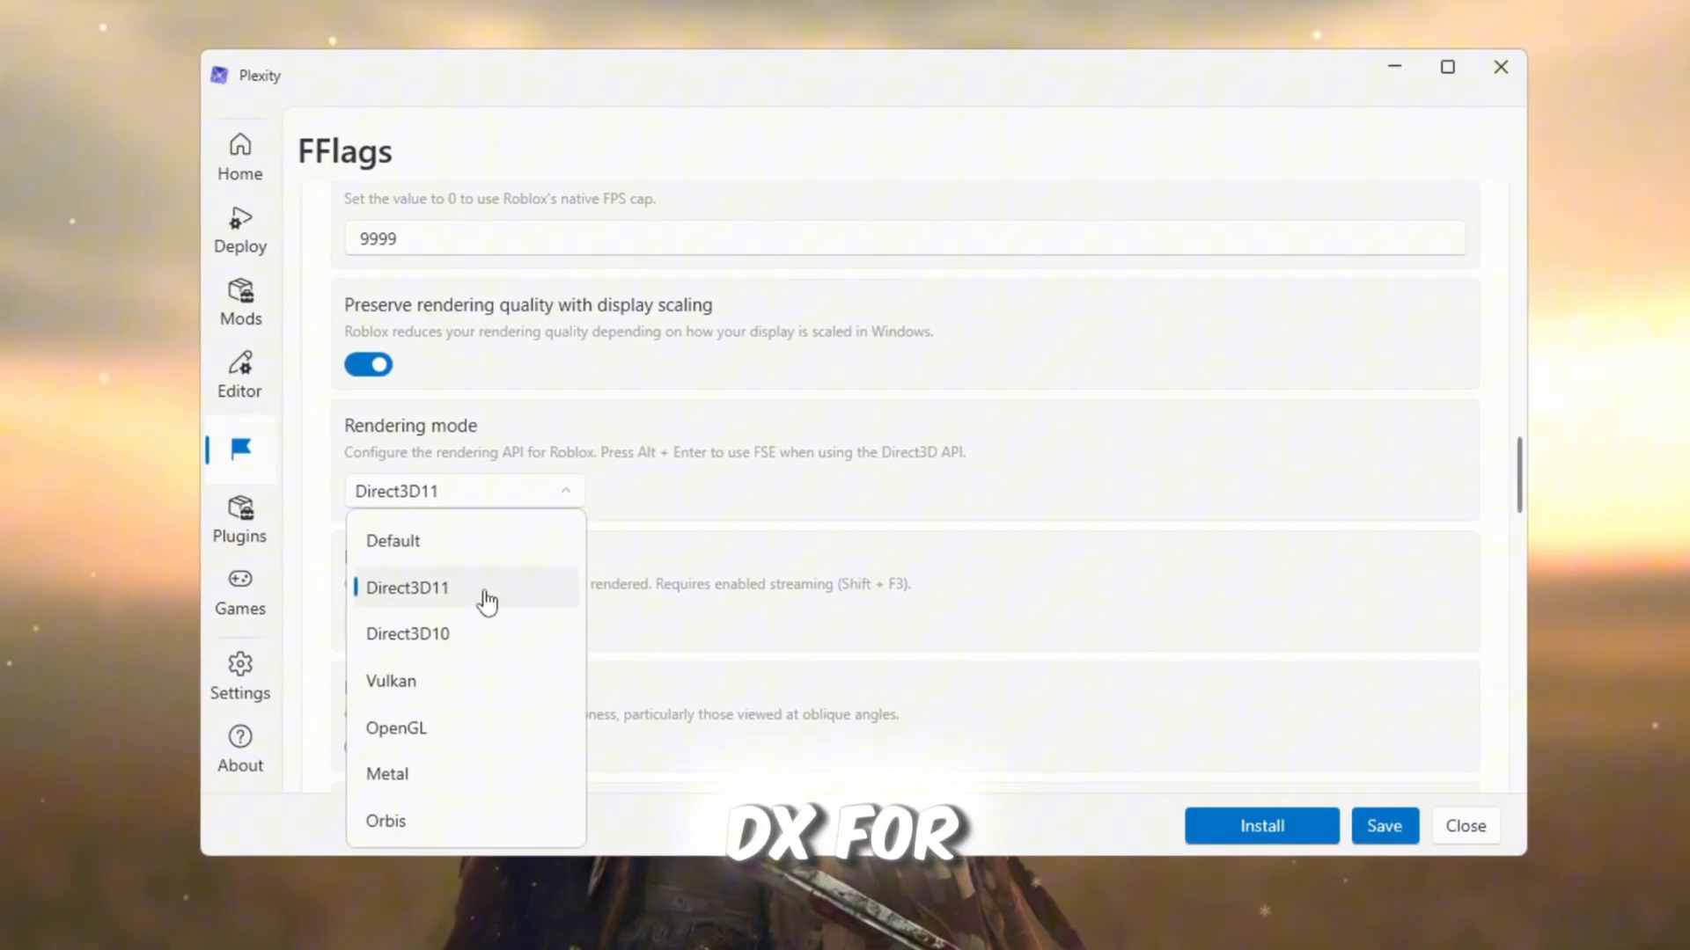
pyautogui.click(408, 588)
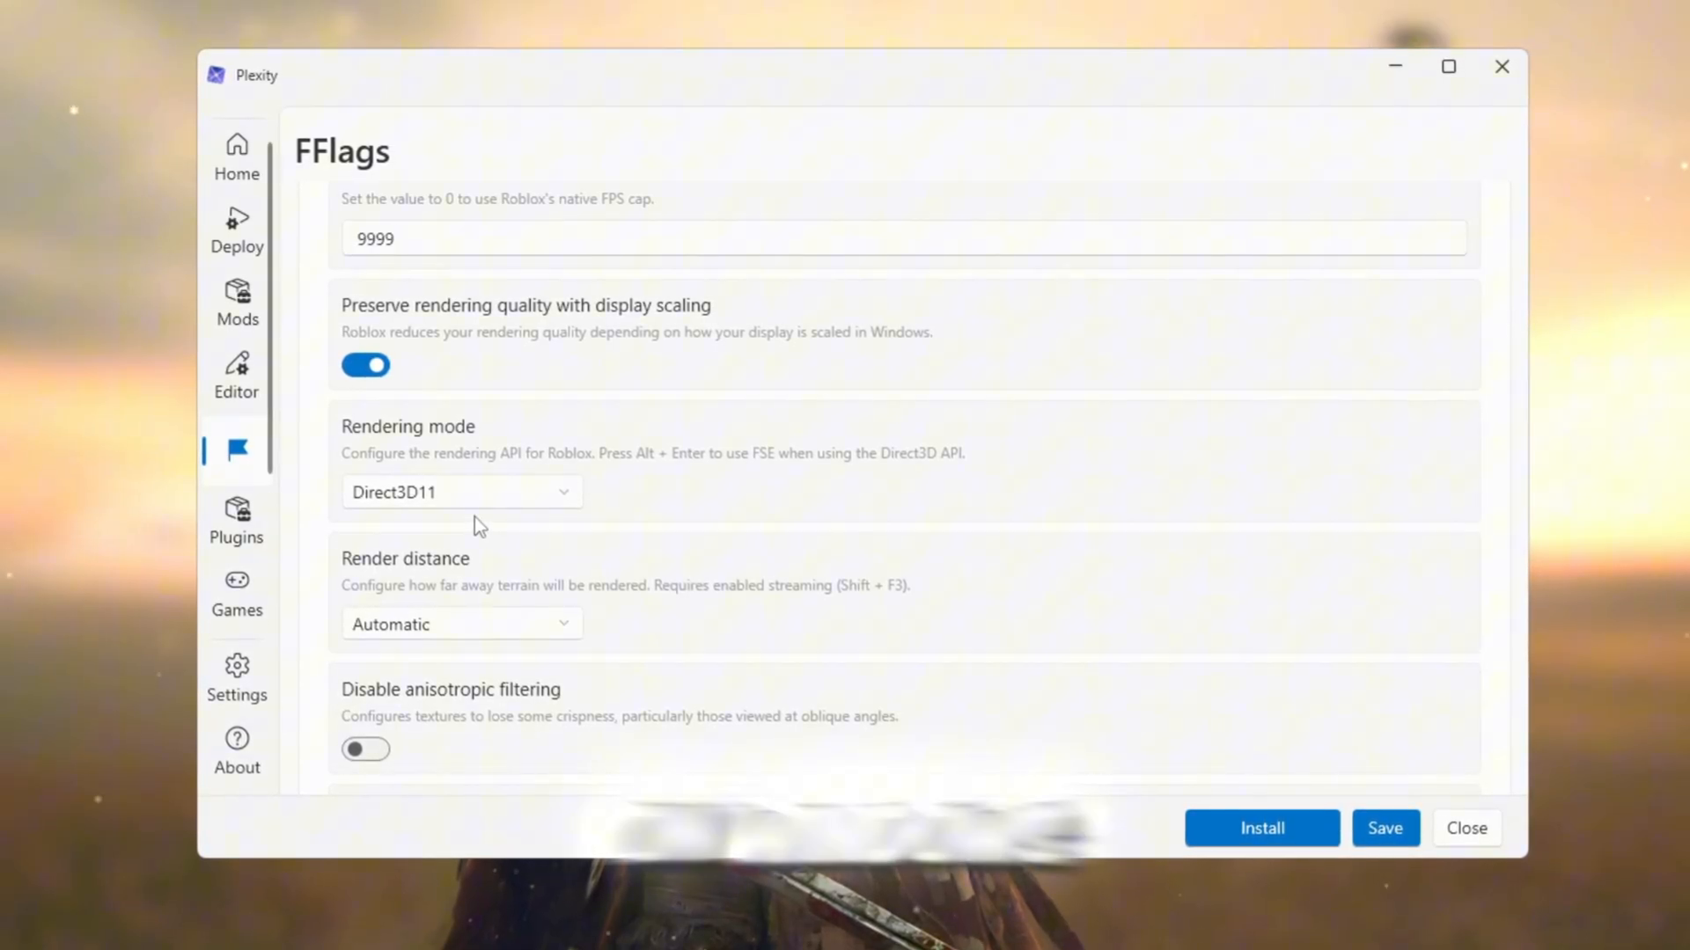
pyautogui.click(235, 524)
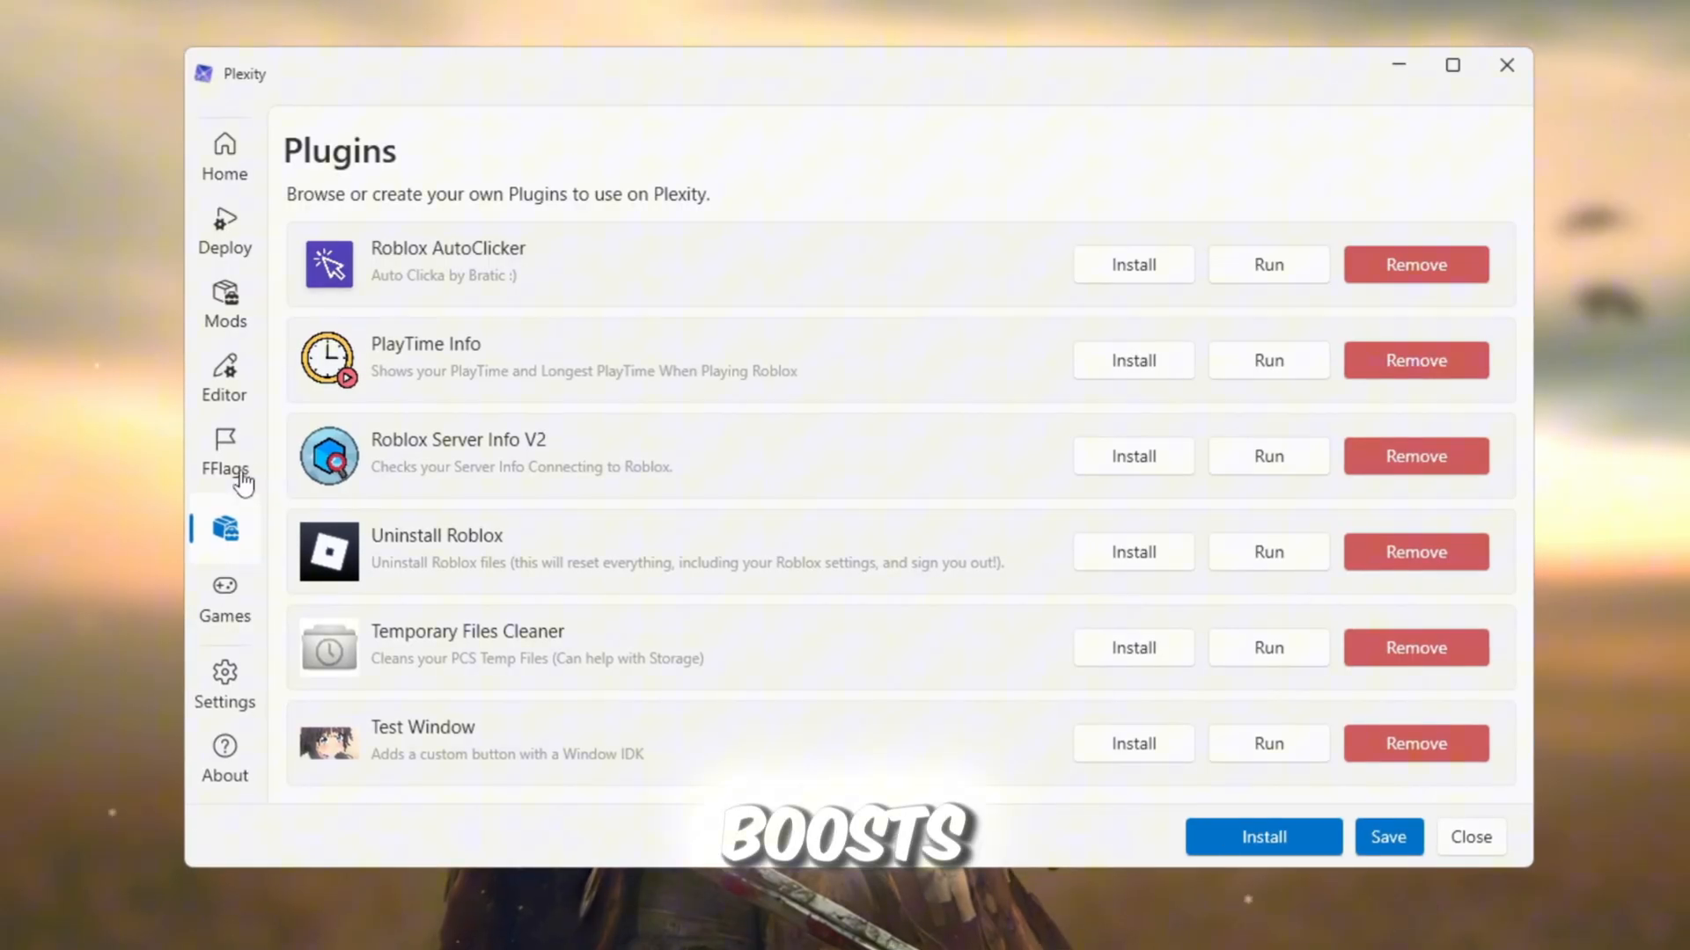
# Open the FastFlag Editor listing the 321 added flags.
pyautogui.click(223, 377)
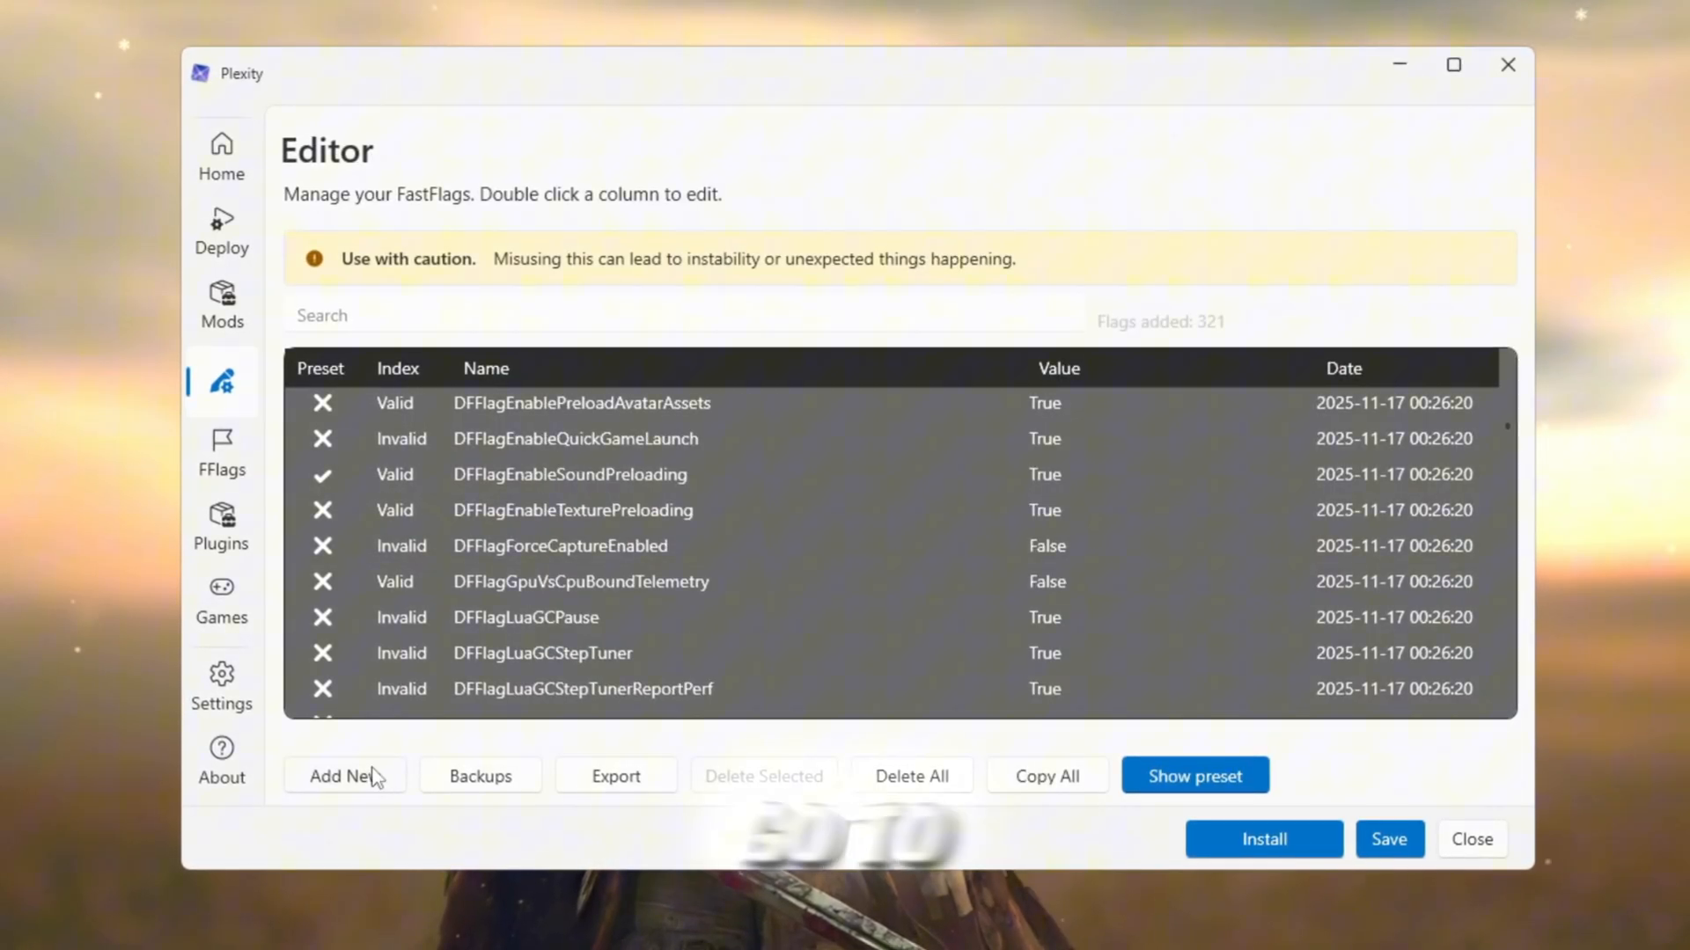
pyautogui.click(344, 777)
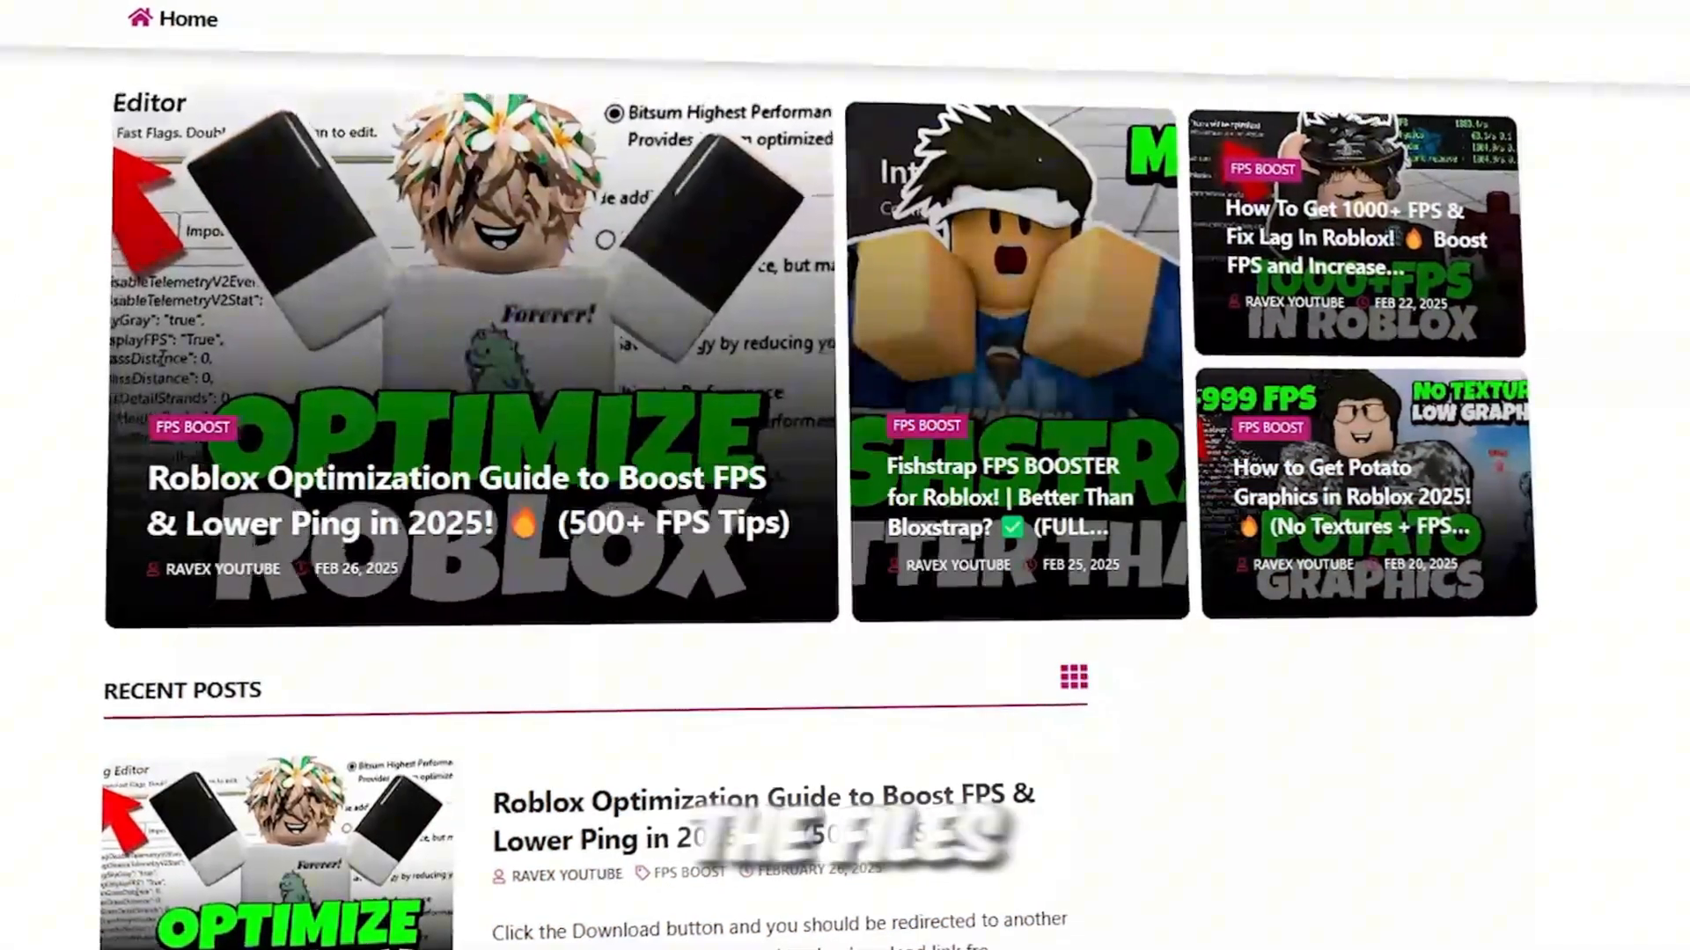
# Select RunWithAffinity.exe in the 3-Run With Affinity folder.
pyautogui.scroll(-3)
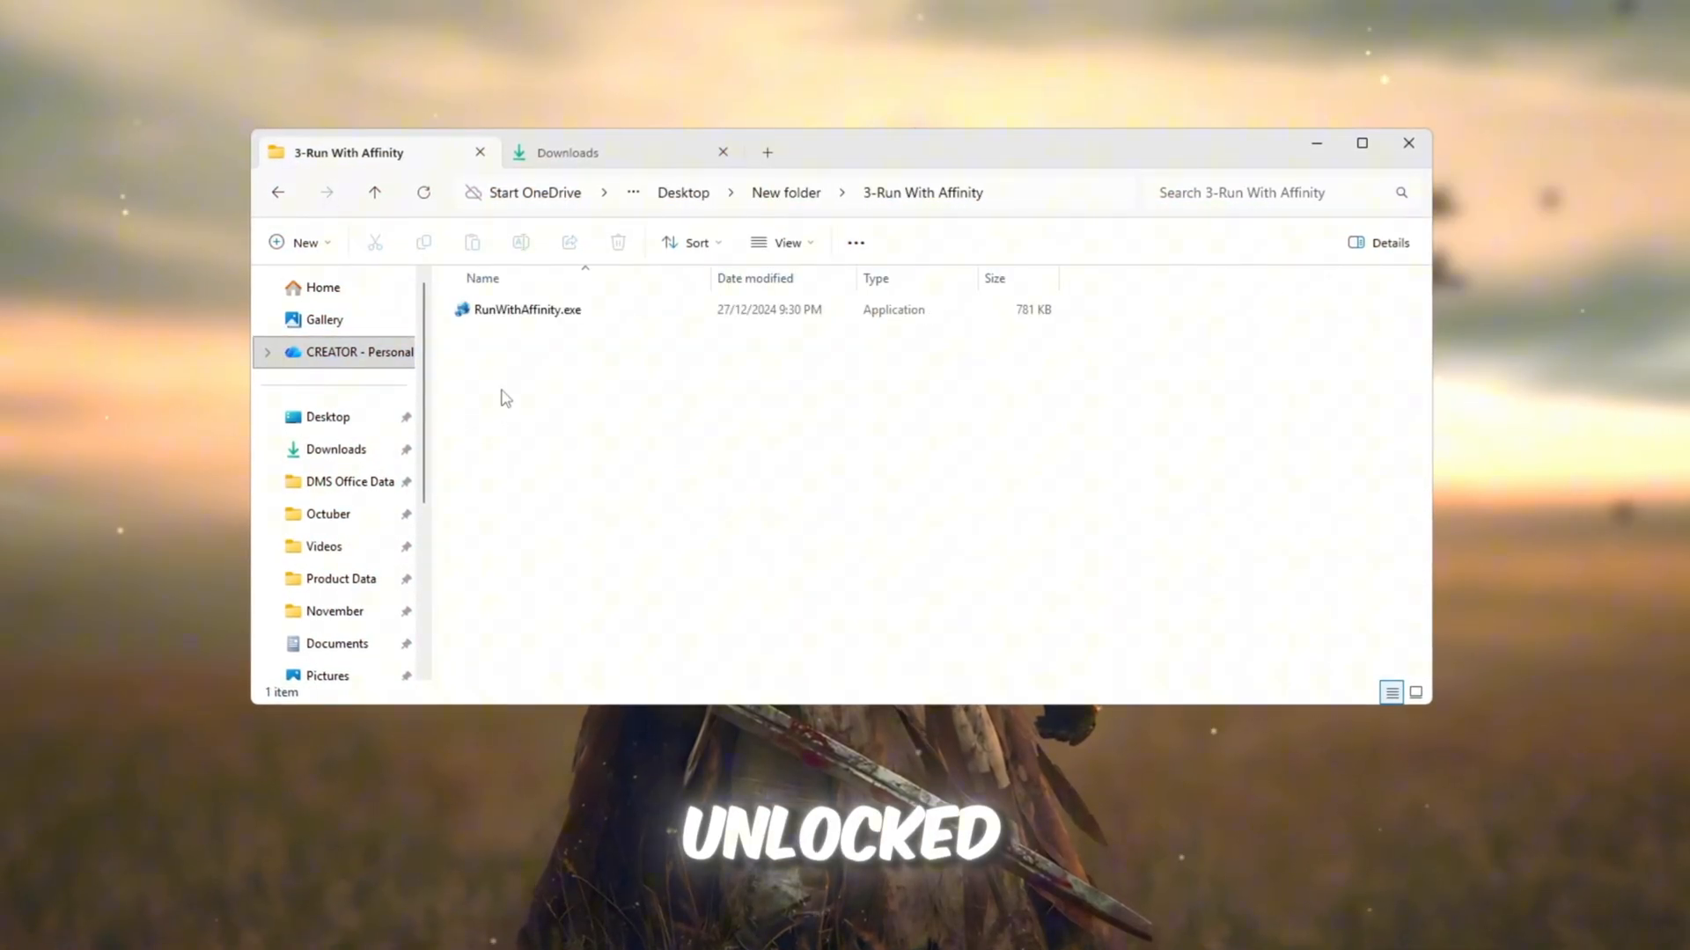
pyautogui.click(525, 310)
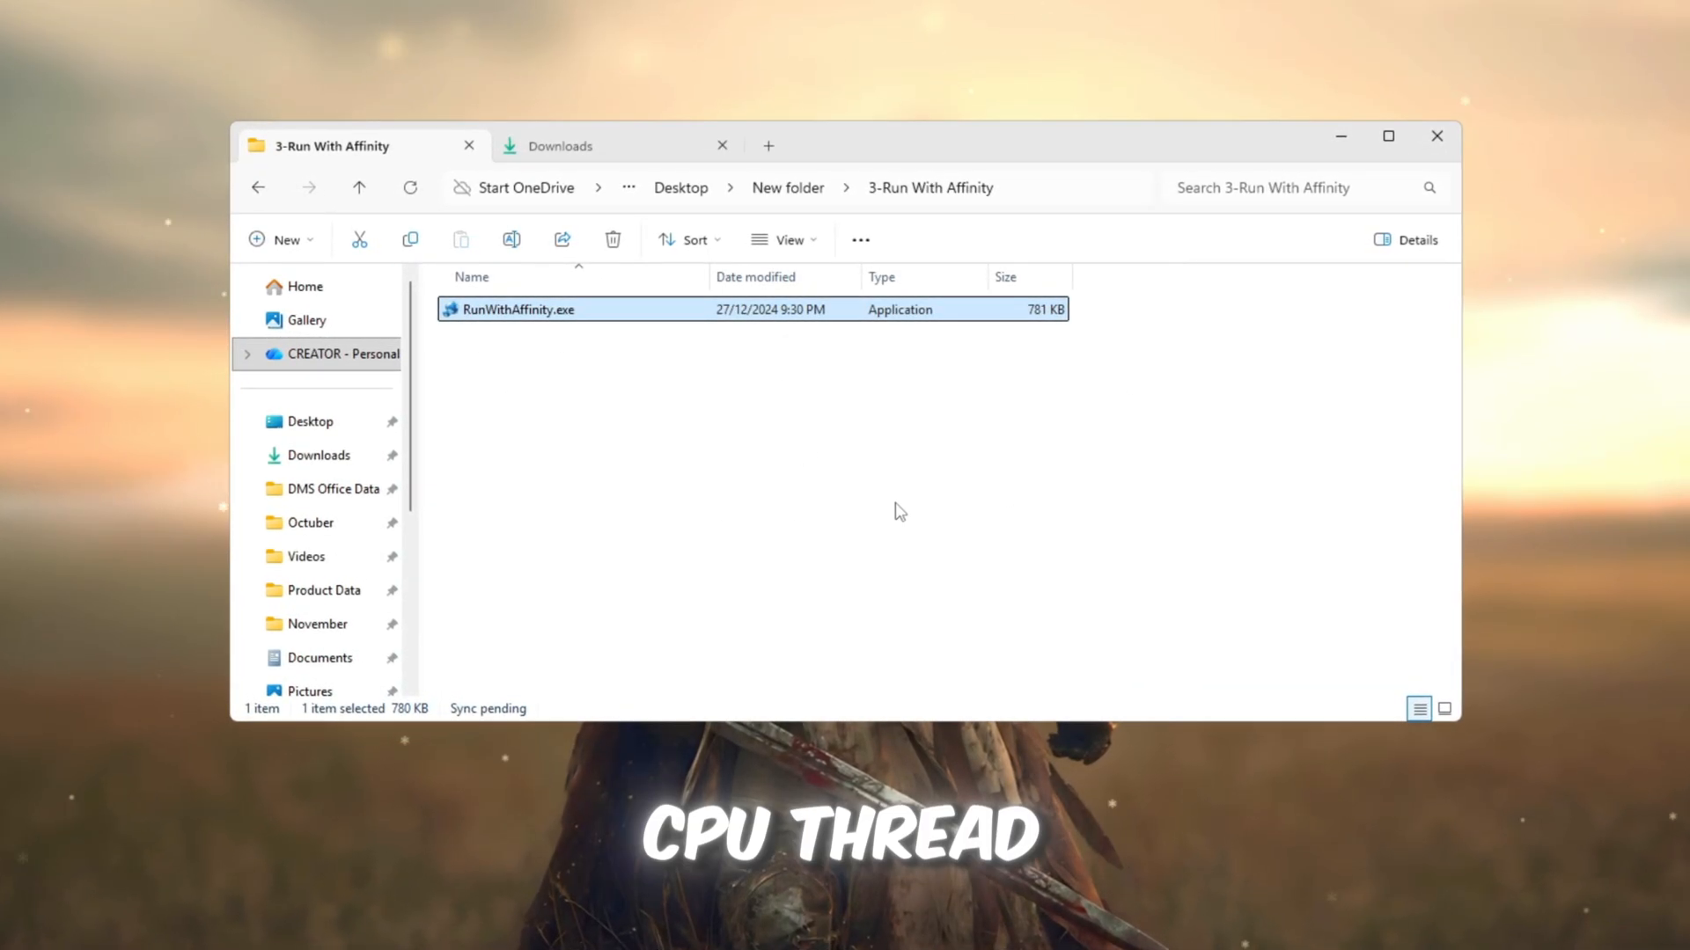
# Launch RunWithAffinity and load RobloxPlayerBeta.exe from the current Roblox version folder.
pyautogui.doubleClick(521, 309)
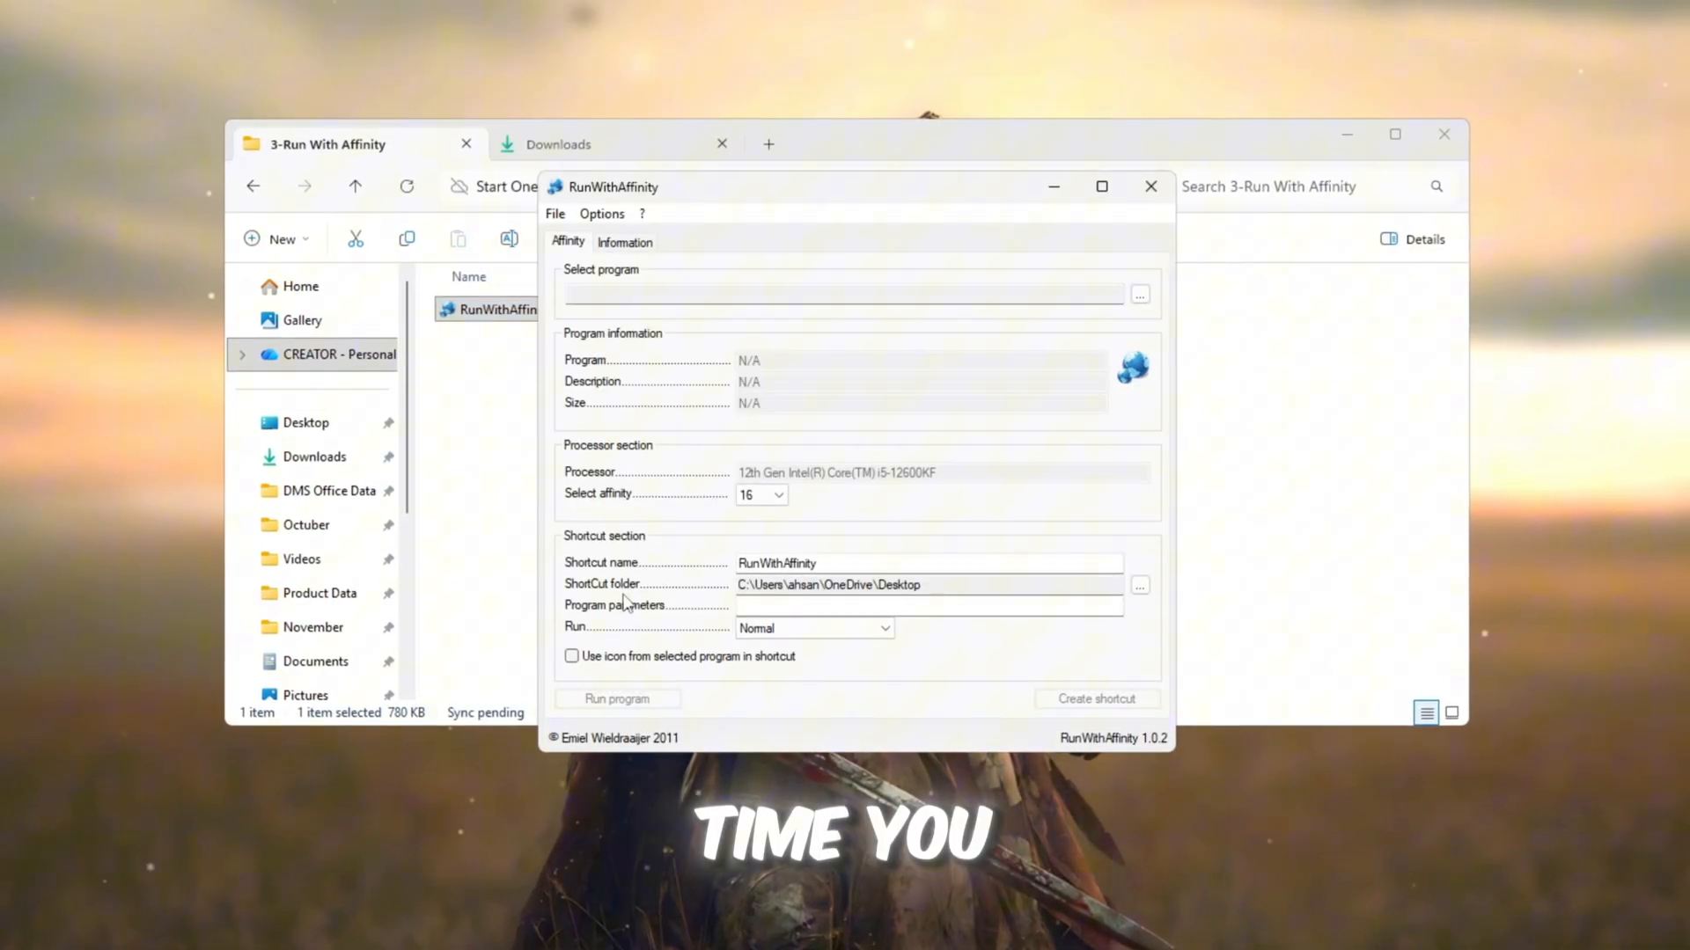
pyautogui.moveTo(615, 187); pyautogui.dragTo(921, 126)
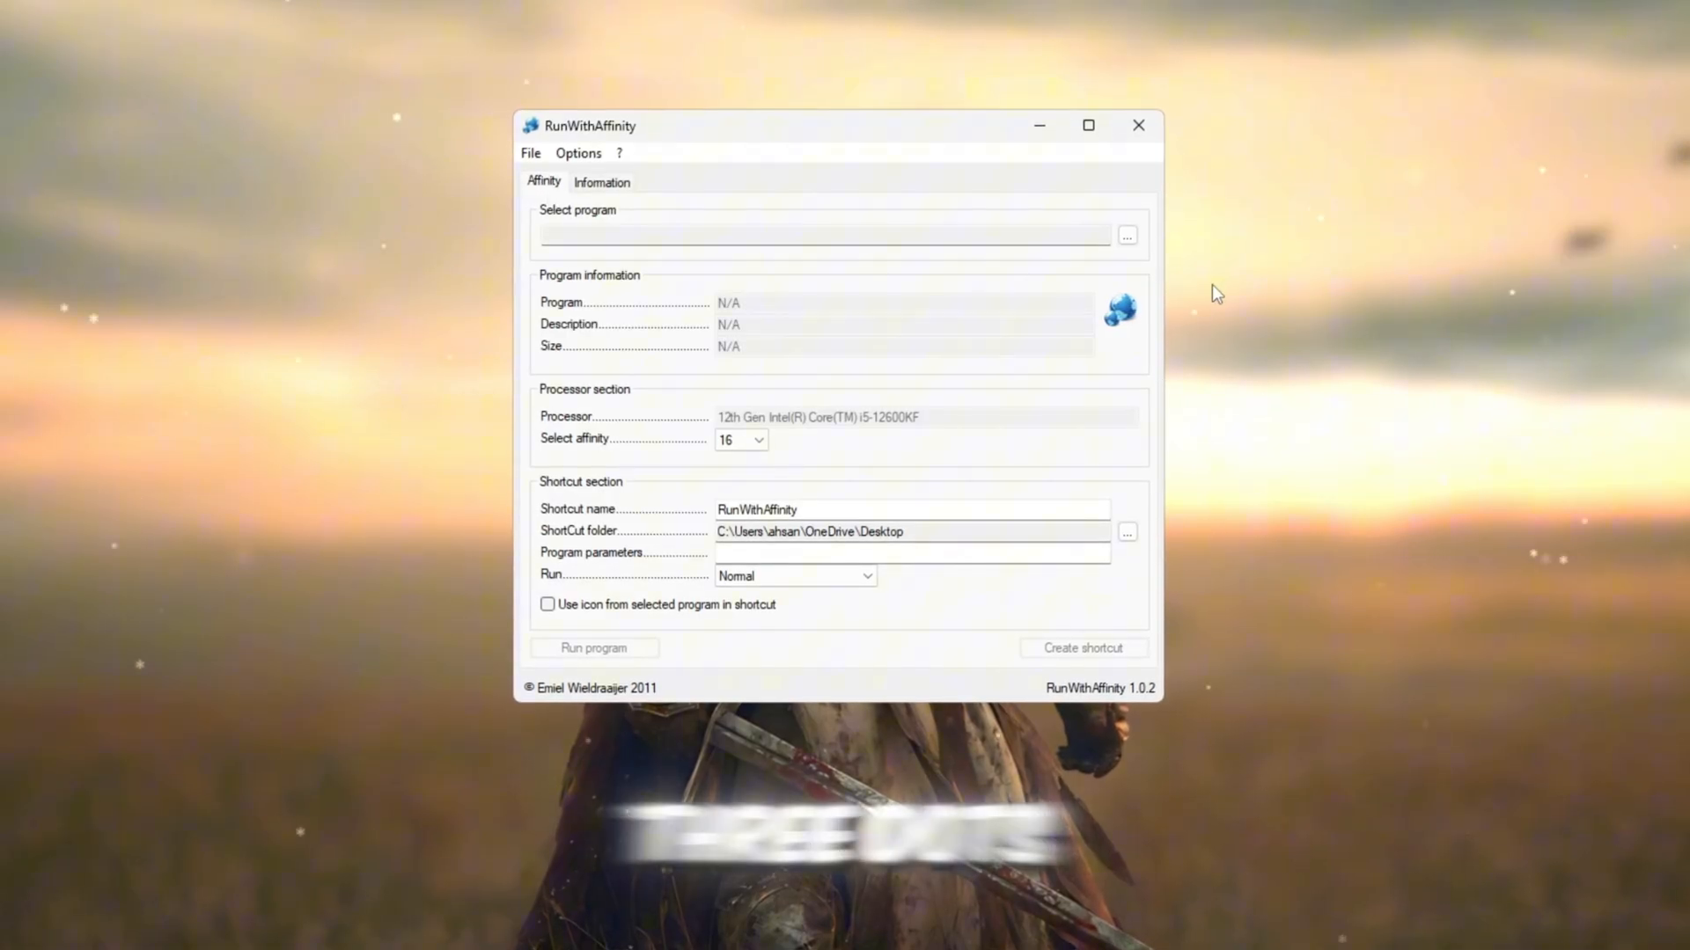
pyautogui.click(1125, 236)
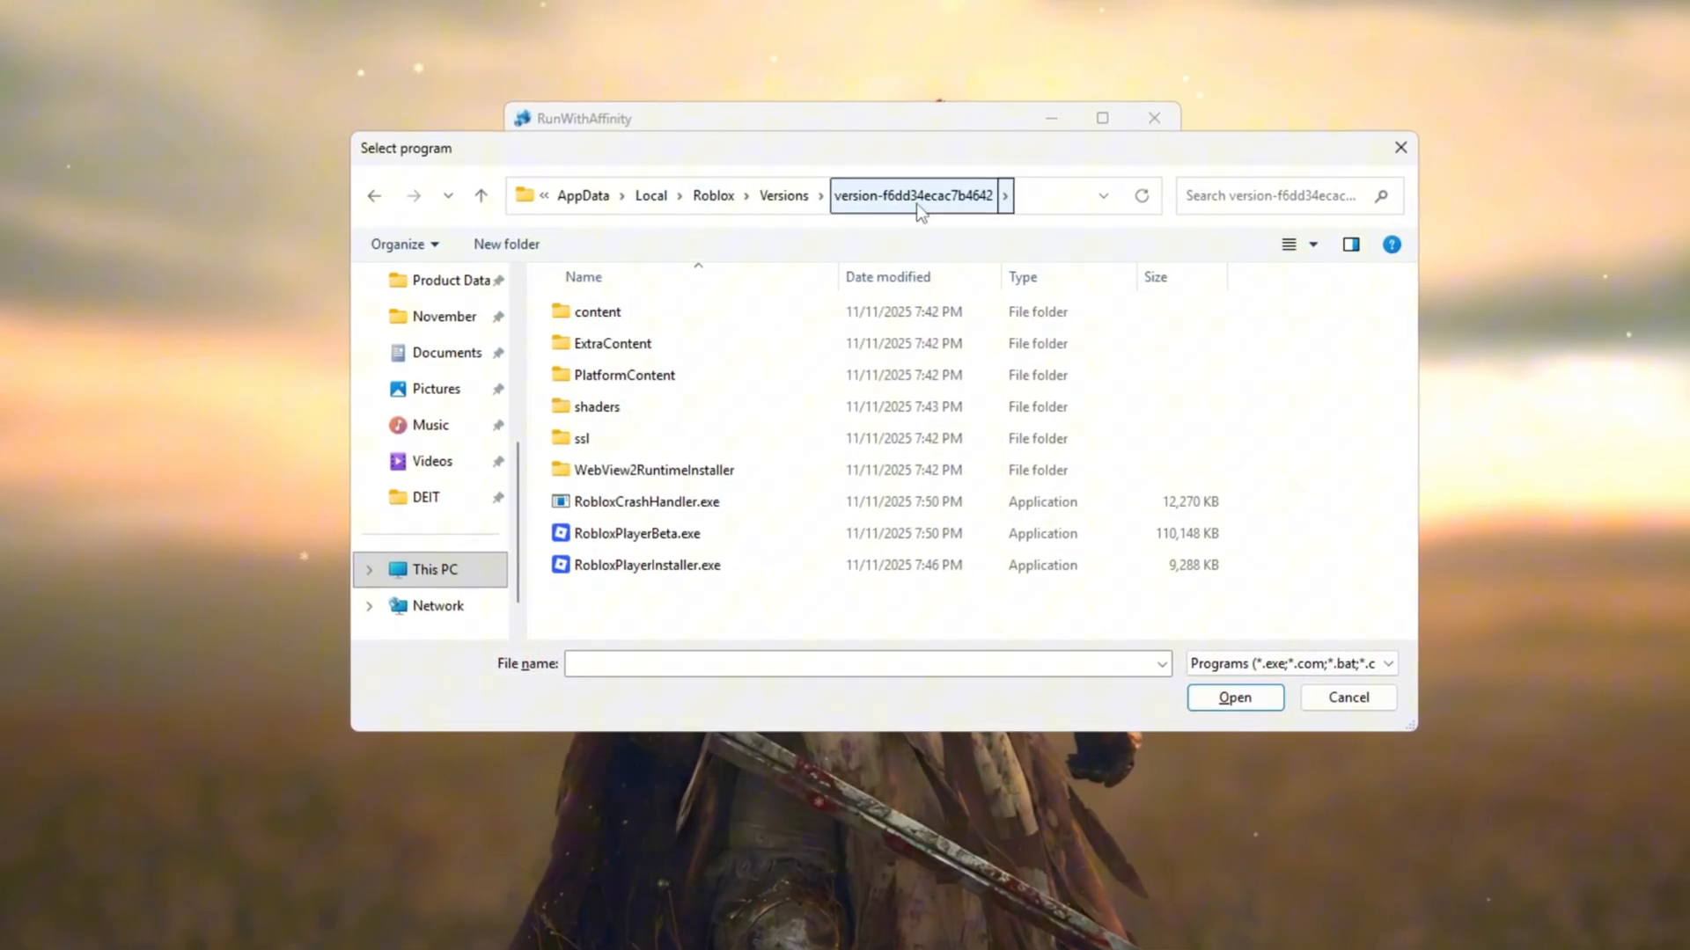
pyautogui.click(646, 568)
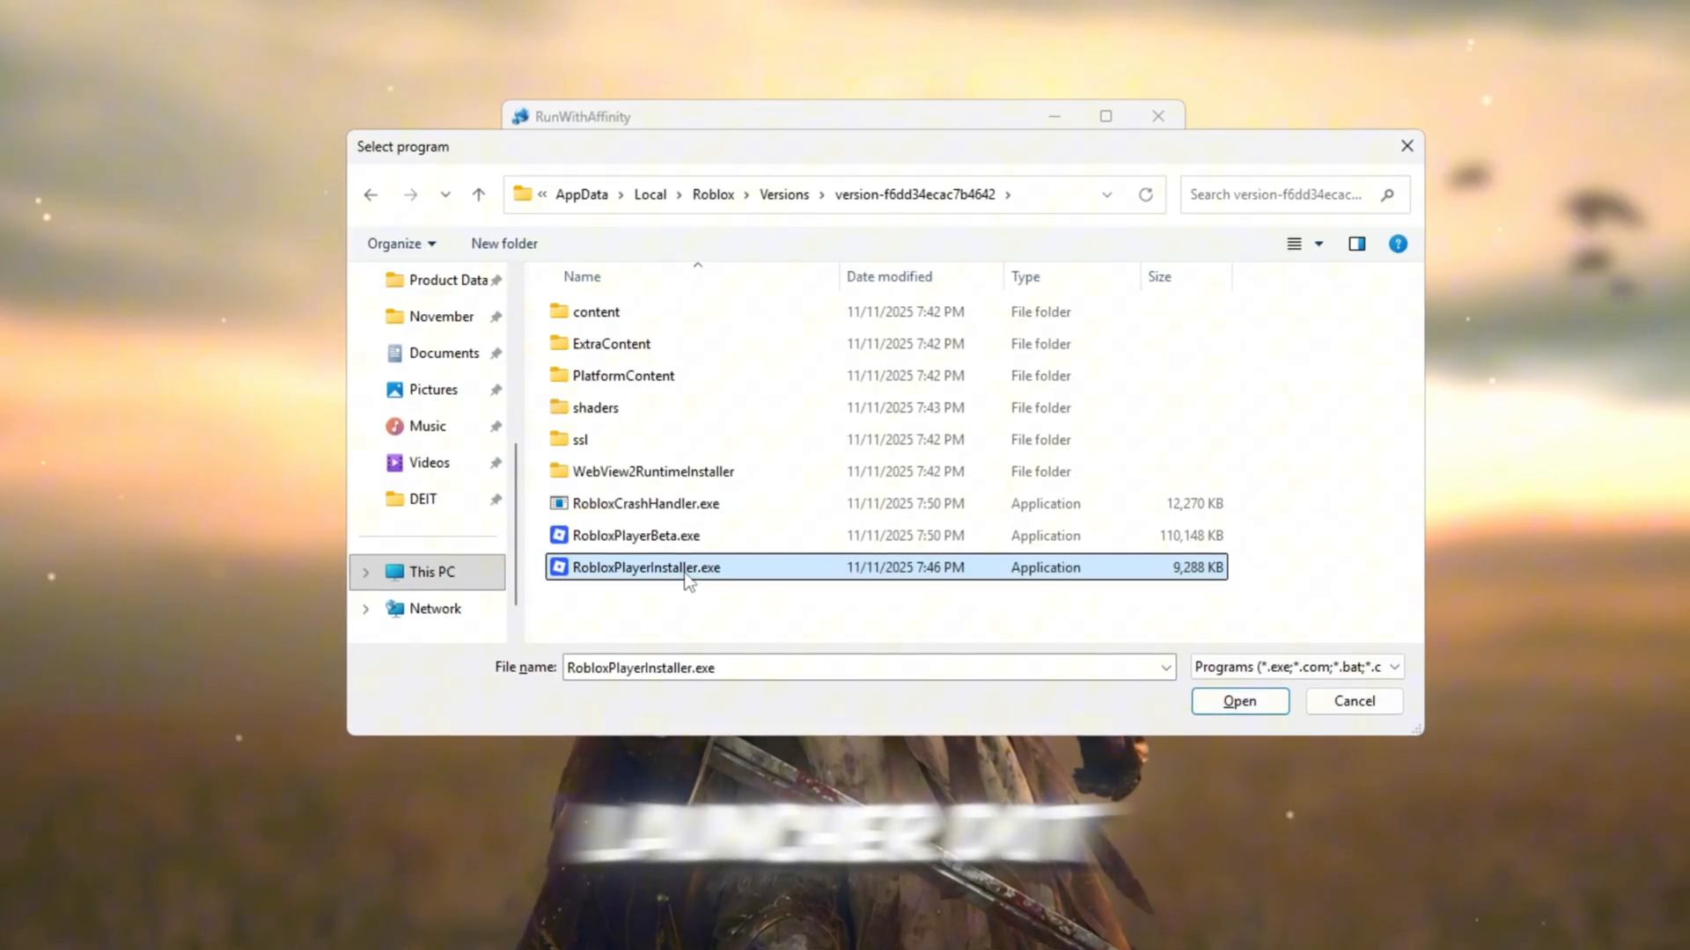
pyautogui.click(636, 537)
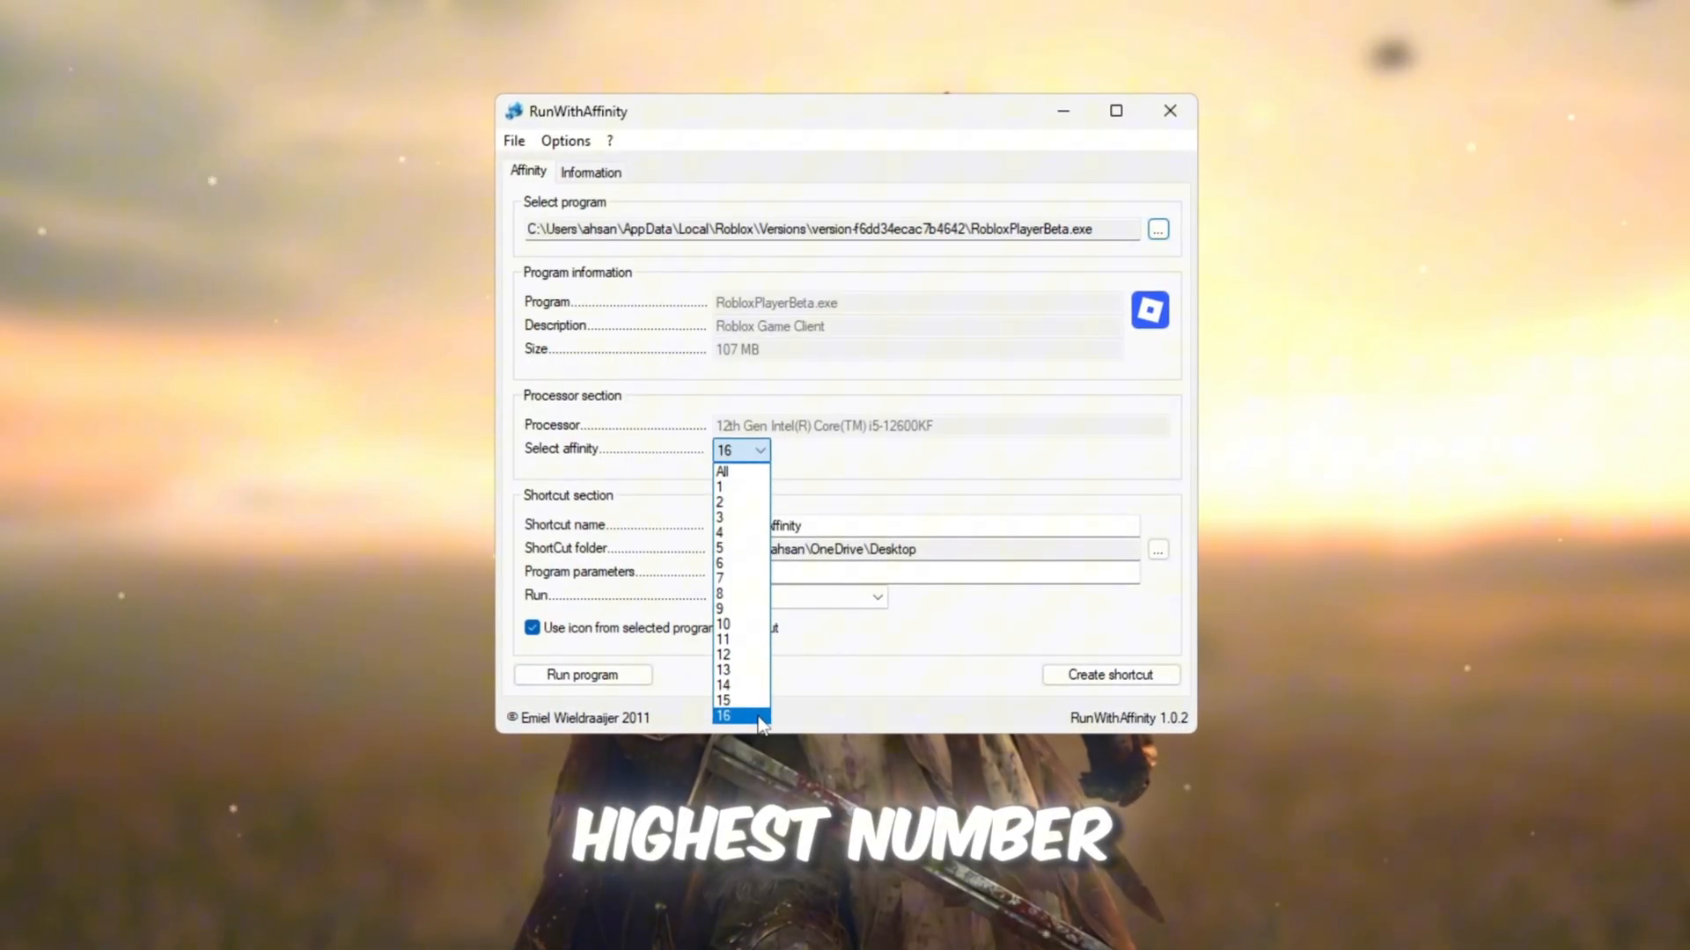
pyautogui.moveTo(762, 552)
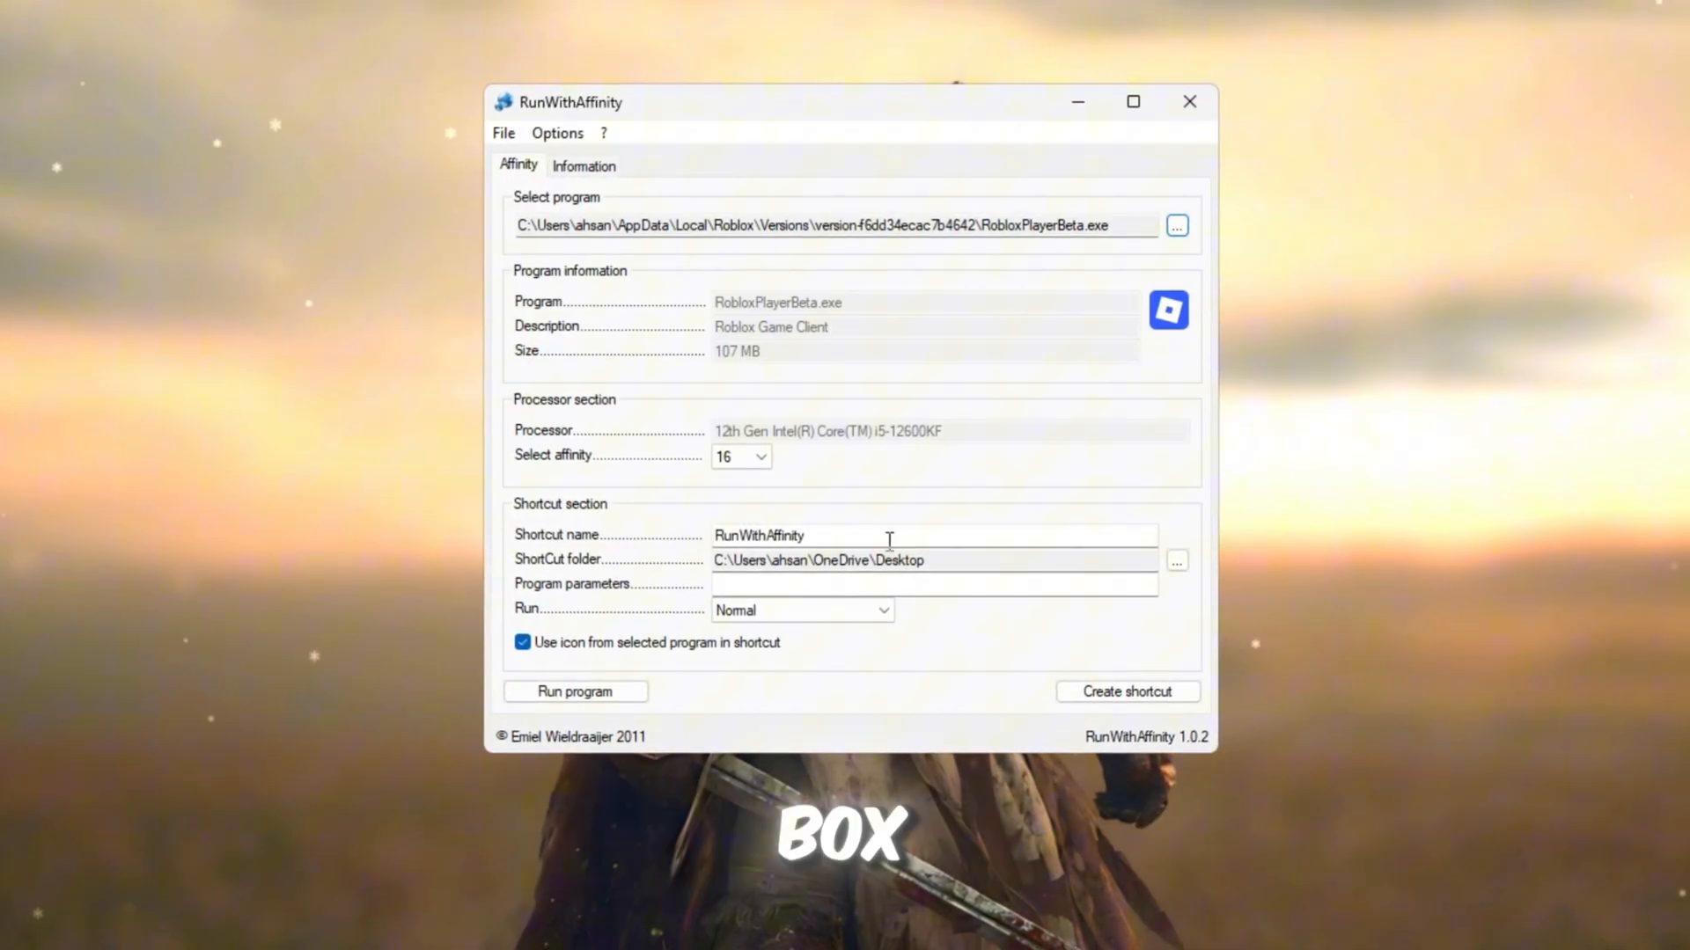
# Name the shortcut 'High perf roblox' and set it to run Maximized.
pyautogui.write('High perf roblox')
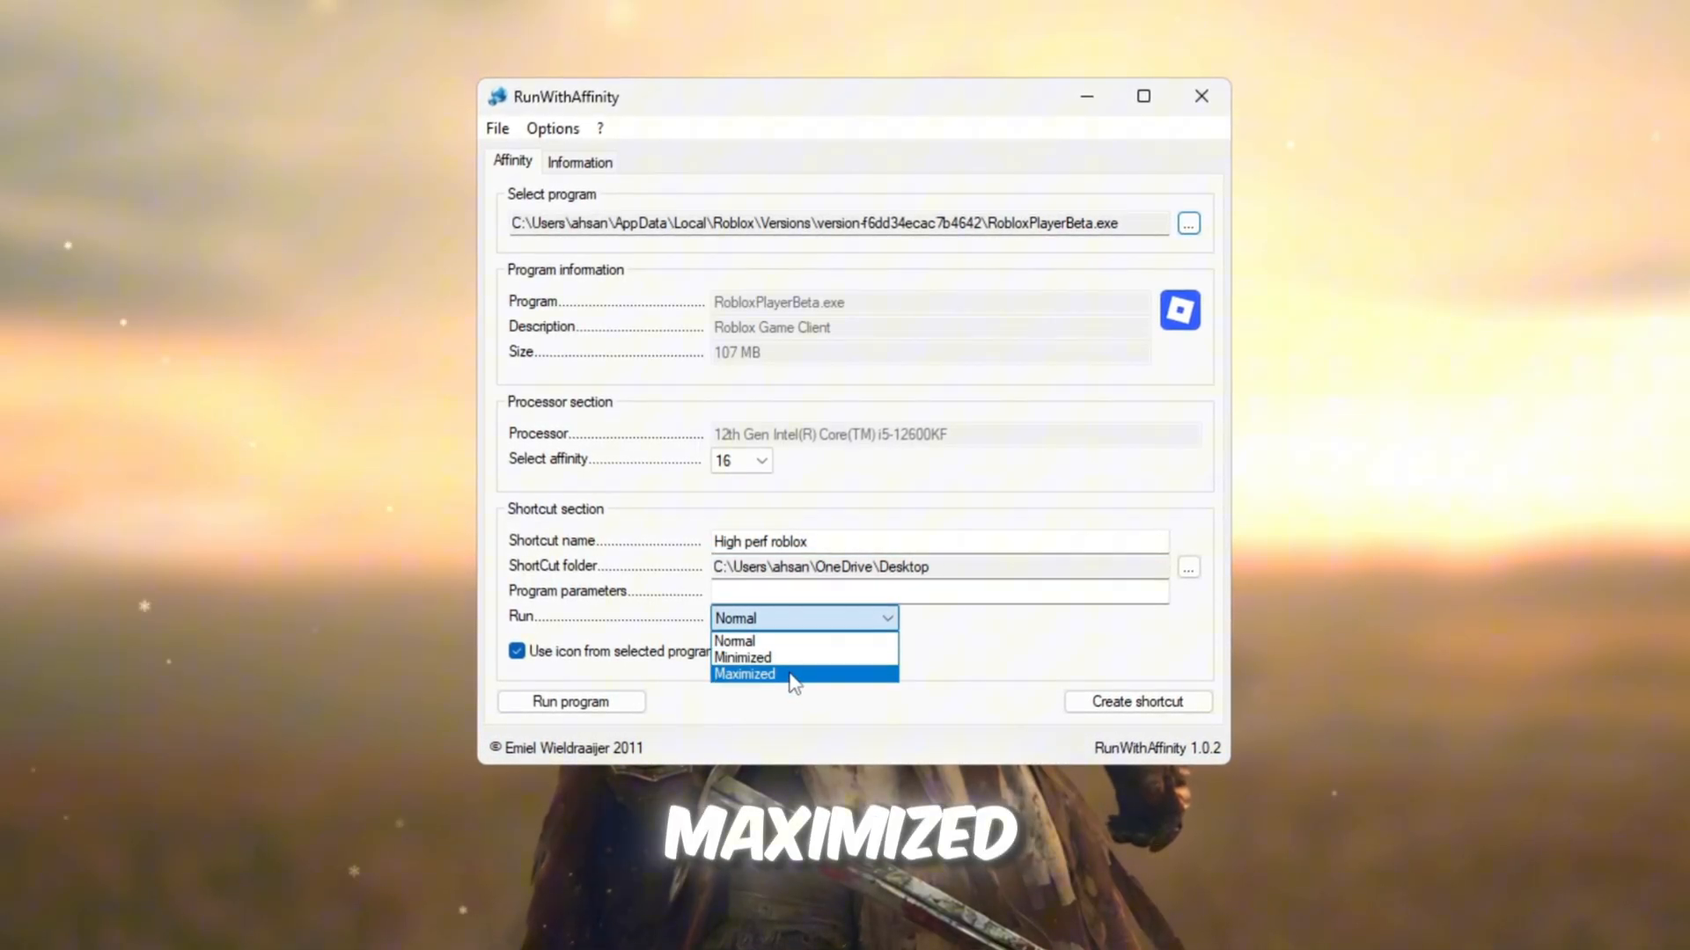
pyautogui.click(745, 674)
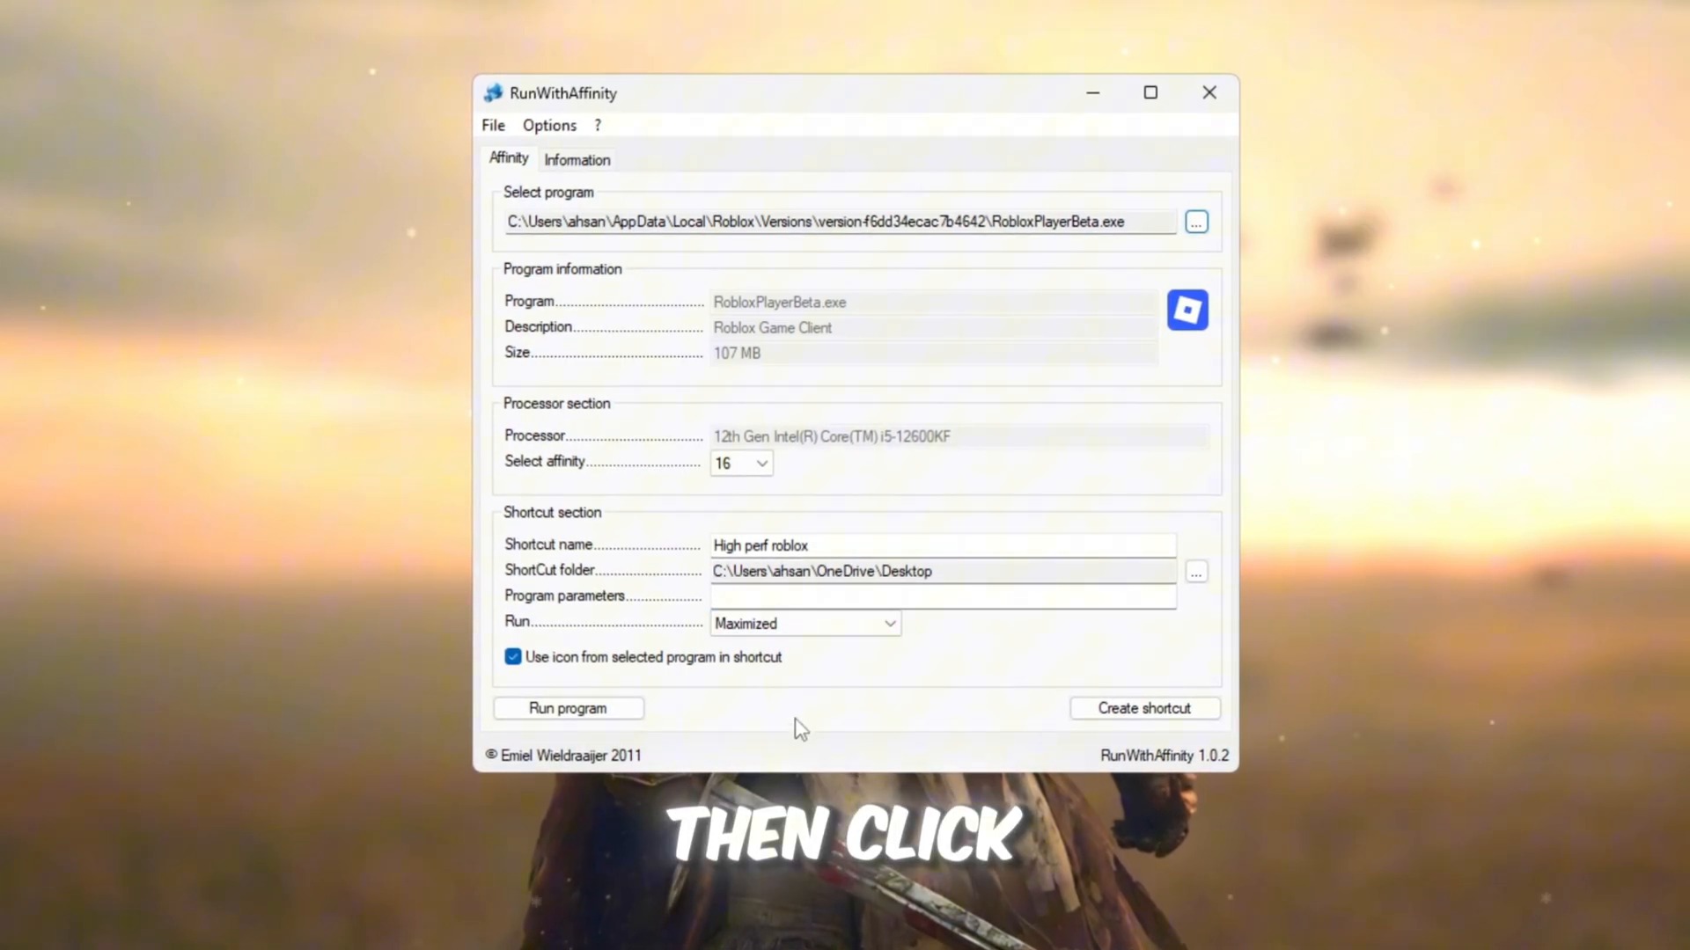
# Create the 'High perf roblox' desktop shortcut and dismiss the success message.
pyautogui.click(1144, 709)
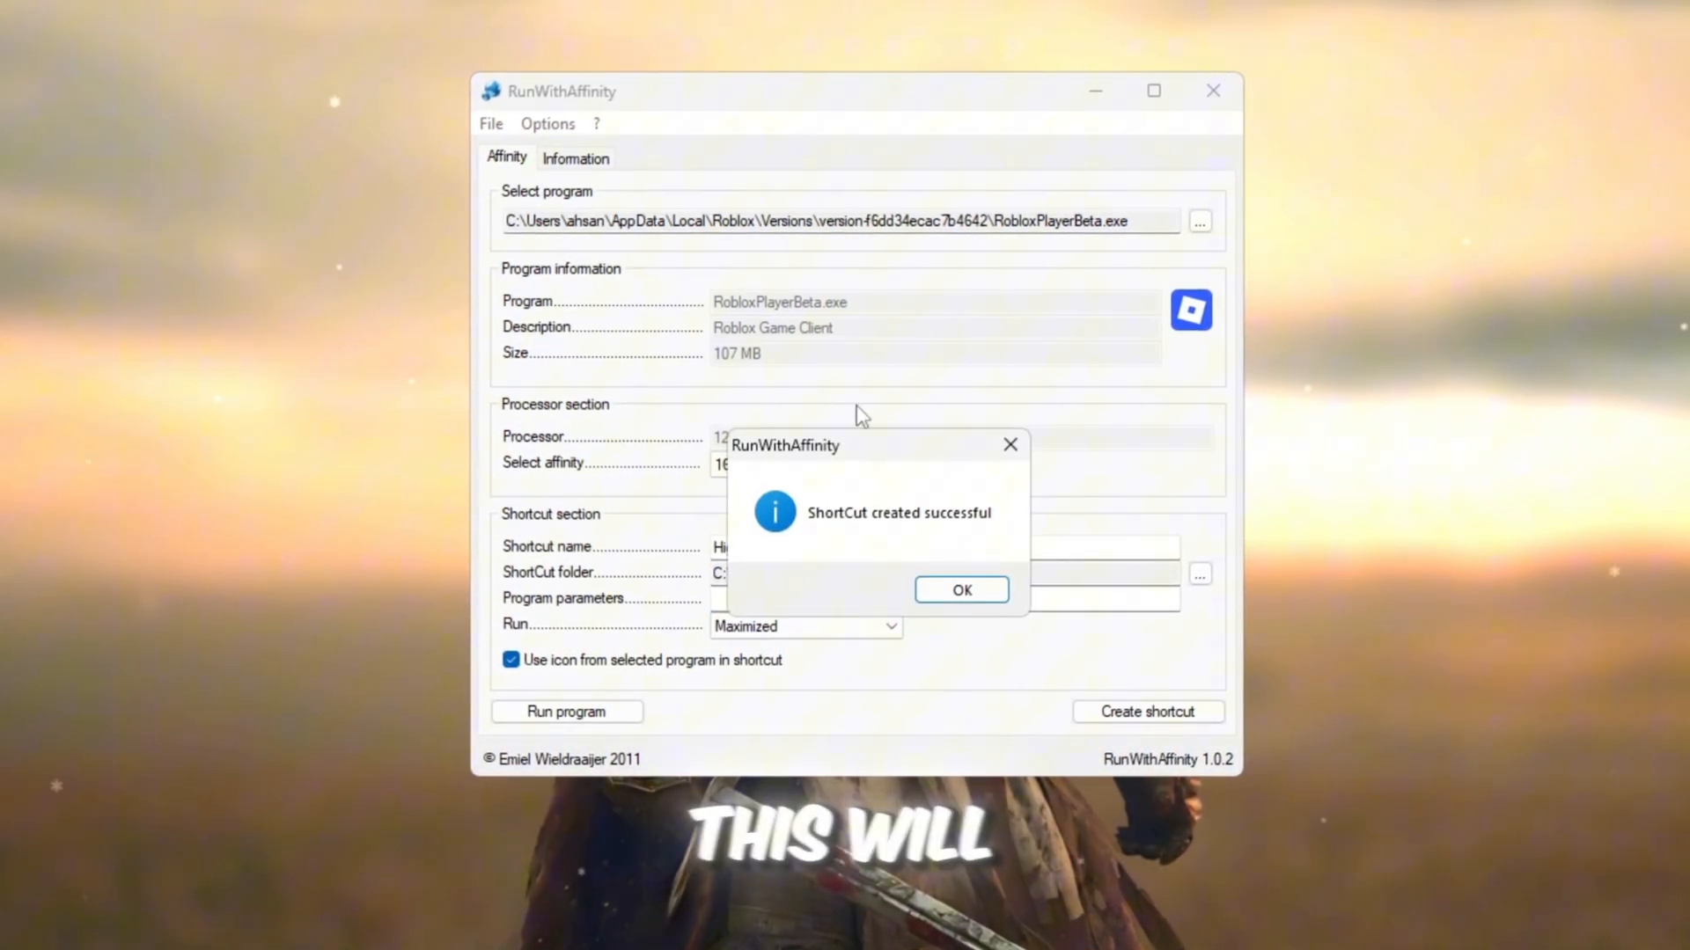
pyautogui.click(961, 589)
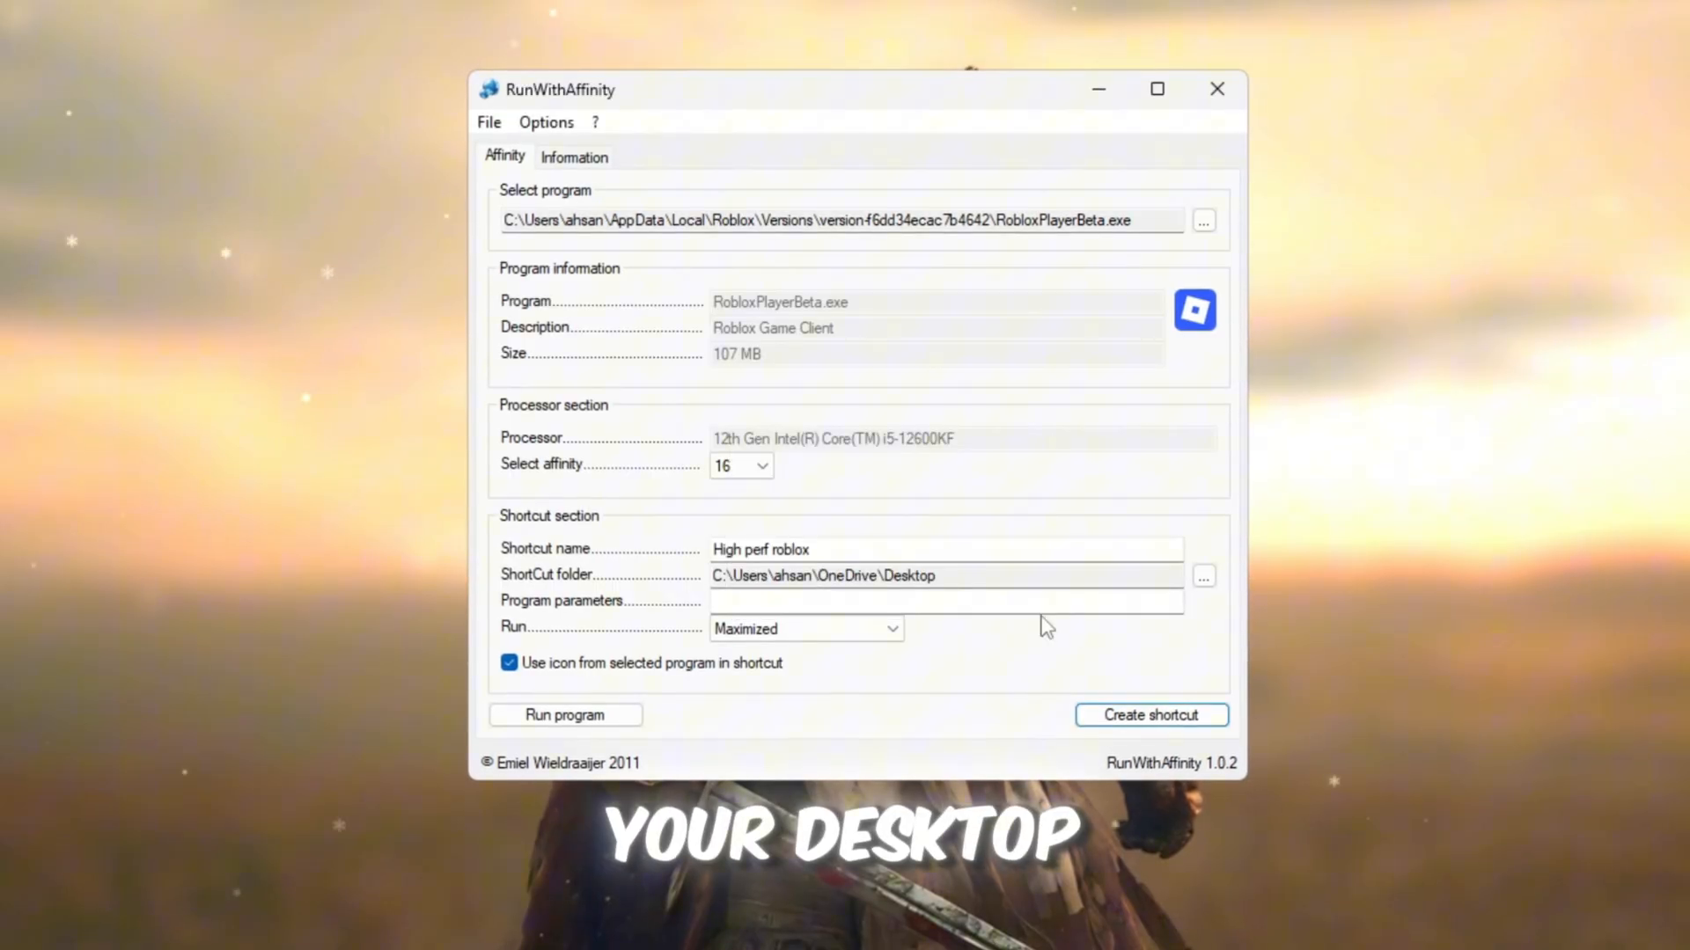
pyautogui.click(1151, 715)
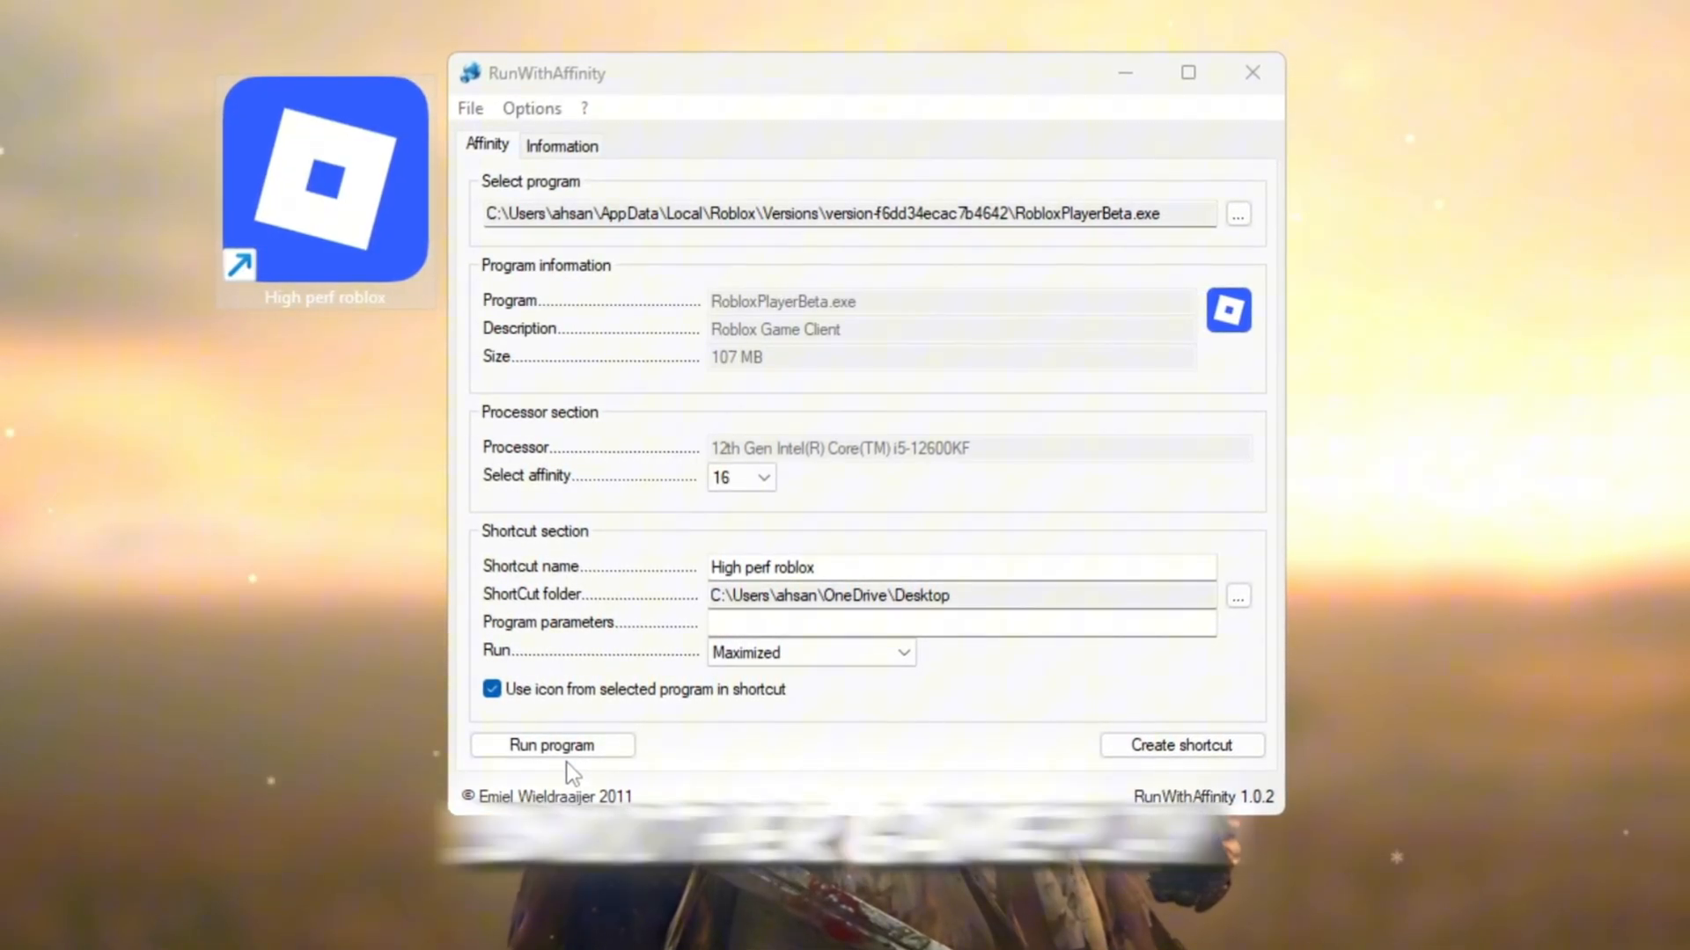
pyautogui.click(552, 745)
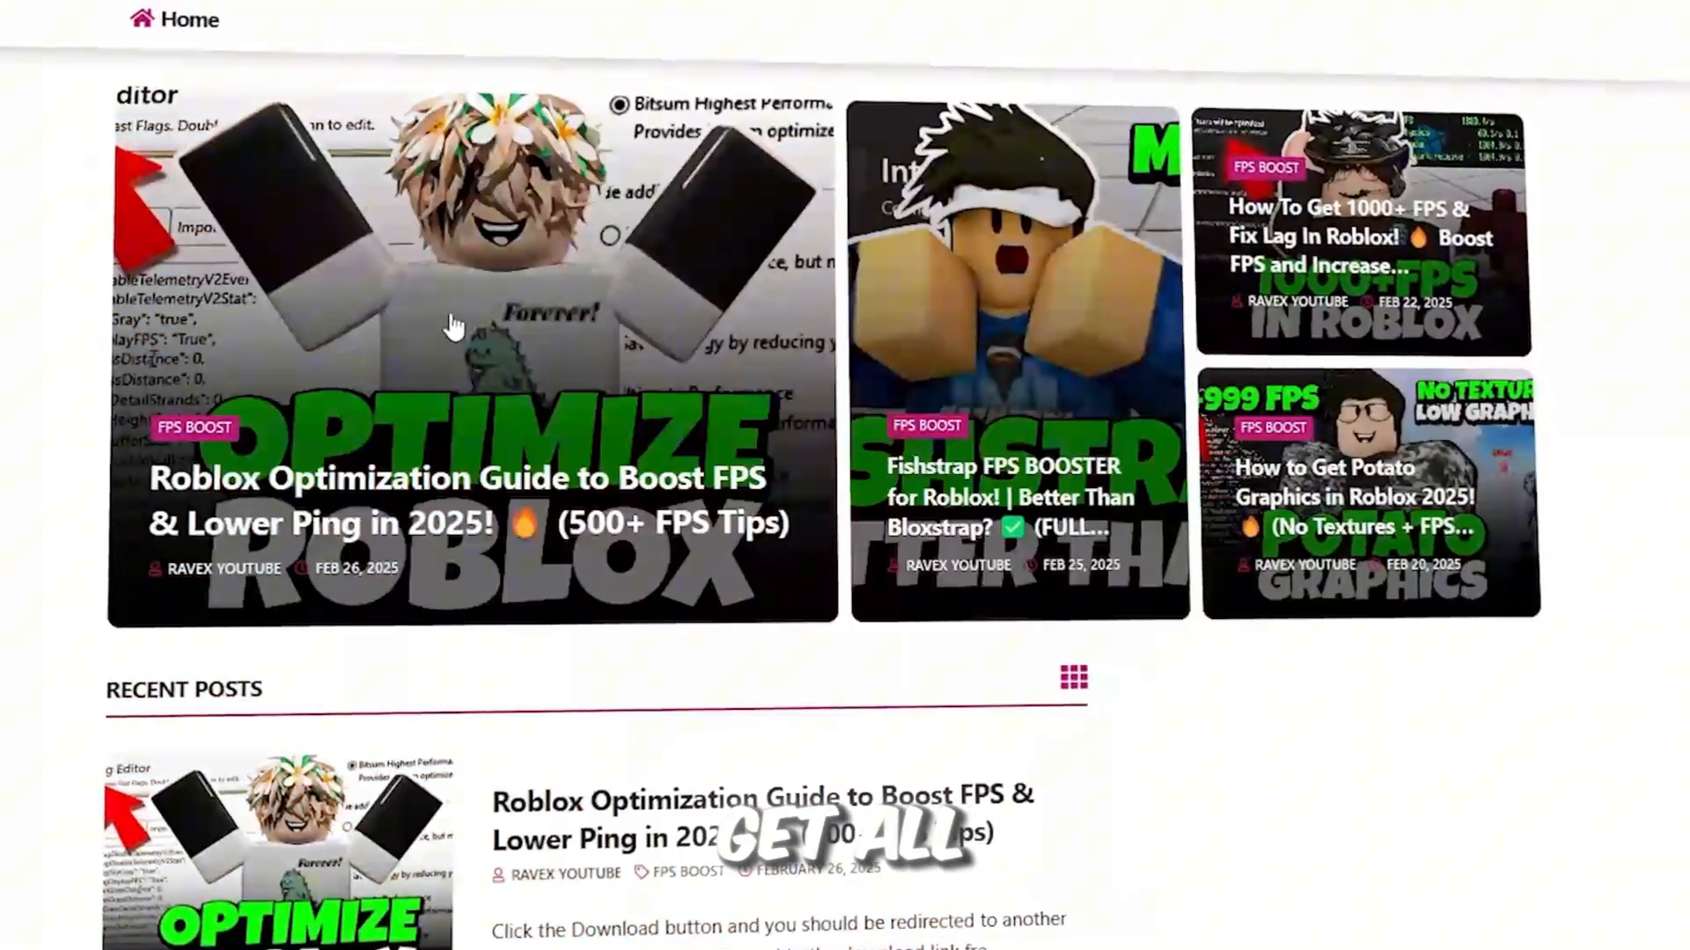
pyautogui.scroll(-3)
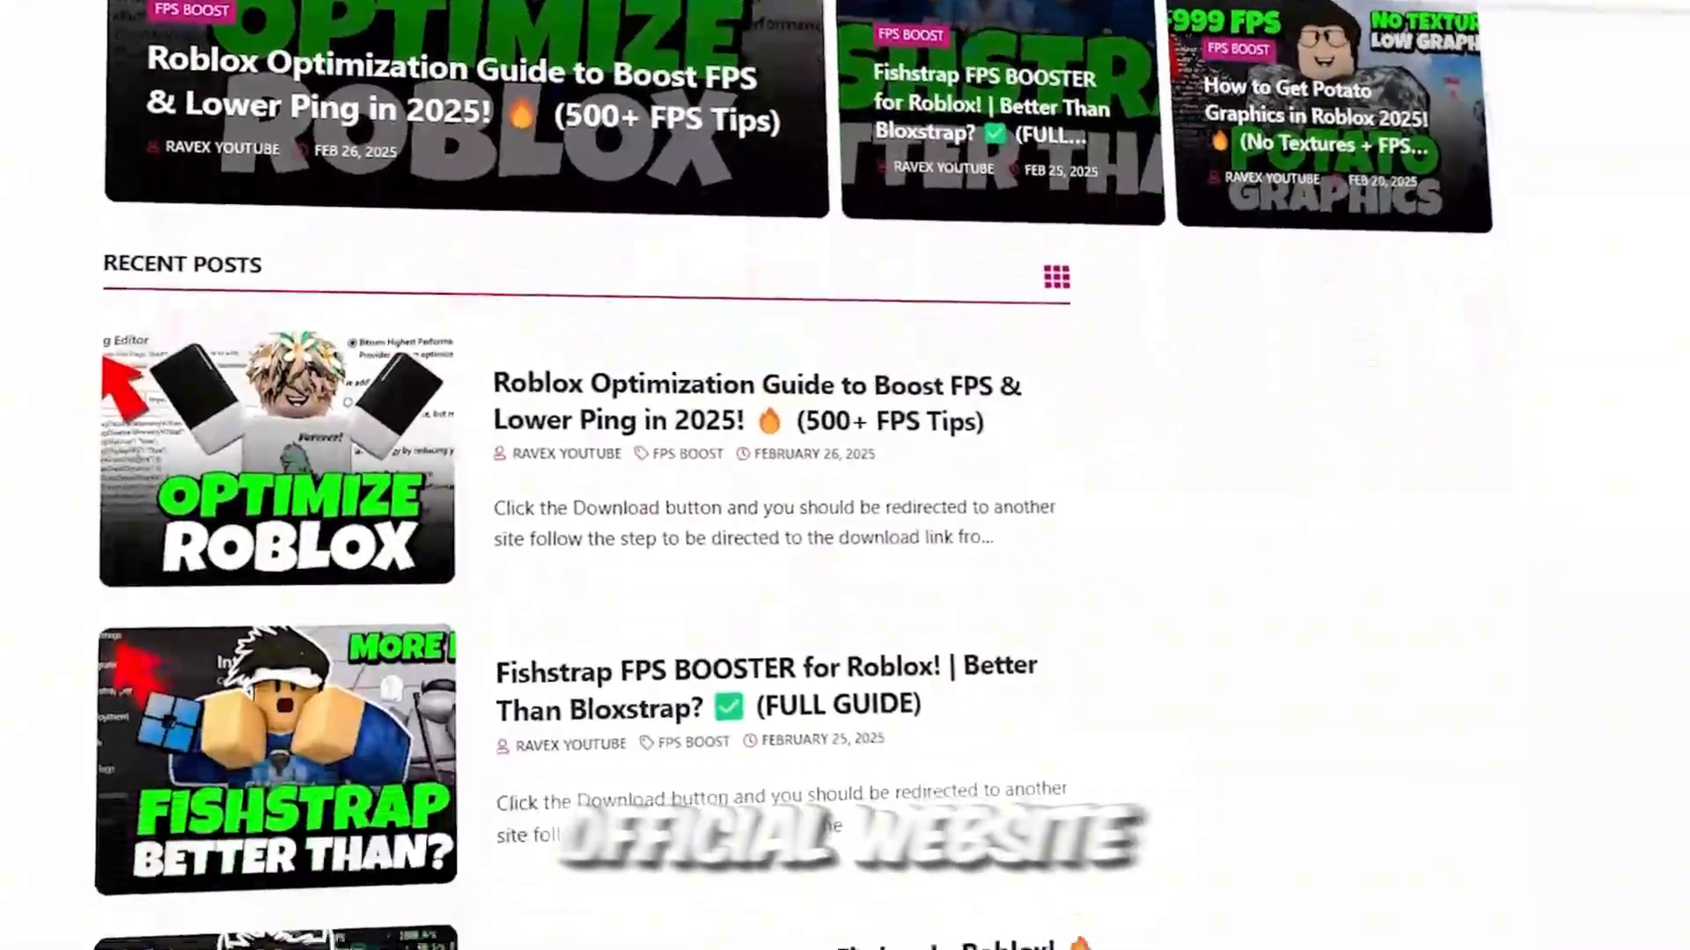
pyautogui.scroll(-3)
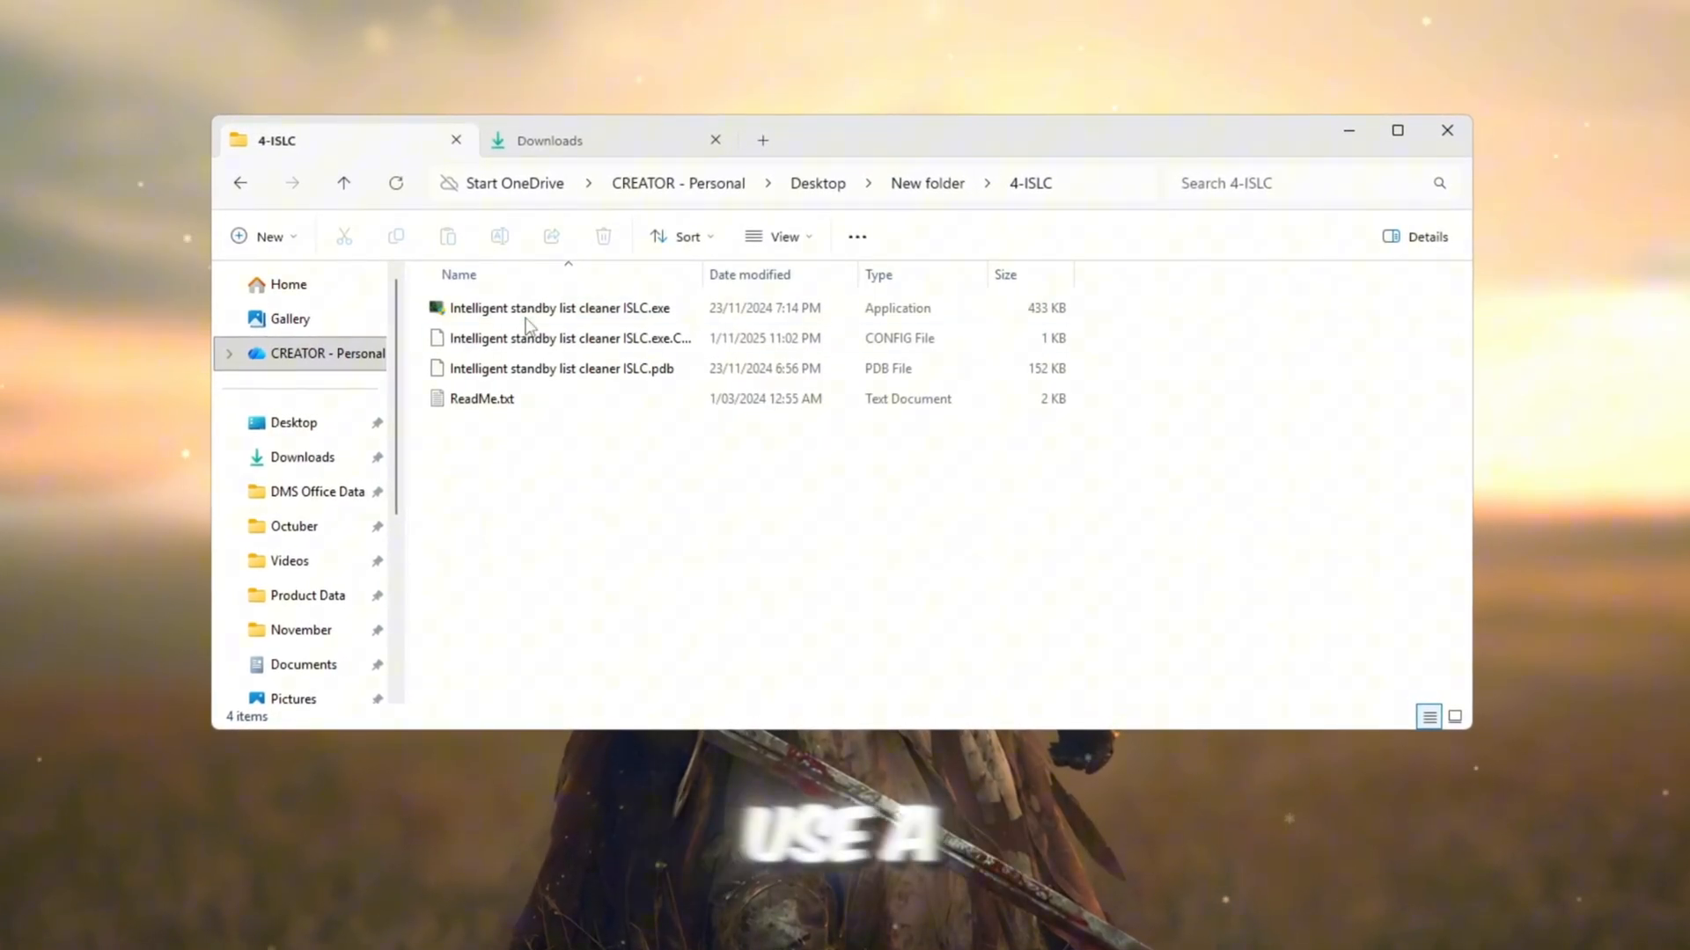
# Run Intelligent standby list cleaner ISLC.exe with administrator permission.
pyautogui.doubleClick(548, 308)
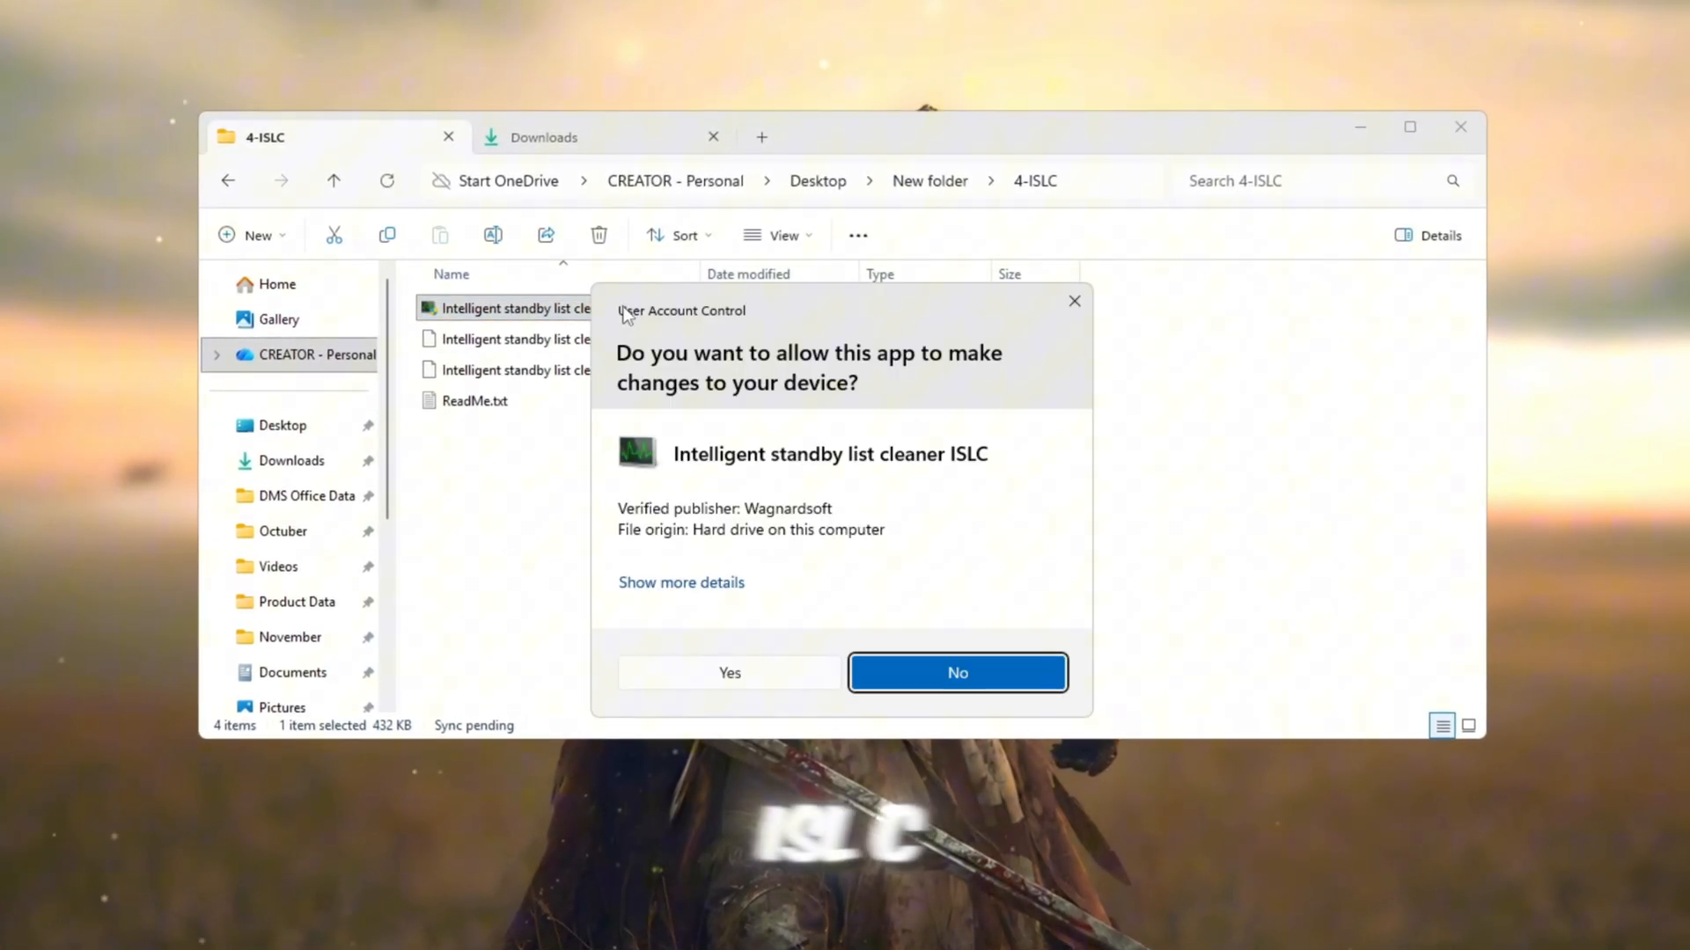
pyautogui.click(958, 673)
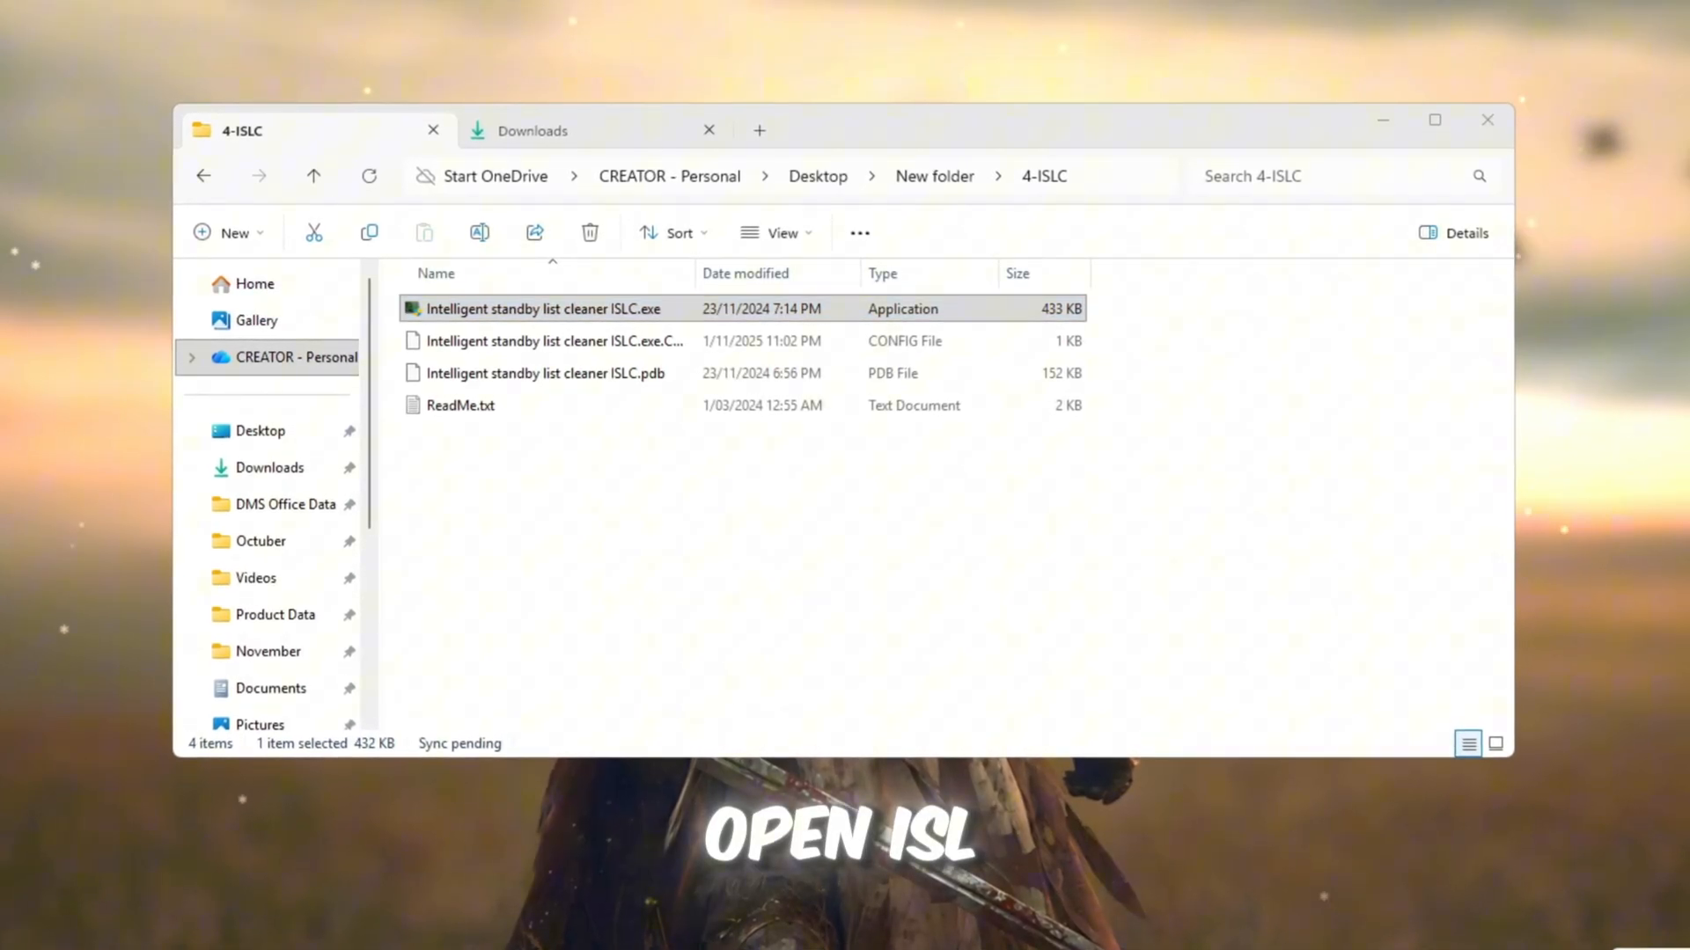
pyautogui.doubleClick(540, 309)
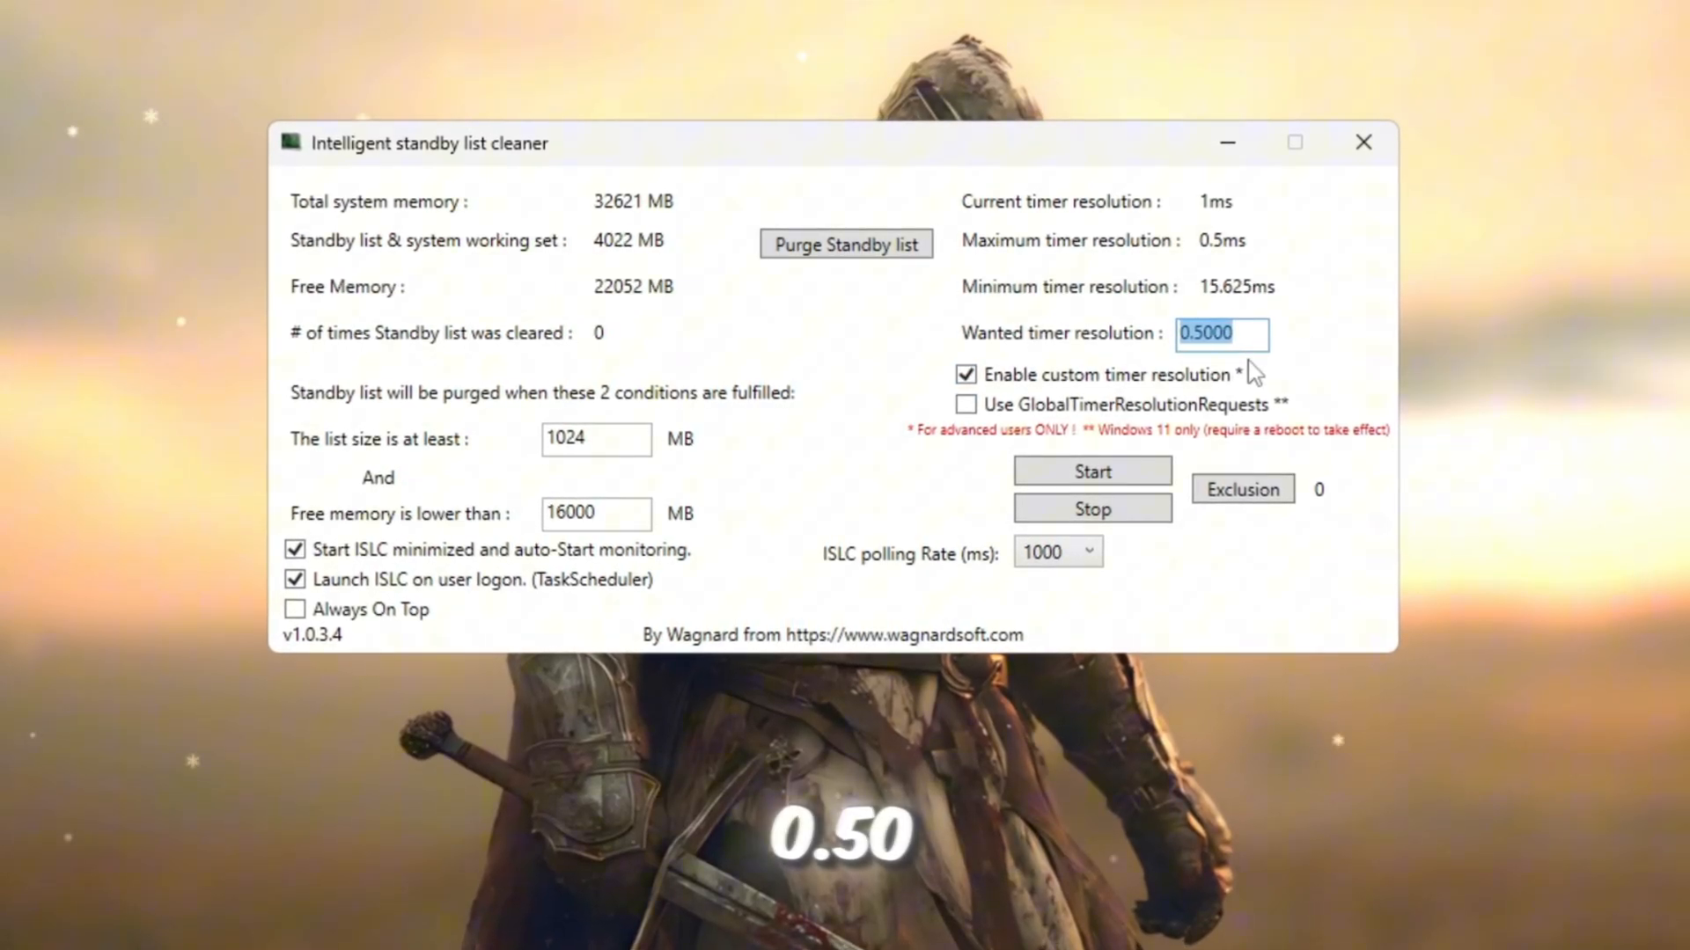
# Start ISLC monitoring at 0.5 ms timer resolution and purge the standby list once.
pyautogui.click(1085, 553)
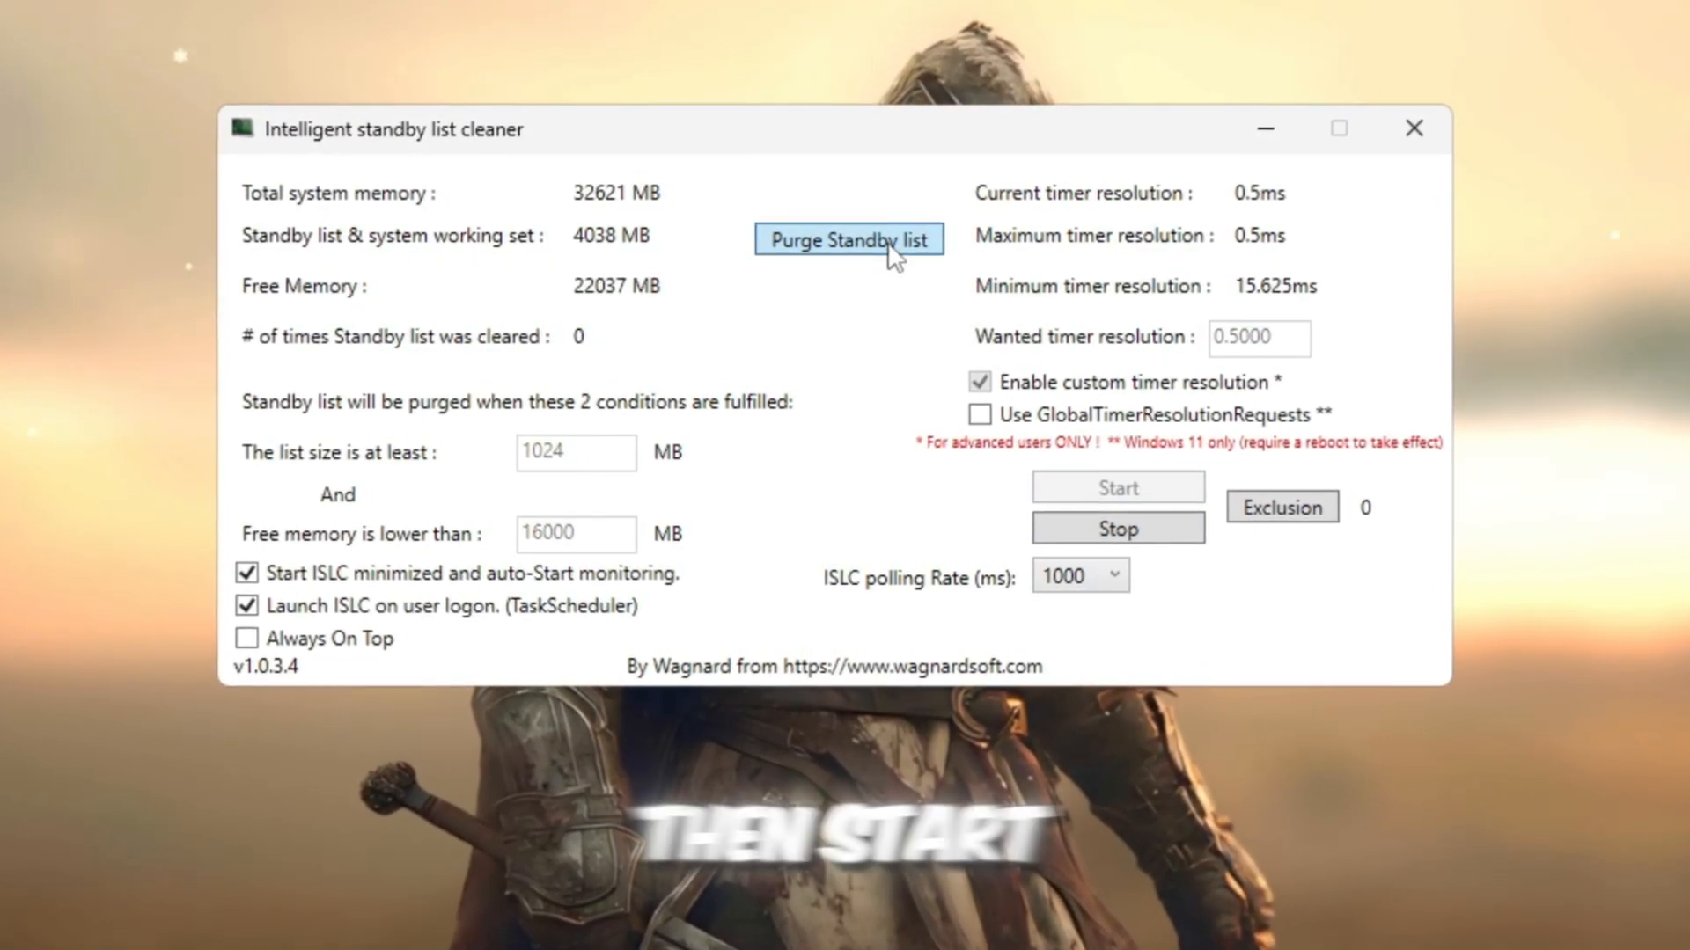
pyautogui.click(850, 239)
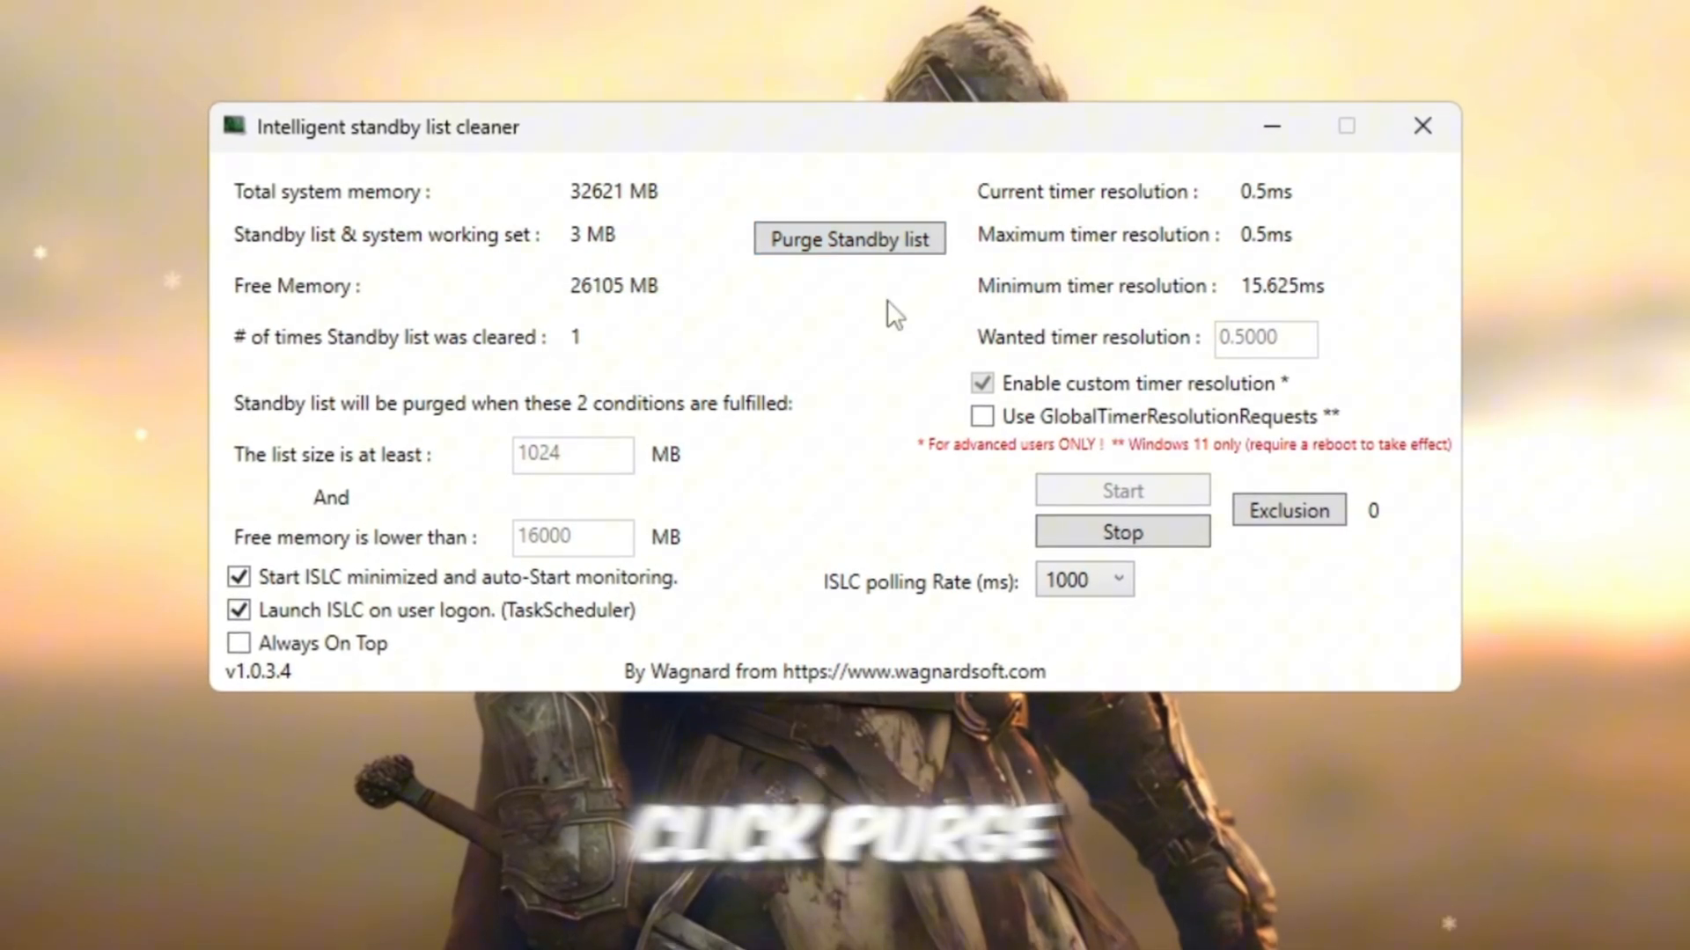